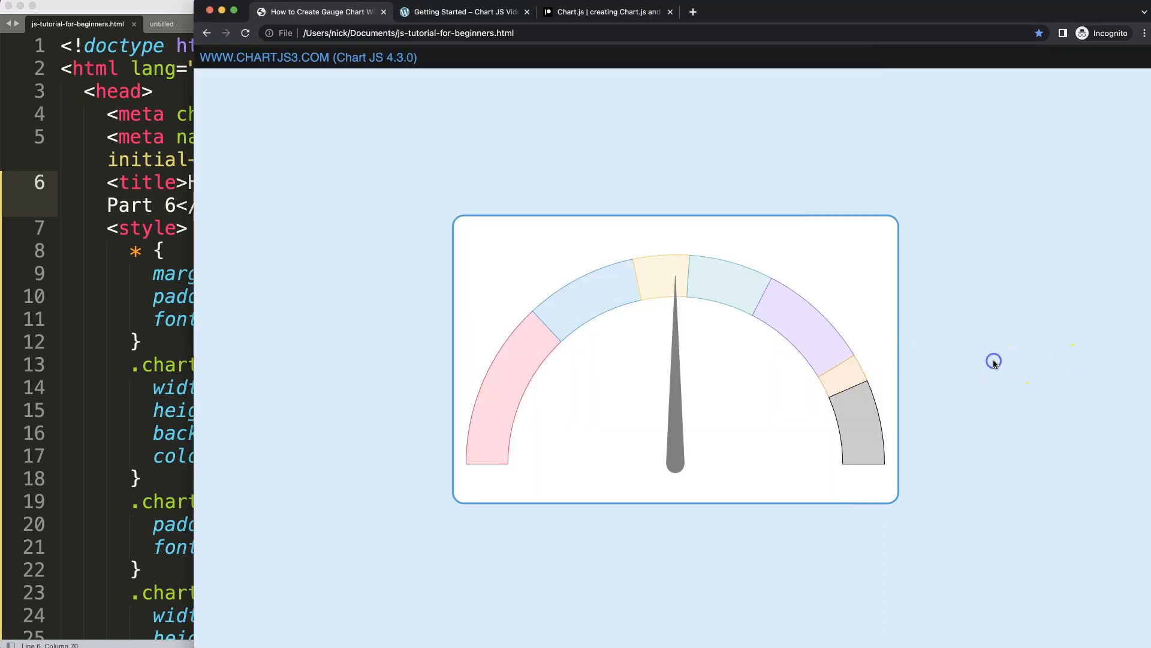
{"action": "mouse_move", "coordinate": [741, 450]}
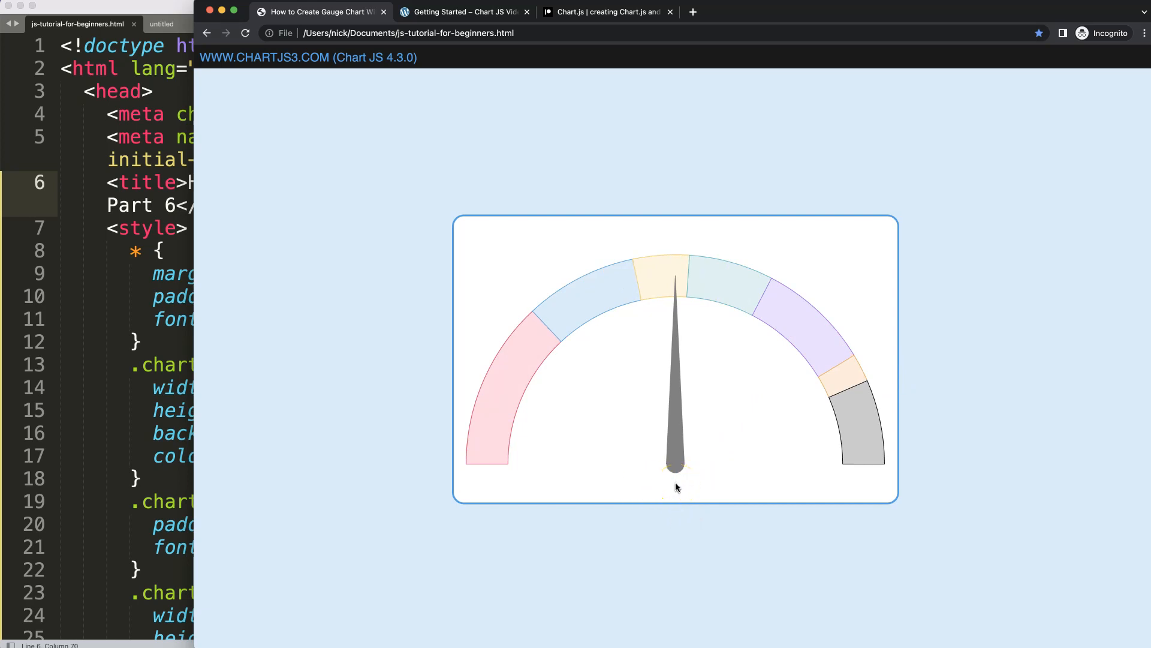
{"action": "mouse_move", "coordinate": [511, 468]}
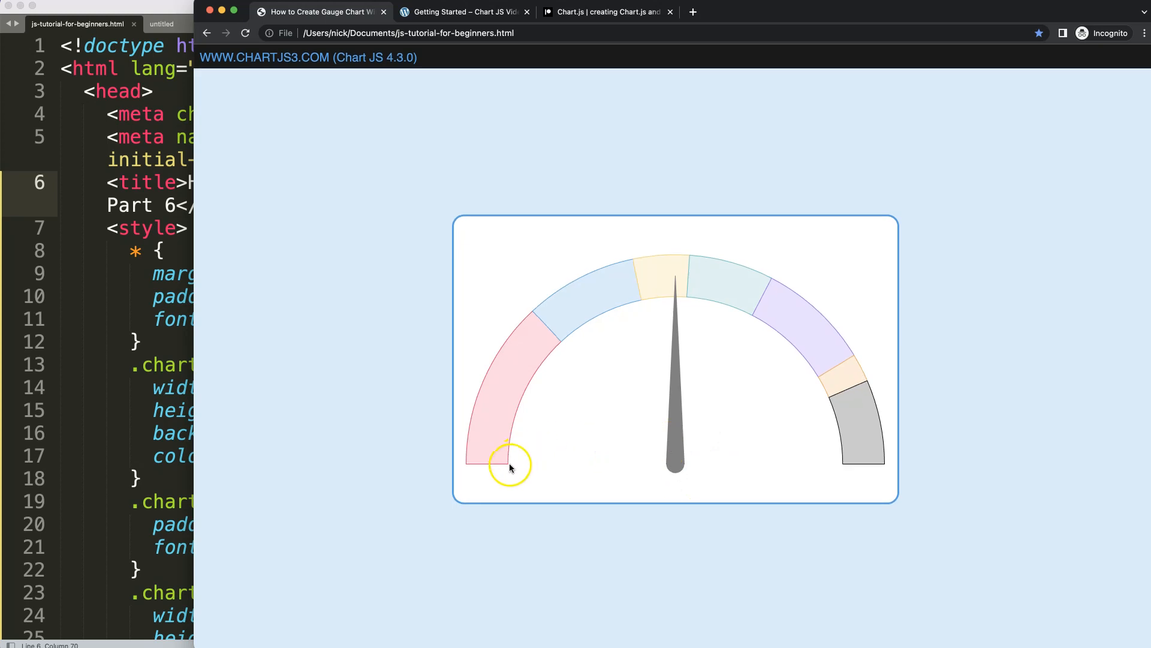
{"action": "mouse_move", "coordinate": [515, 461]}
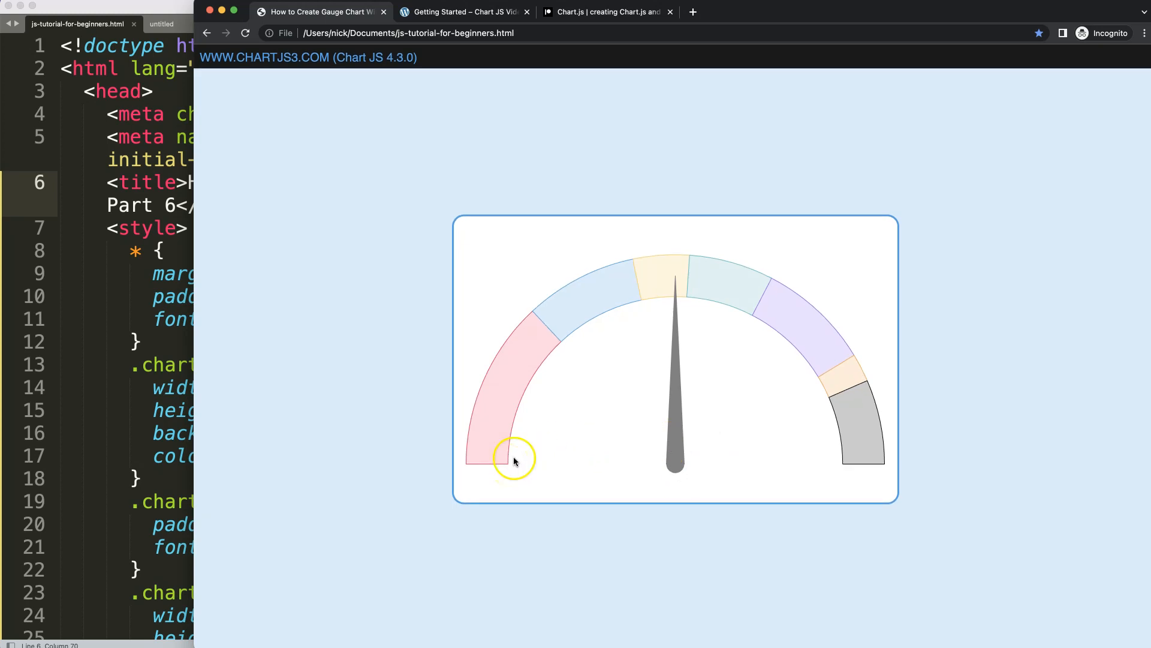
{"action": "mouse_move", "coordinate": [694, 332]}
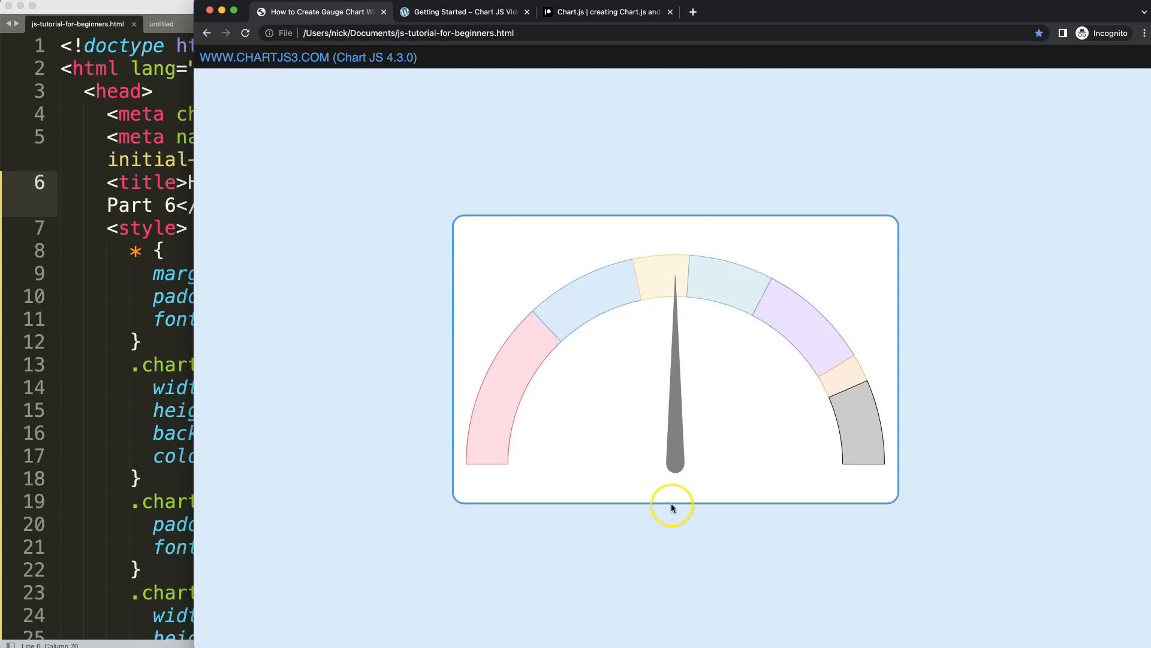
{"action": "mouse_move", "coordinate": [676, 309]}
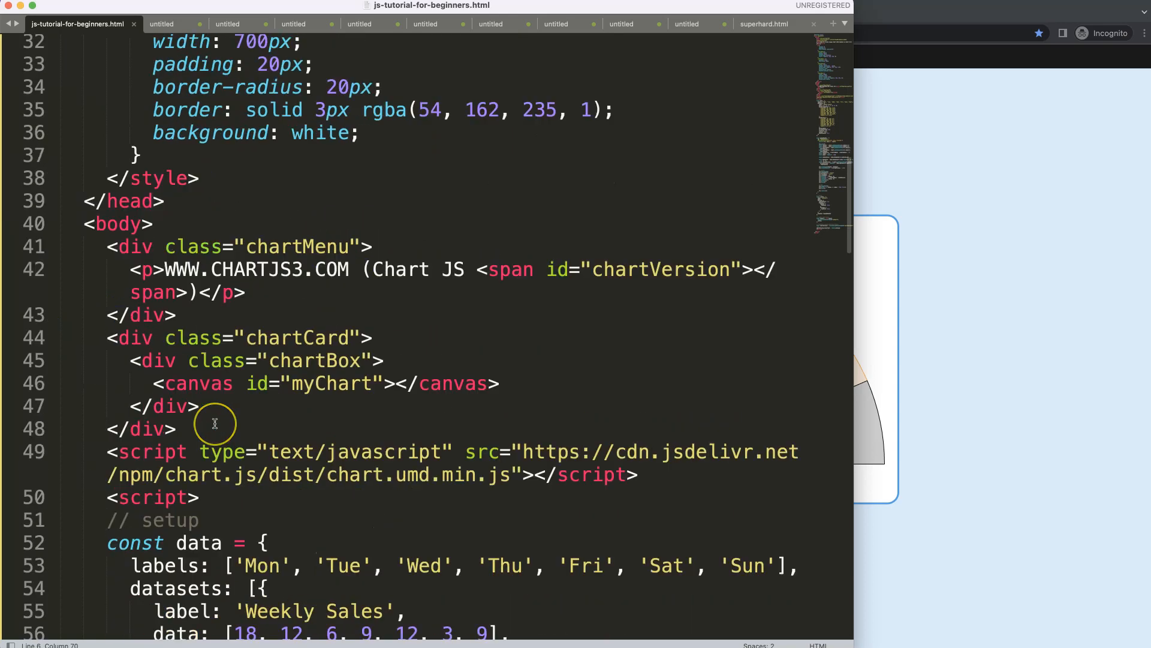
Step: Add gaugeFlowMeter after gaugeNeedle in the chart config's plugins array
{"action": "scroll", "scroll_direction": "down", "scroll_amount": 3}
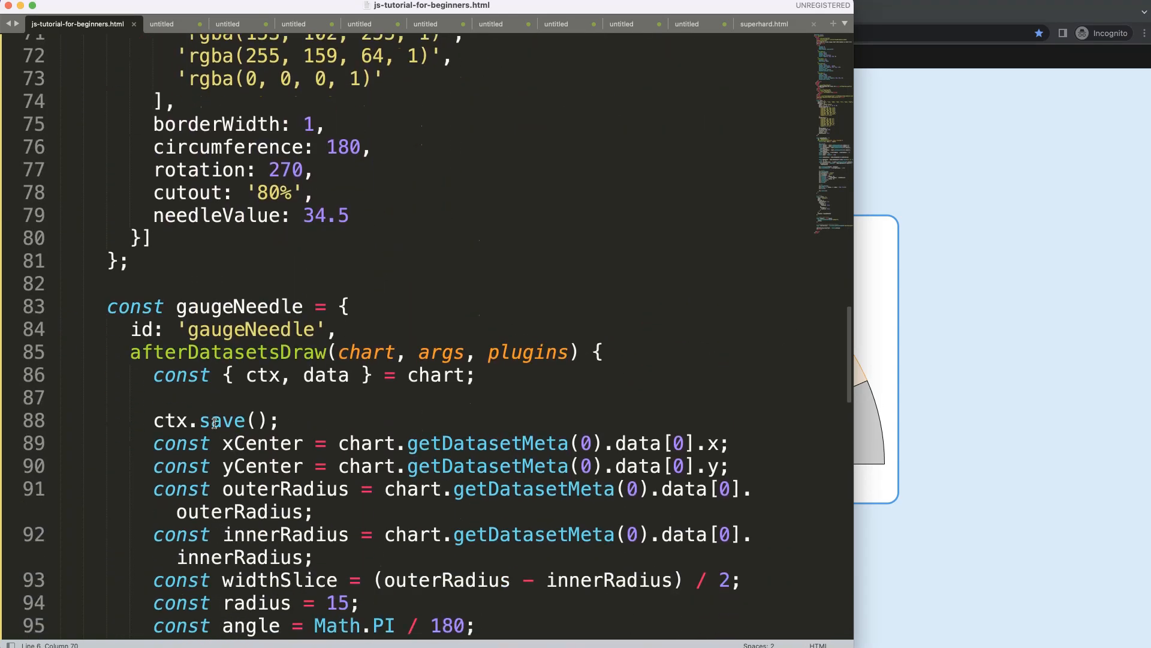
{"action": "scroll", "scroll_direction": "down", "scroll_amount": 3}
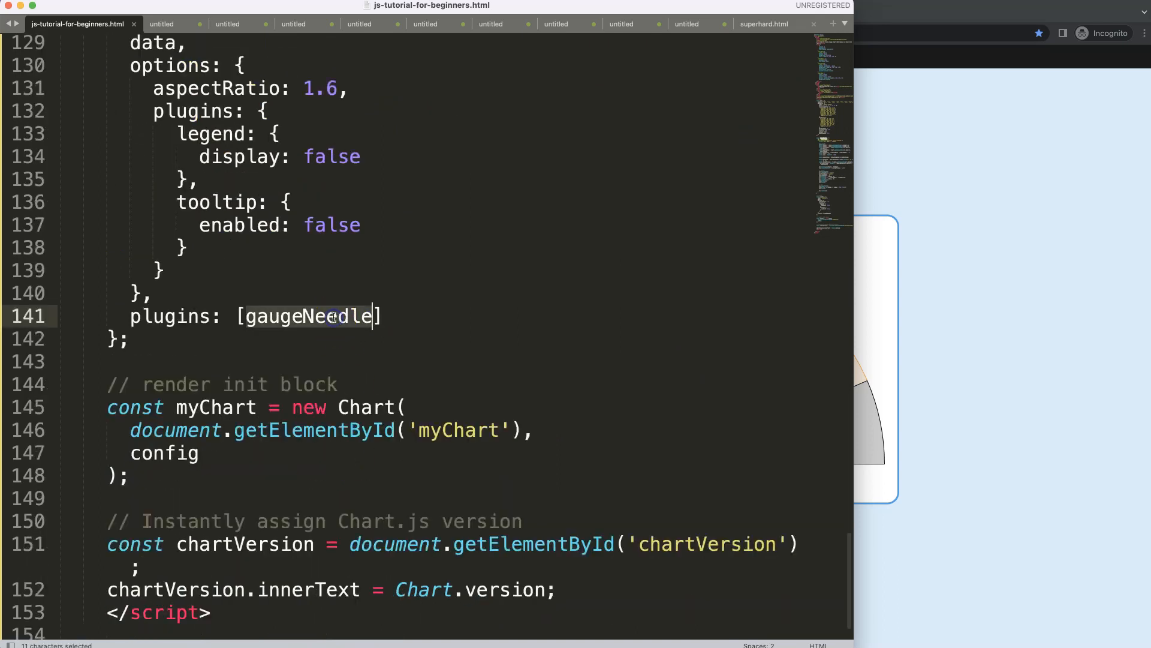
{"action": "type", "text": ","}
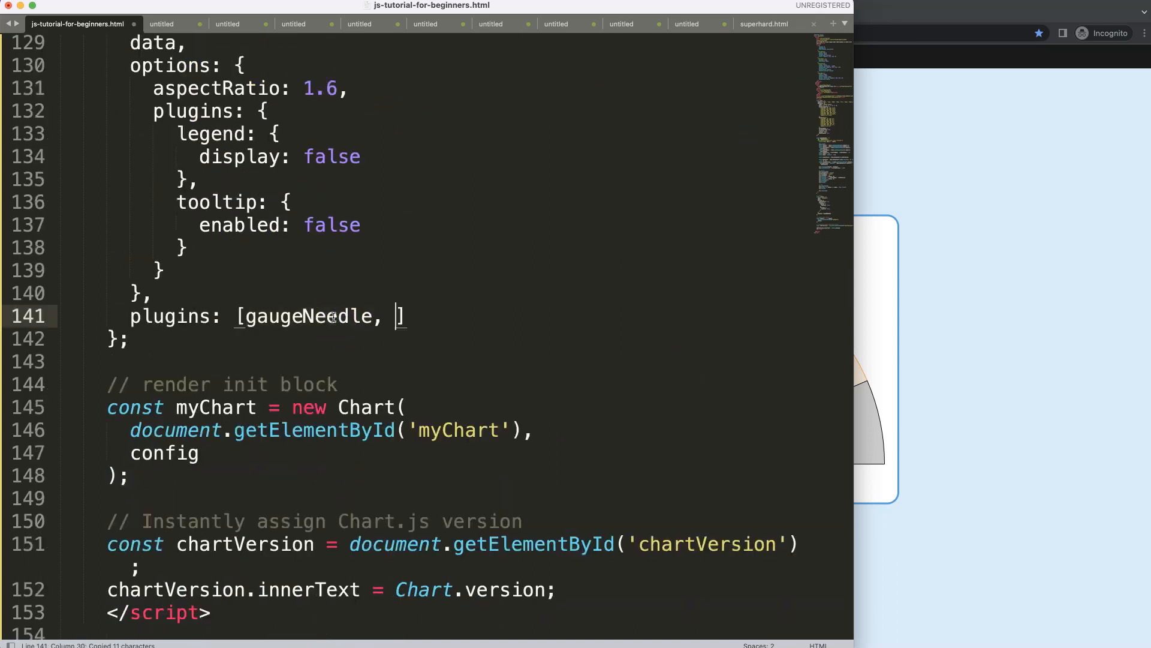
{"action": "type", "text": "gaugeNeedle"}
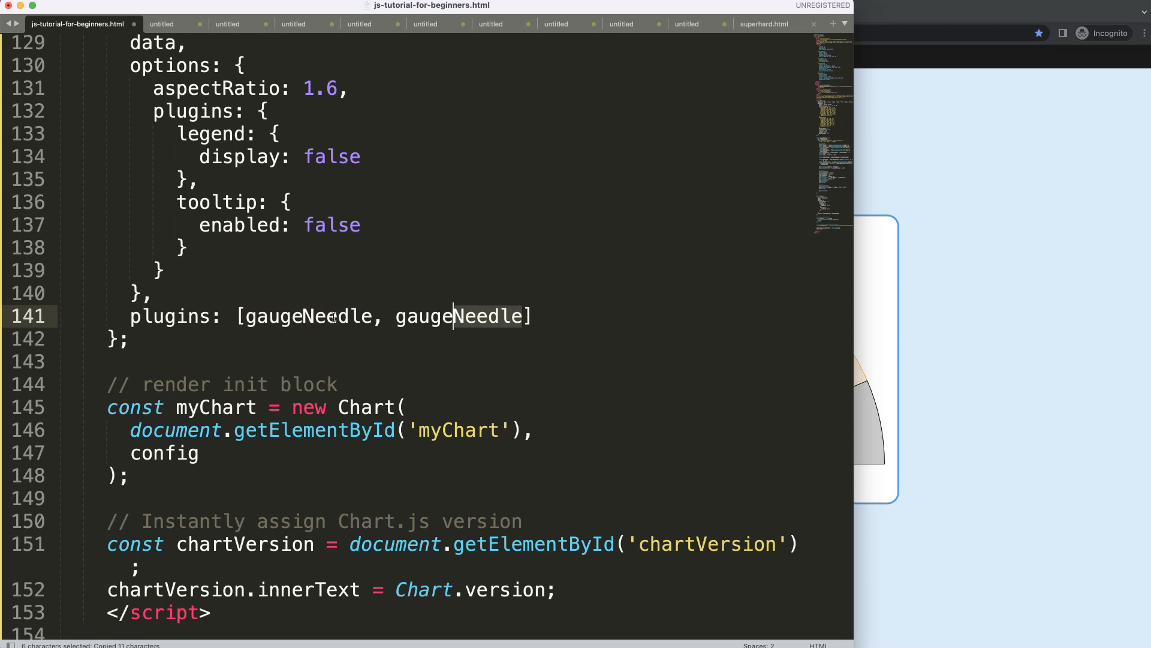
{"action": "type", "text": "gaugeFlow"}
{"action": "type", "text": "//"}
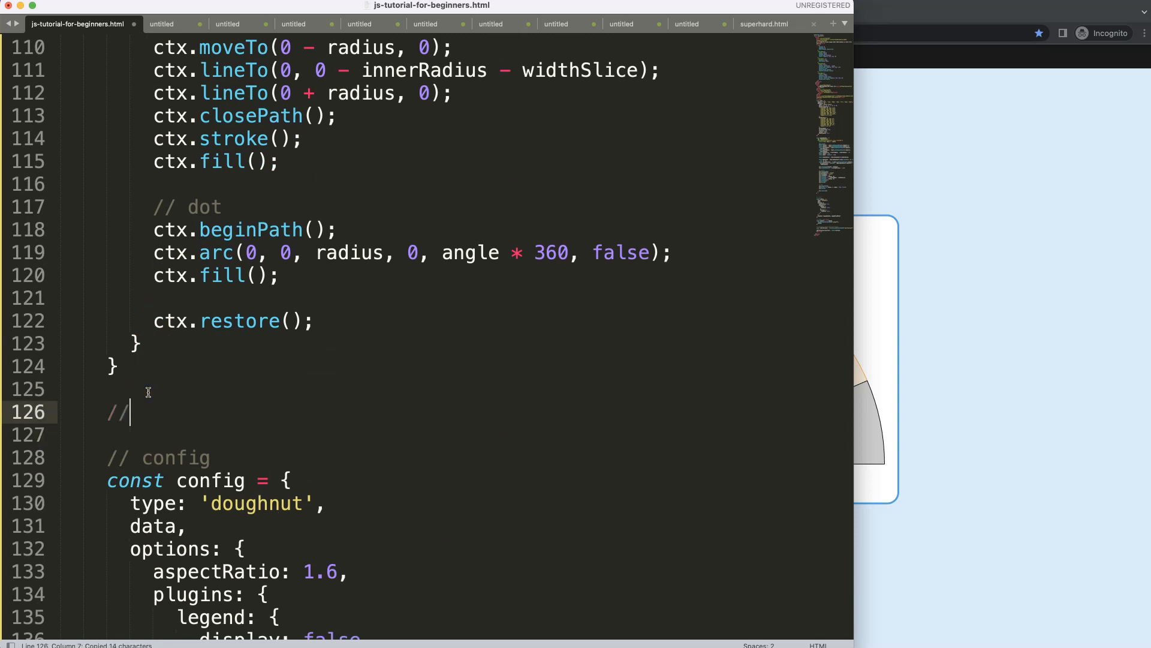
Step: Add a gaugeFlowMeter plugin block comment, object id, and afterDatasetsDraw(chart, args, plugins) hook
{"action": "type", "text": "gaugeFlowMeter plugin bl"}
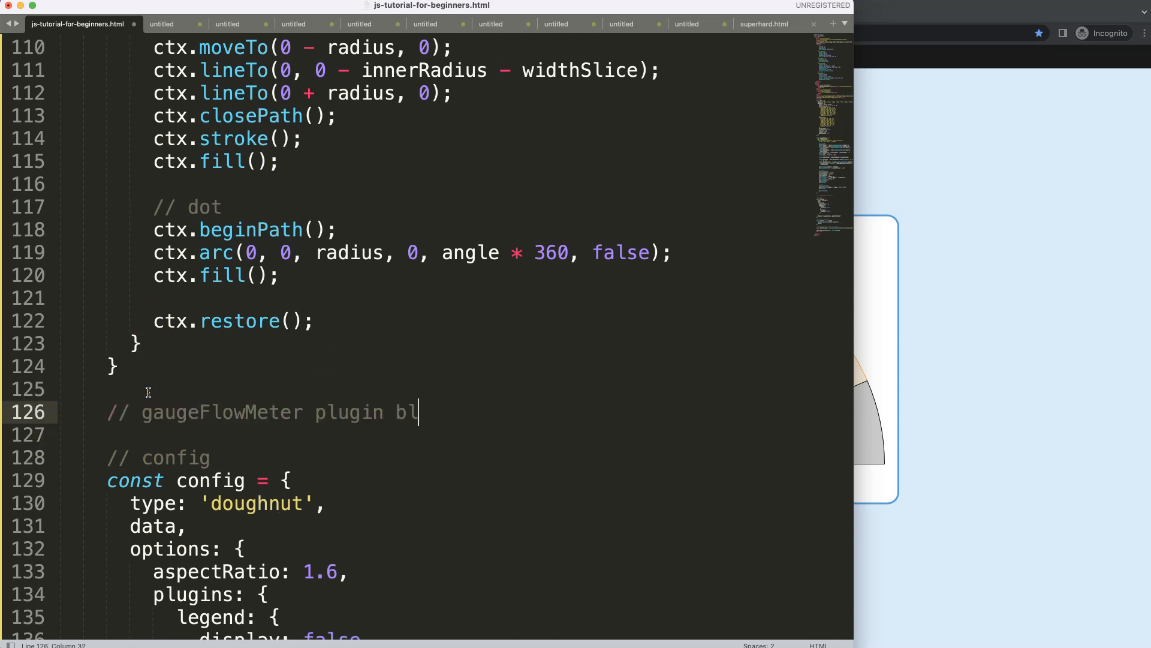
{"action": "type", "text": "ock"}
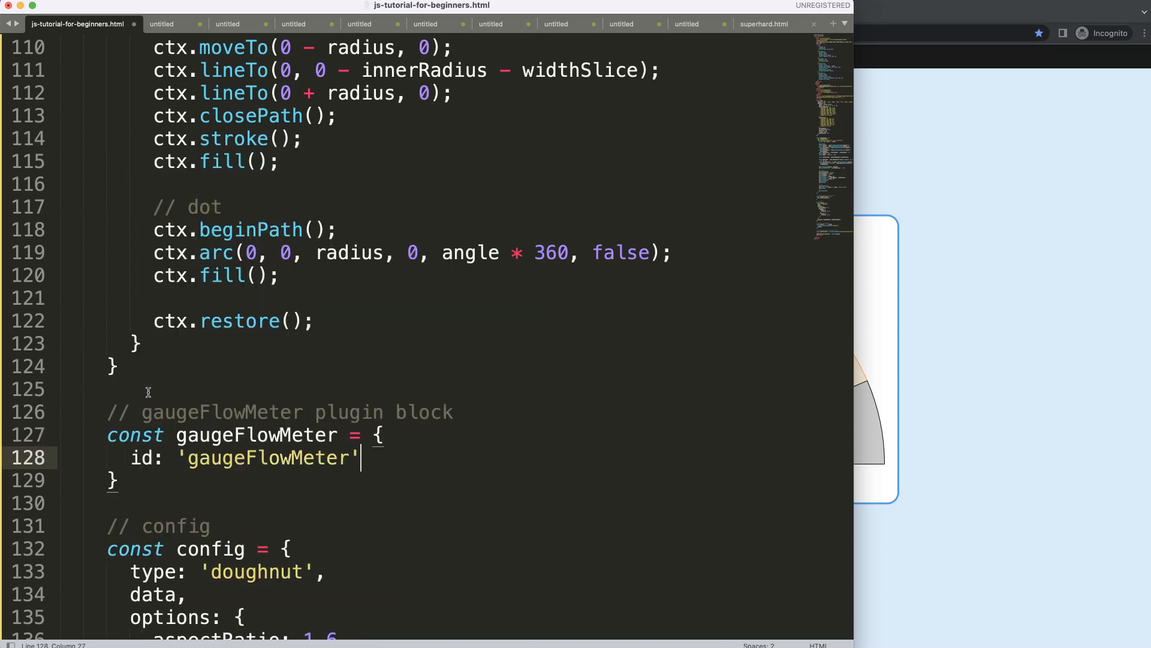
{"action": "type", "text": ","}
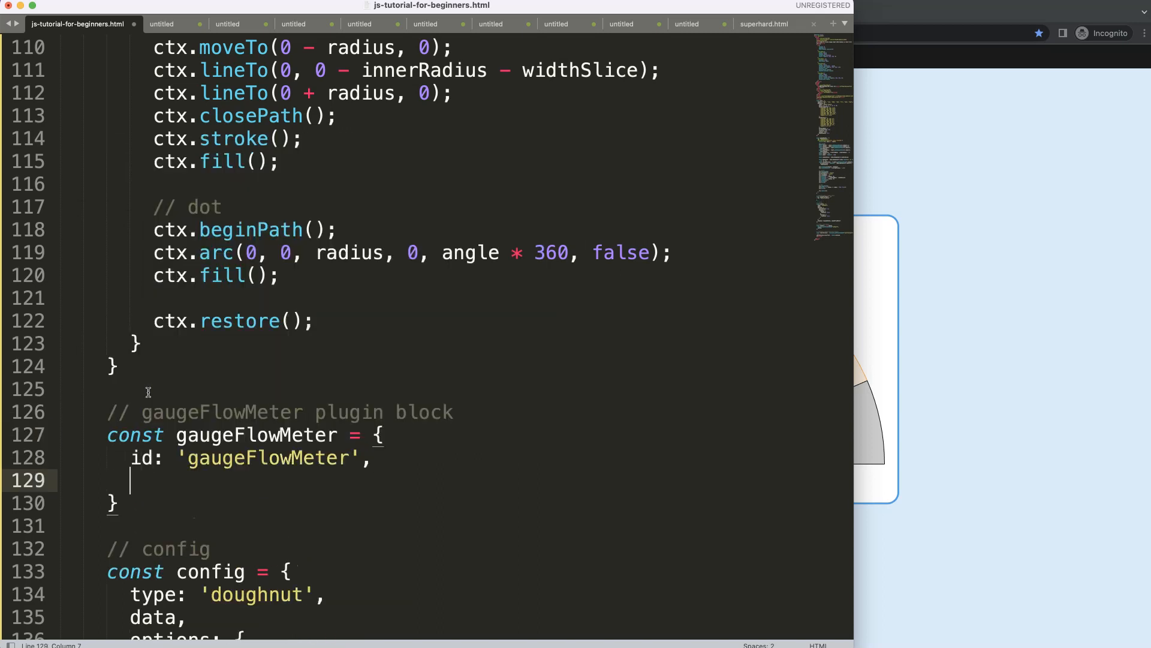
{"action": "type", "text": "afterData"}
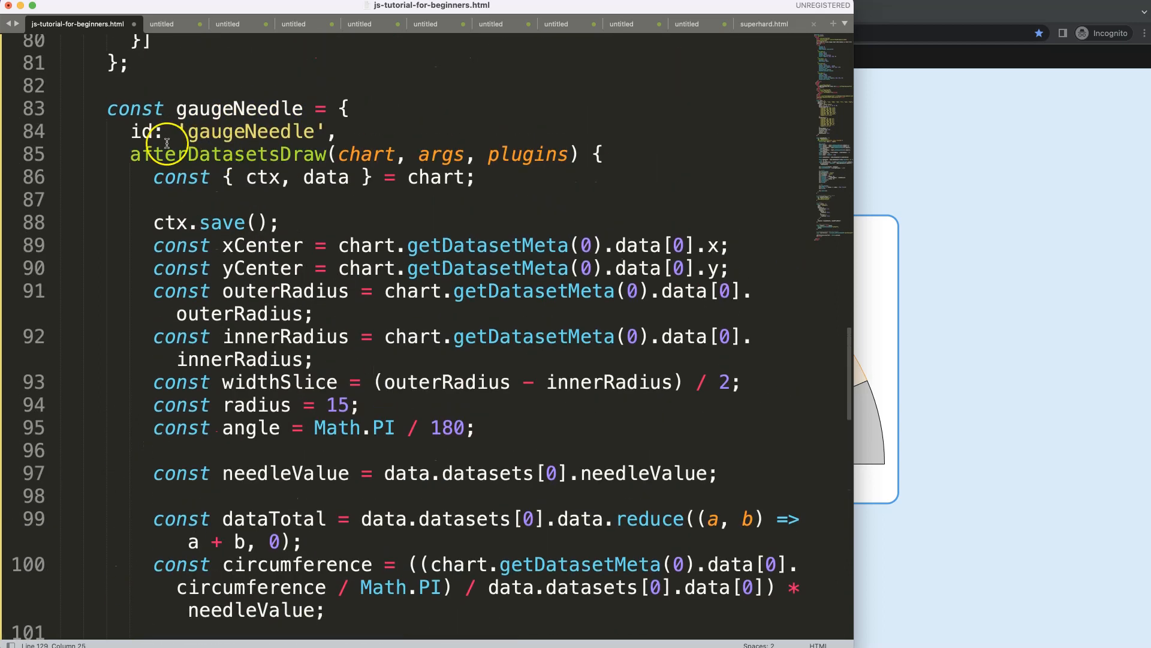
{"action": "scroll", "scroll_direction": "down", "scroll_amount": 3}
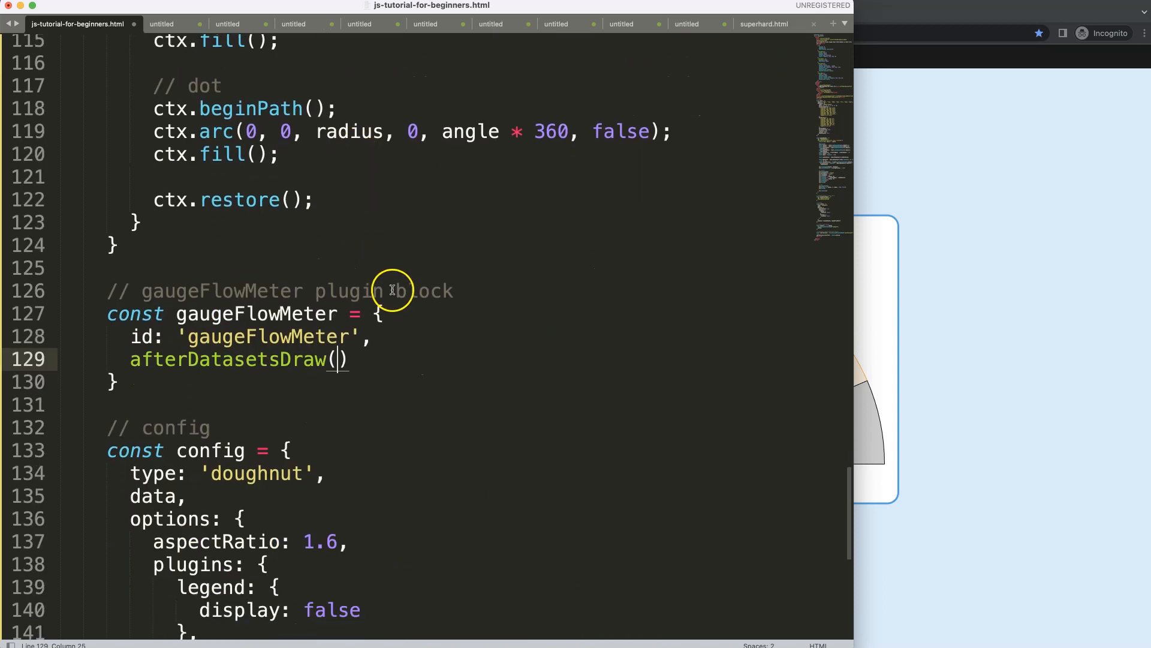
{"action": "type", "text": "chart,"}
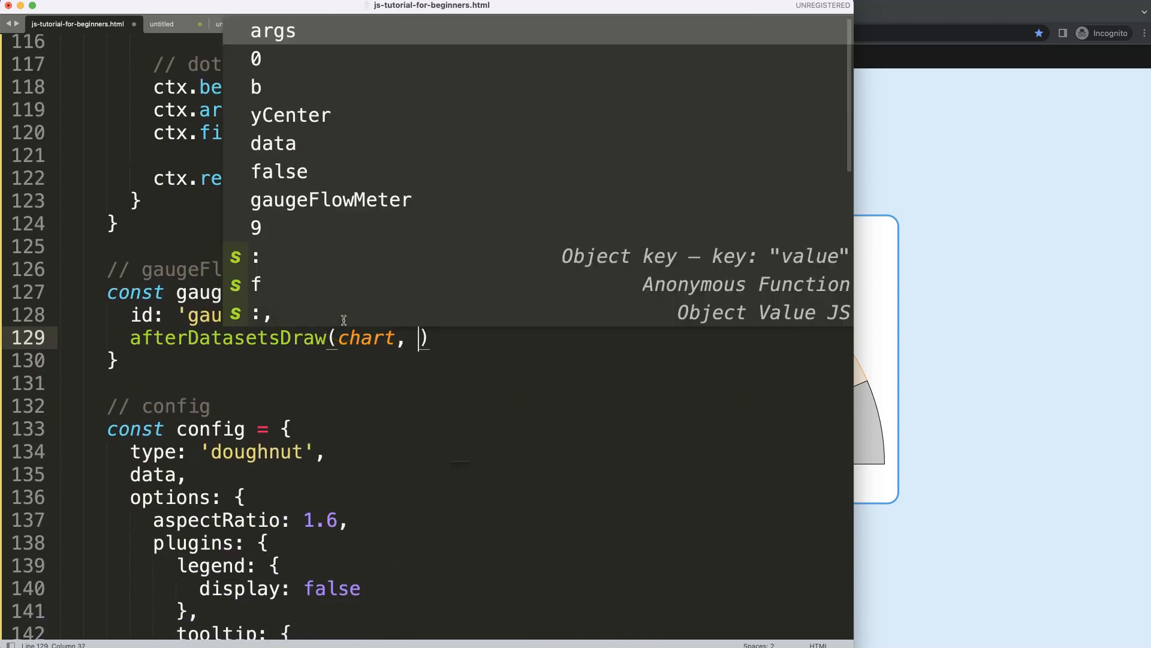
{"action": "type", "text": "args, plugins"}
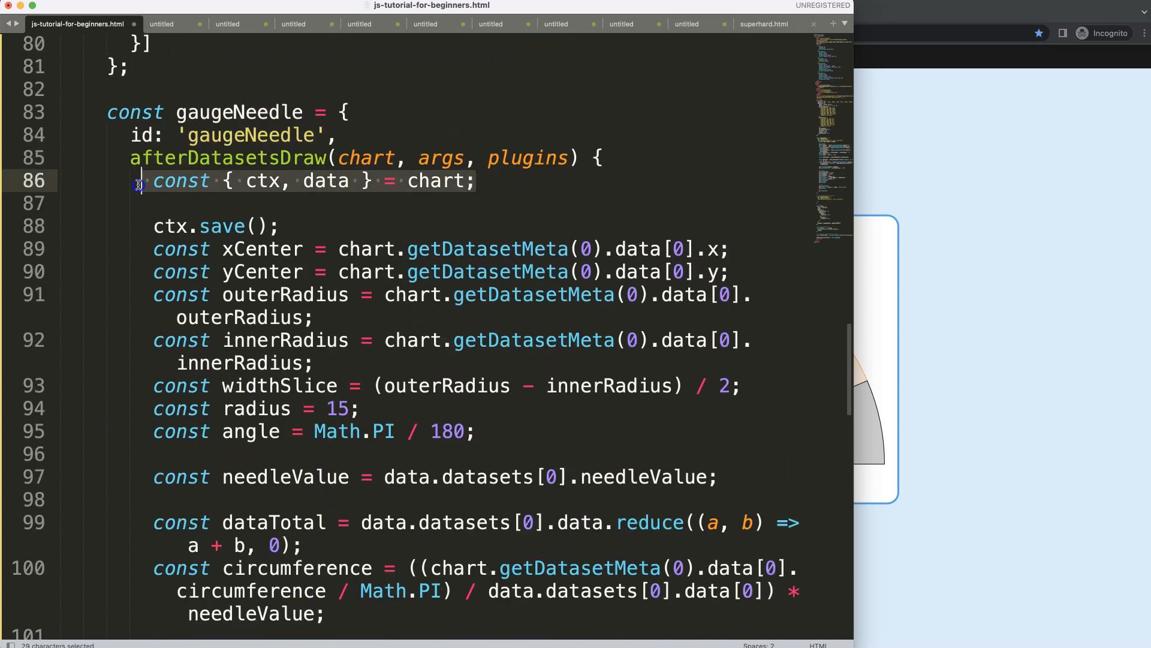
Step: Destructure const { ctx, data } = chart inside the hook and begin ctx.save
{"action": "scroll", "scroll_direction": "down", "scroll_amount": 3}
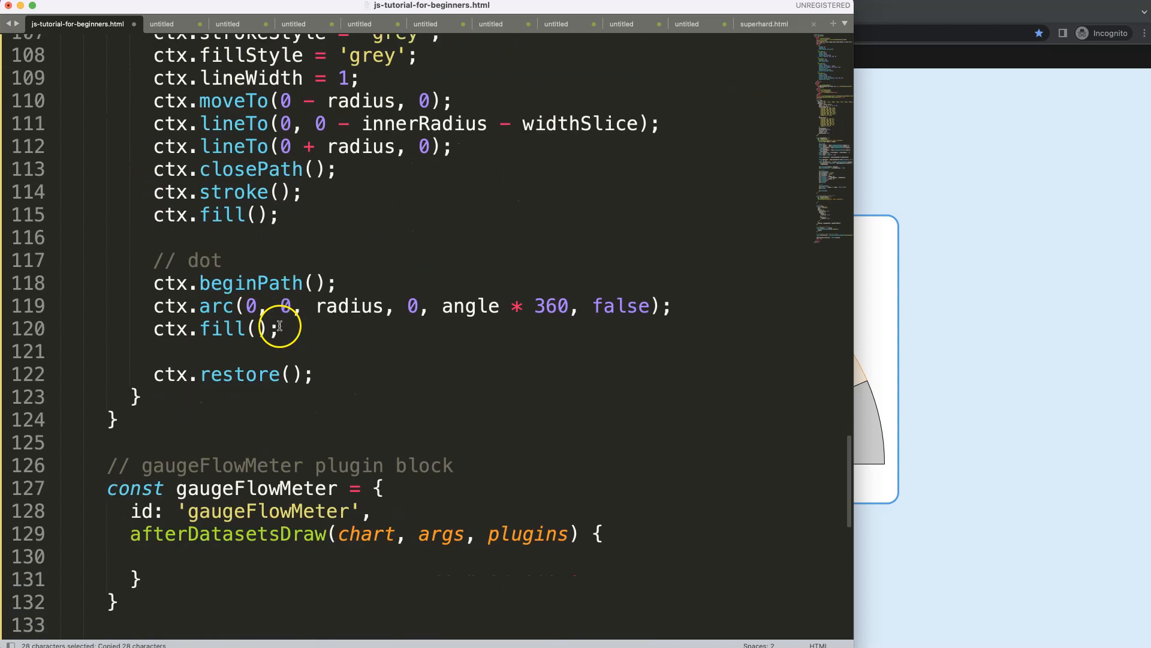
{"action": "type", "text": "const { ctx, data } = chart;"}
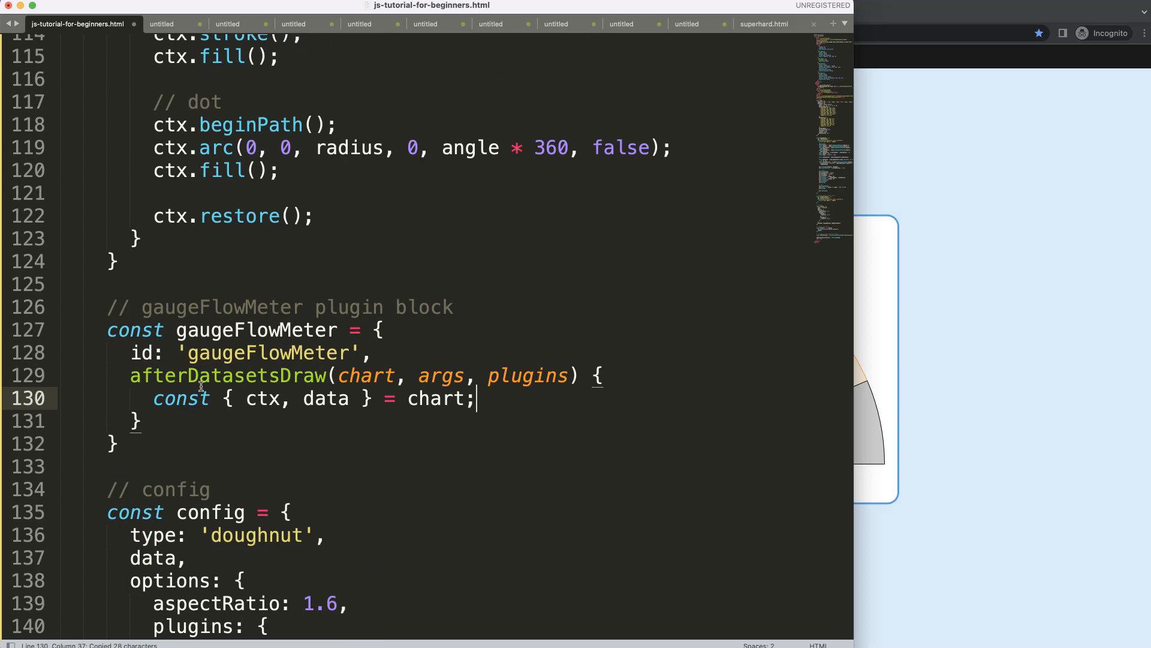
{"action": "key", "text": "Enter"}
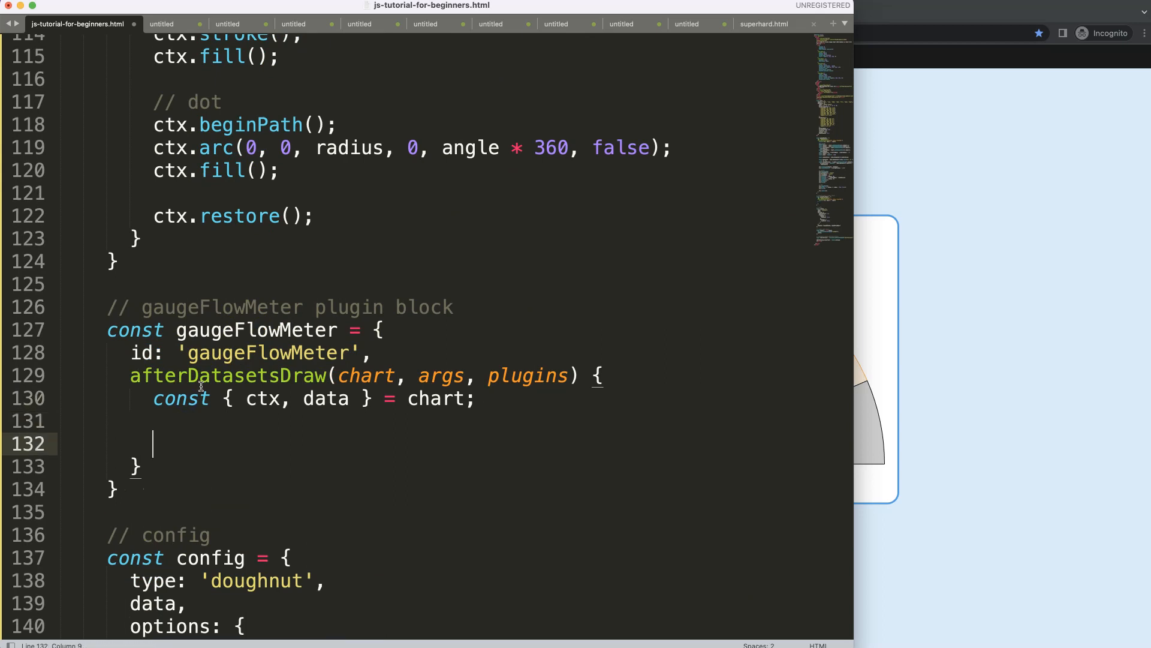
{"action": "type", "text": "ctx.save"}
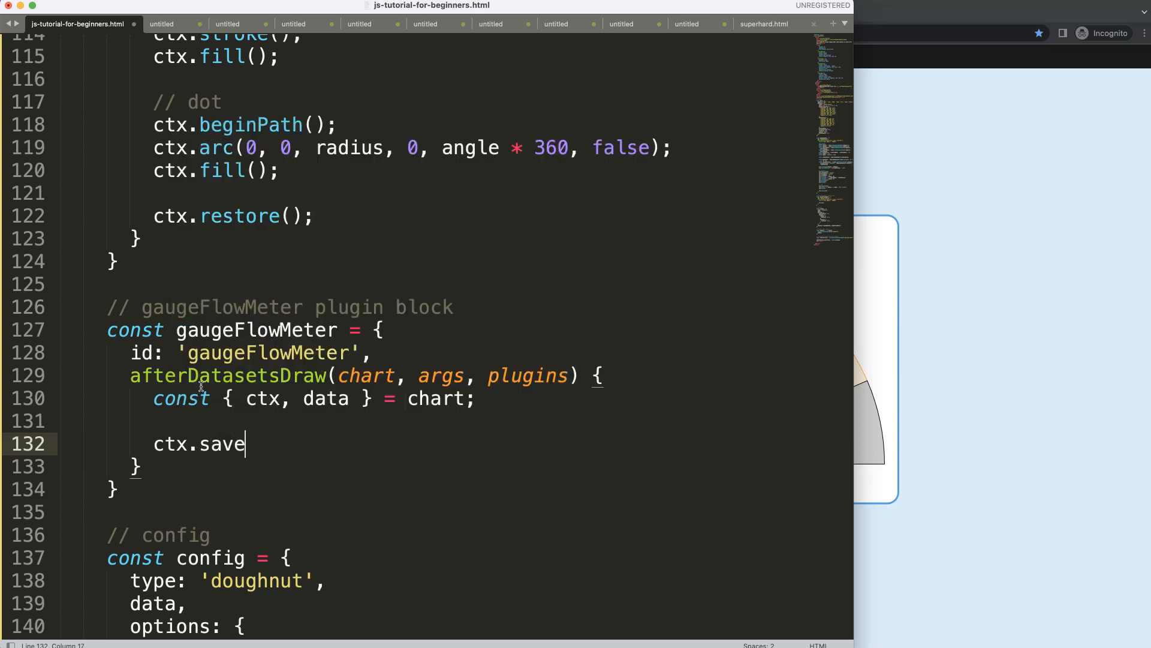
Step: Complete ctx.save() and declare needleValue, xCenter and yCenter in the gaugeFlowMeter hook
{"action": "type", "text": "();"}
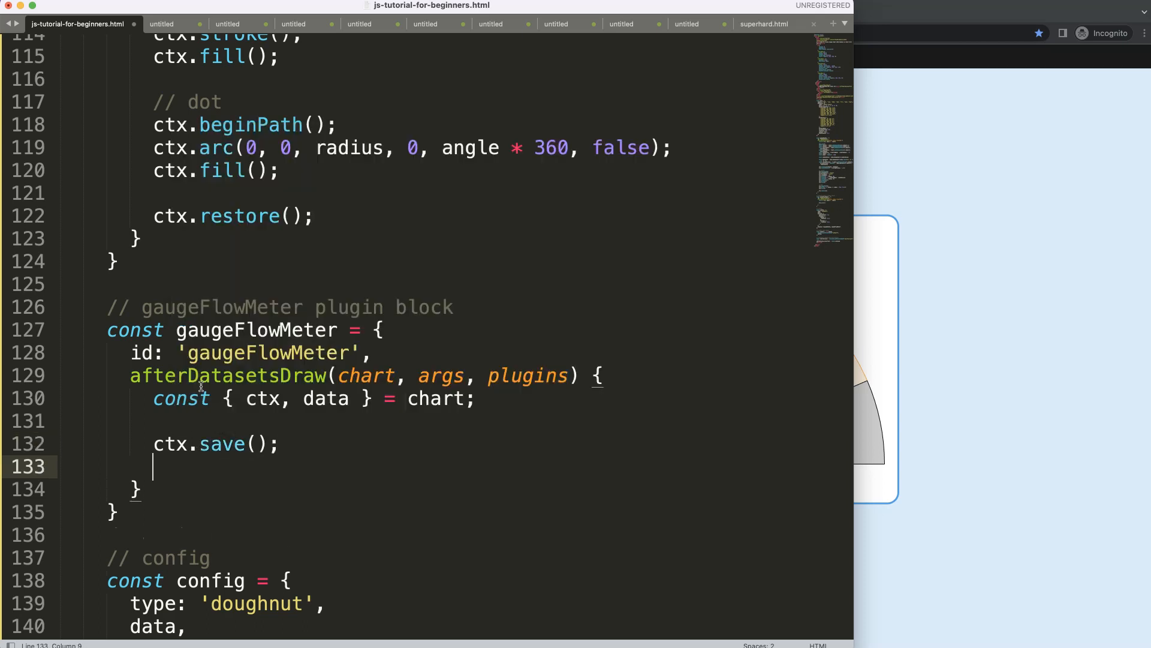
{"action": "mouse_move", "coordinate": [221, 266]}
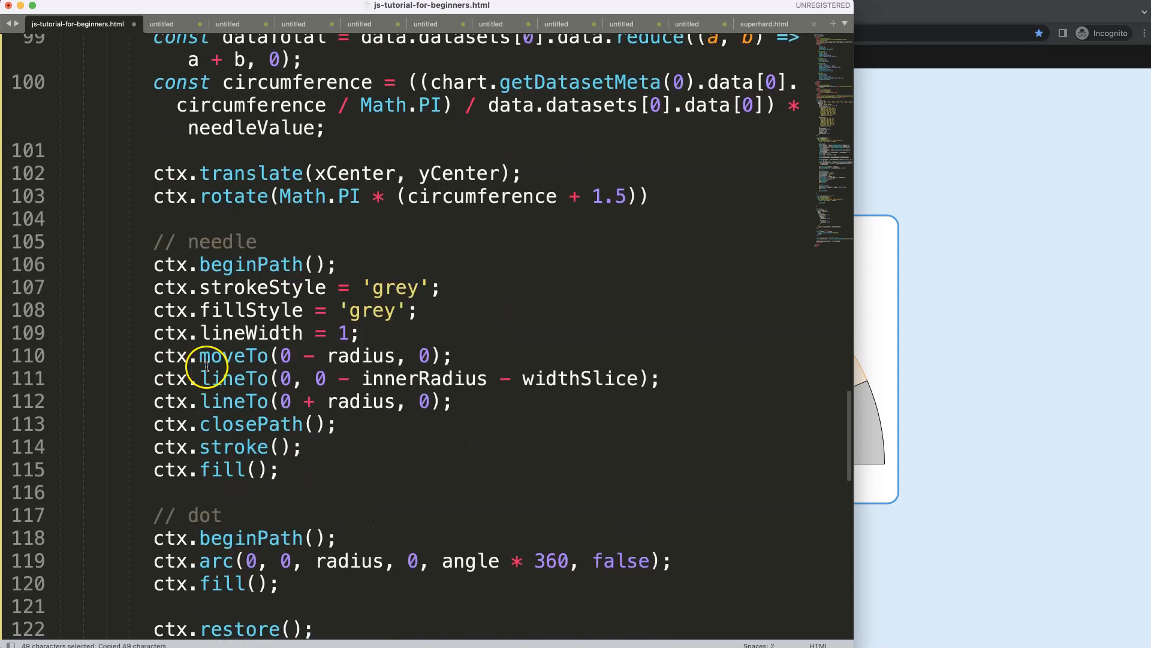
{"action": "scroll", "scroll_direction": "down", "scroll_amount": 3}
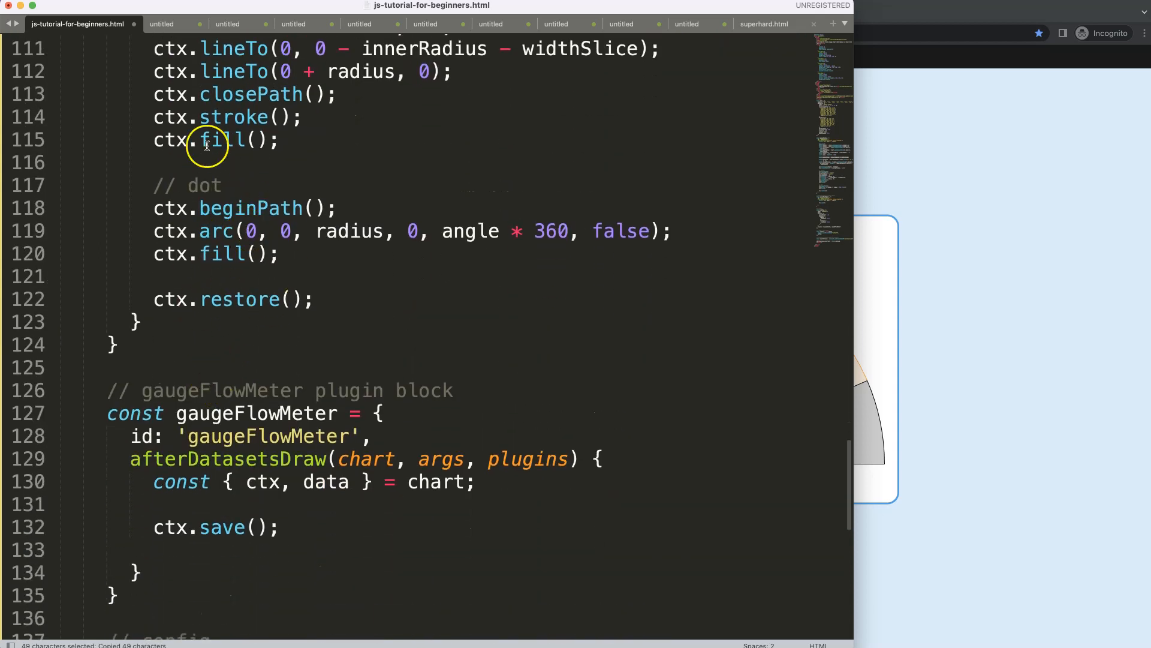
{"action": "type", "text": "const needleValue = data.datasets[0].needleValue;"}
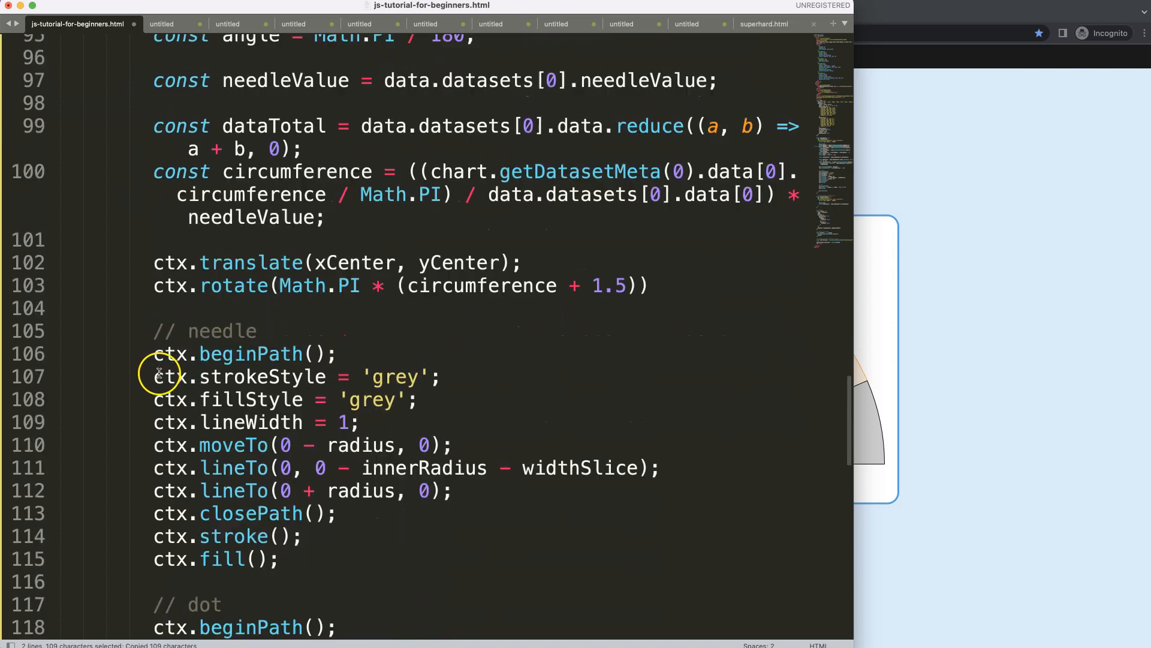
{"action": "scroll", "scroll_direction": "down", "scroll_amount": 3}
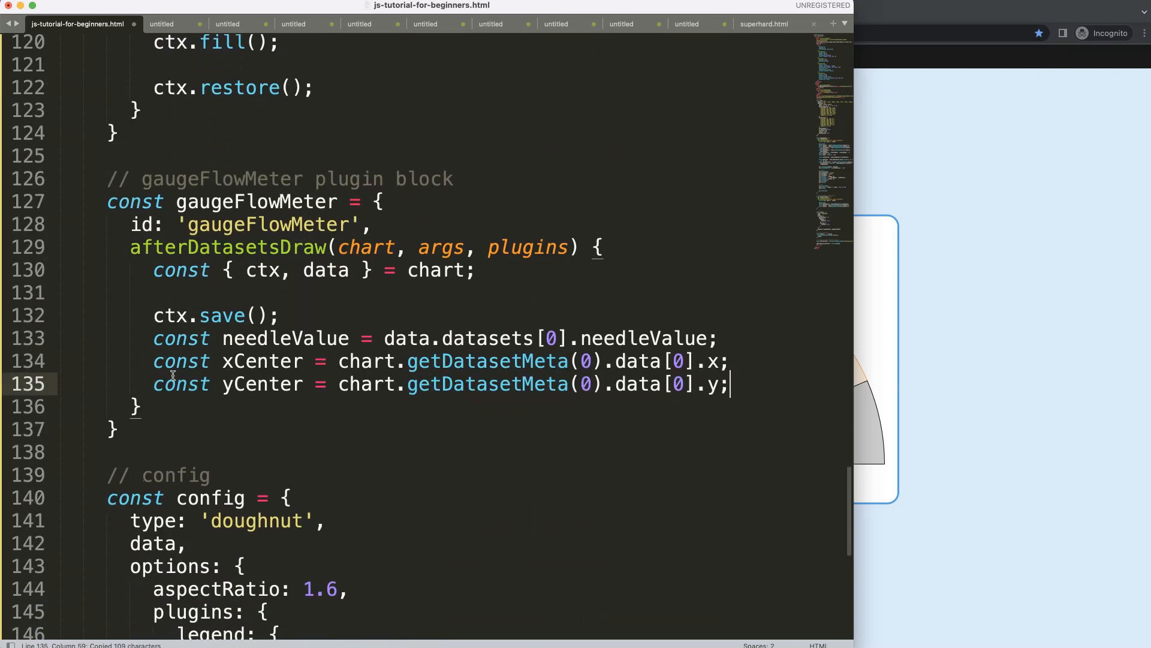
{"action": "key", "text": "Enter"}
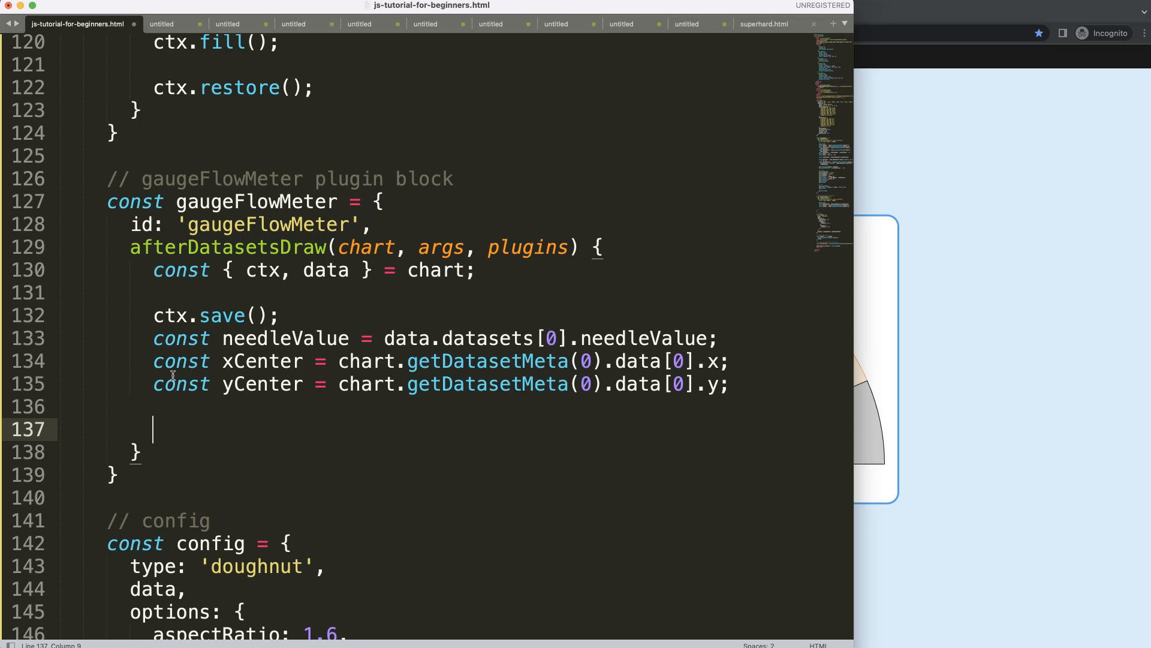
Step: Add a flowMeter comment and set the label font to bold 10px sans-serif
{"action": "type", "text": "// label"}
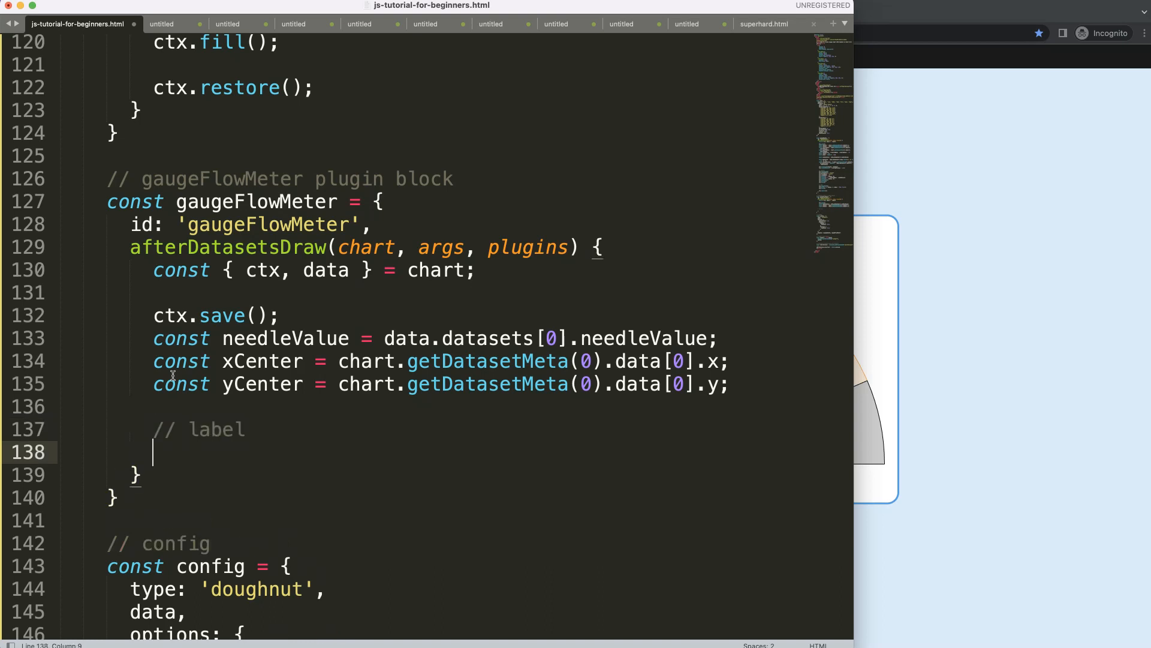
{"action": "left_click", "coordinate": [201, 417]}
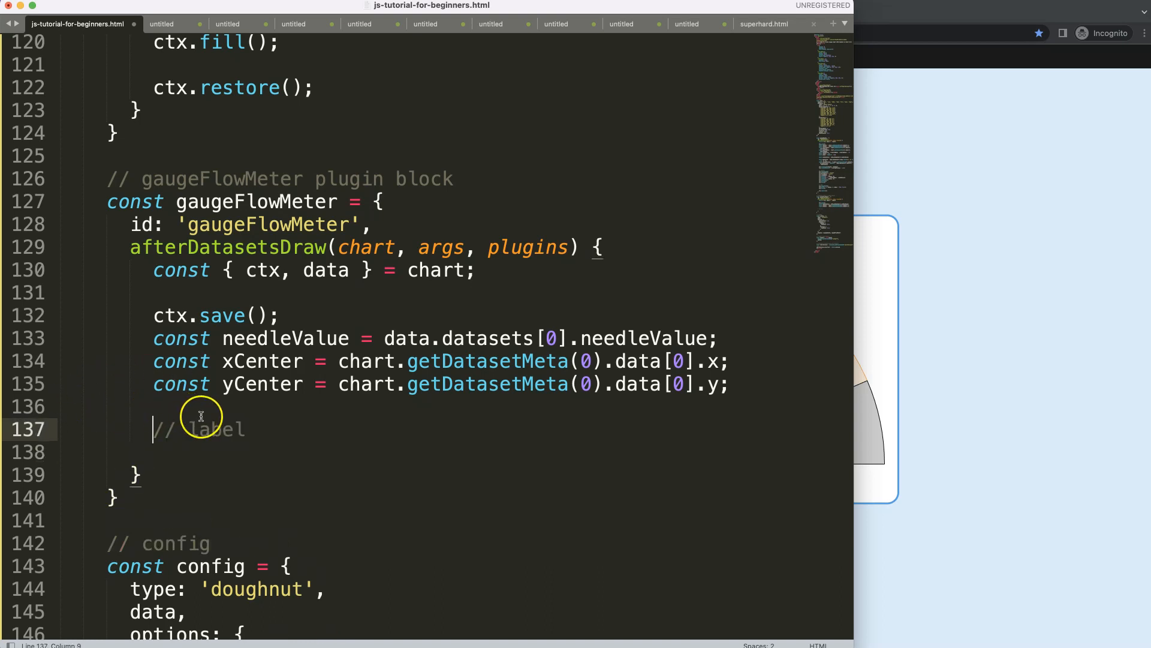
{"action": "type", "text": "flowMet"}
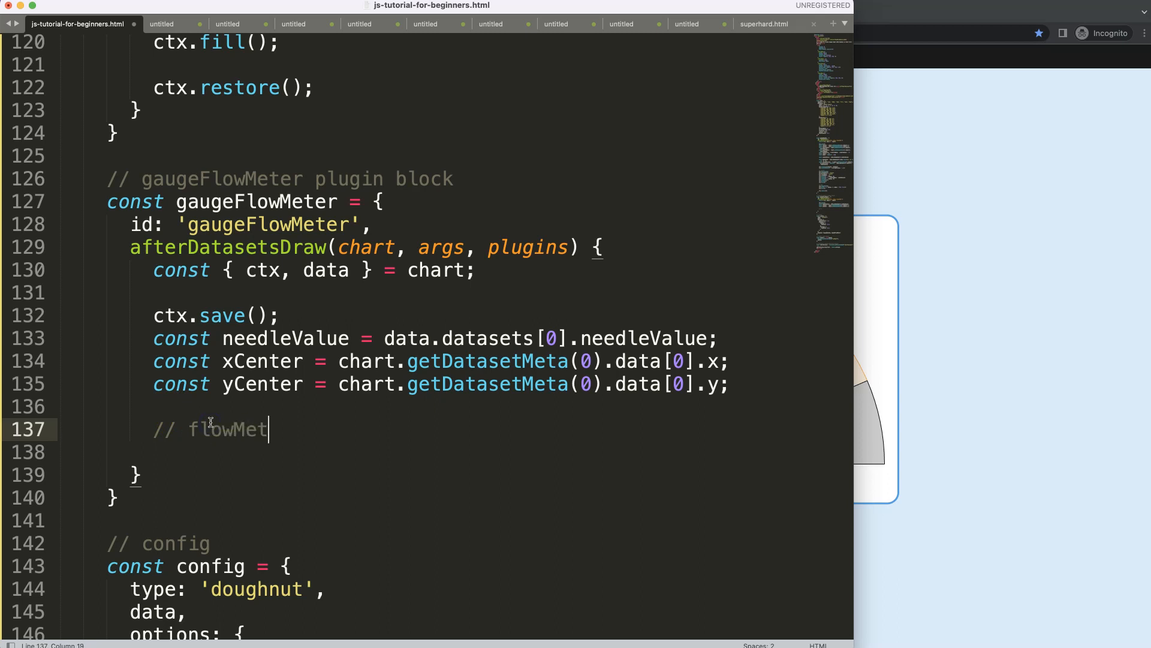
{"action": "type", "text": "C"}
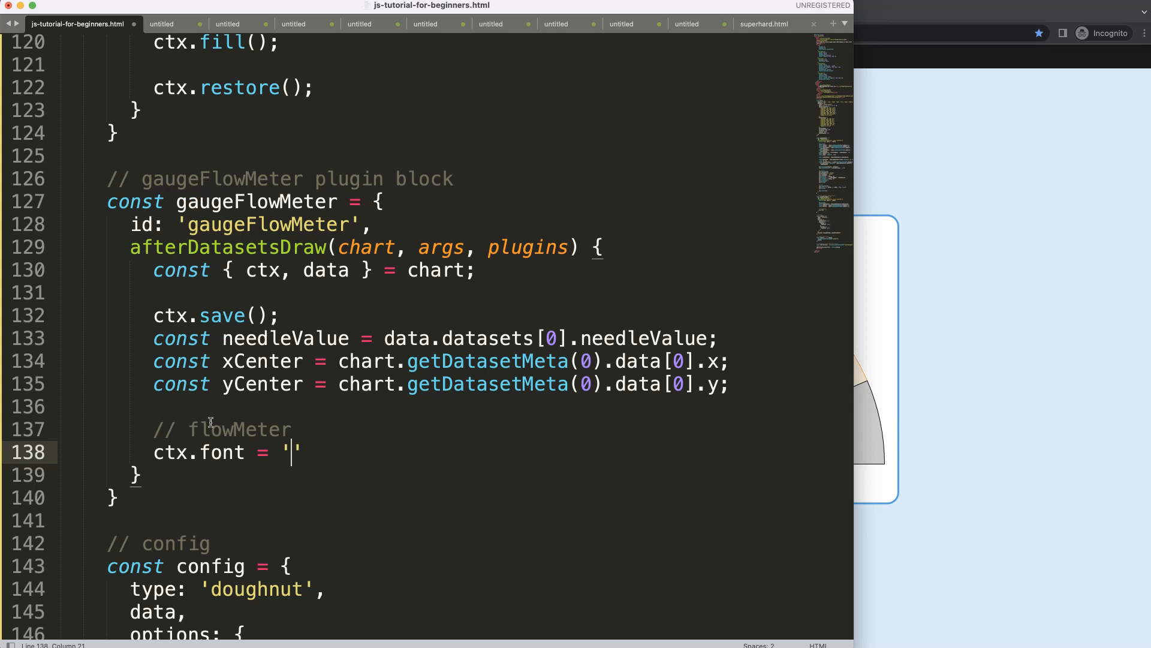
{"action": "type", "text": "bold 1"}
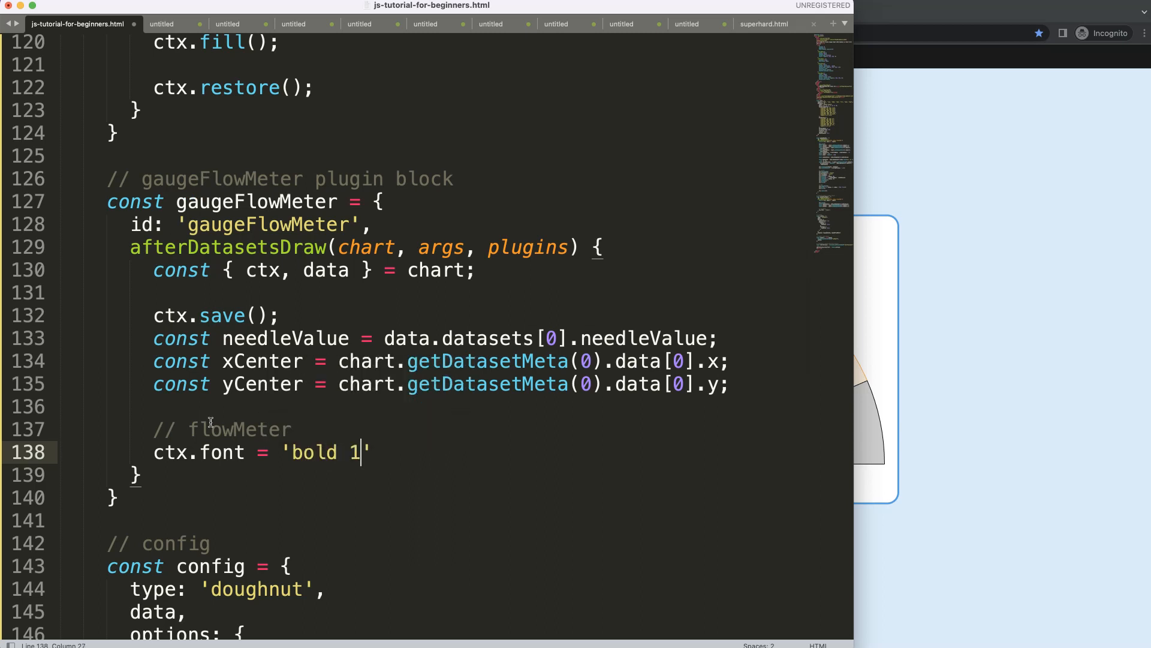
{"action": "type", "text": "0px sans-"}
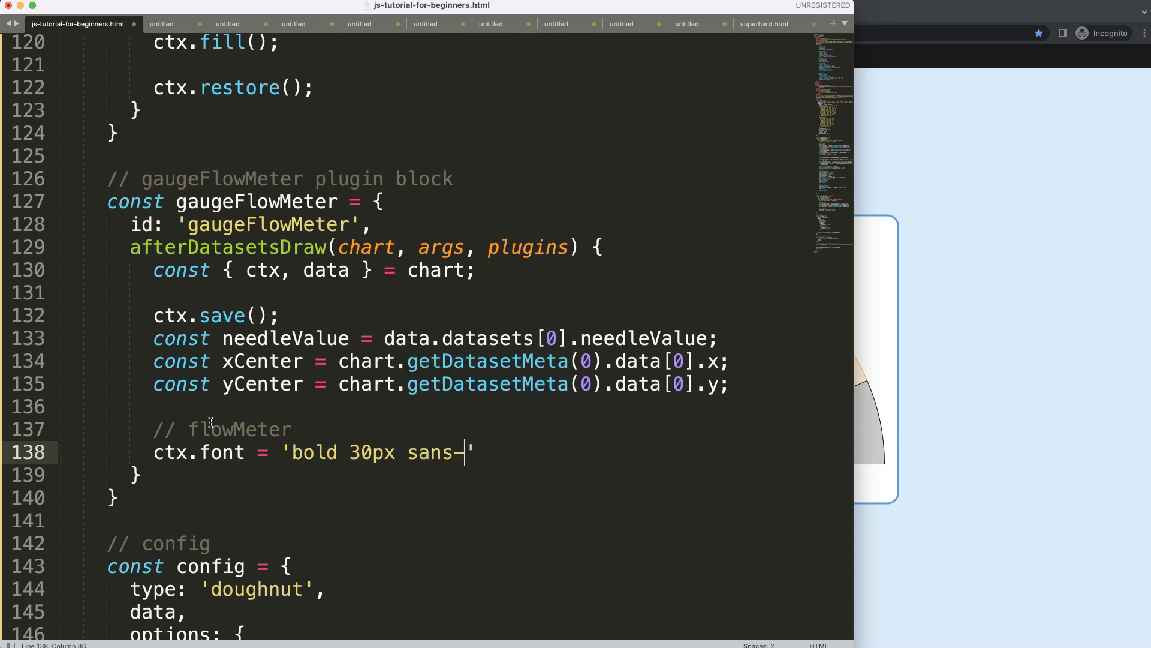
{"action": "type", "text": "serif';"}
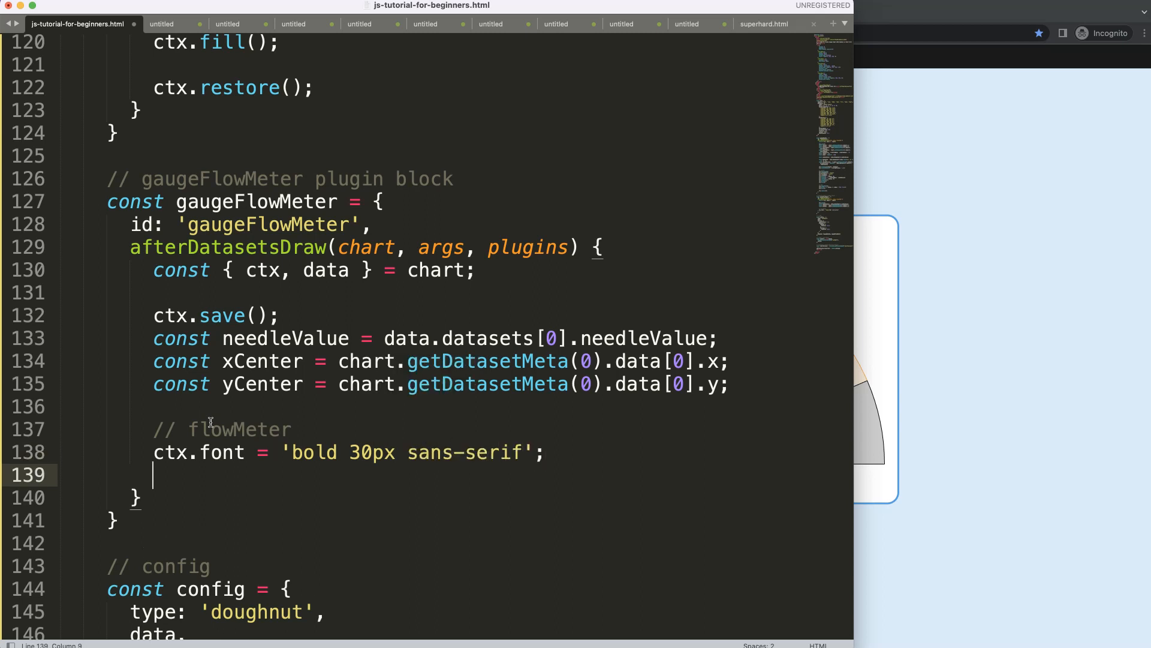
Step: Set the label's ctx.fillStyle to 'grey'
{"action": "type", "text": "ctx."}
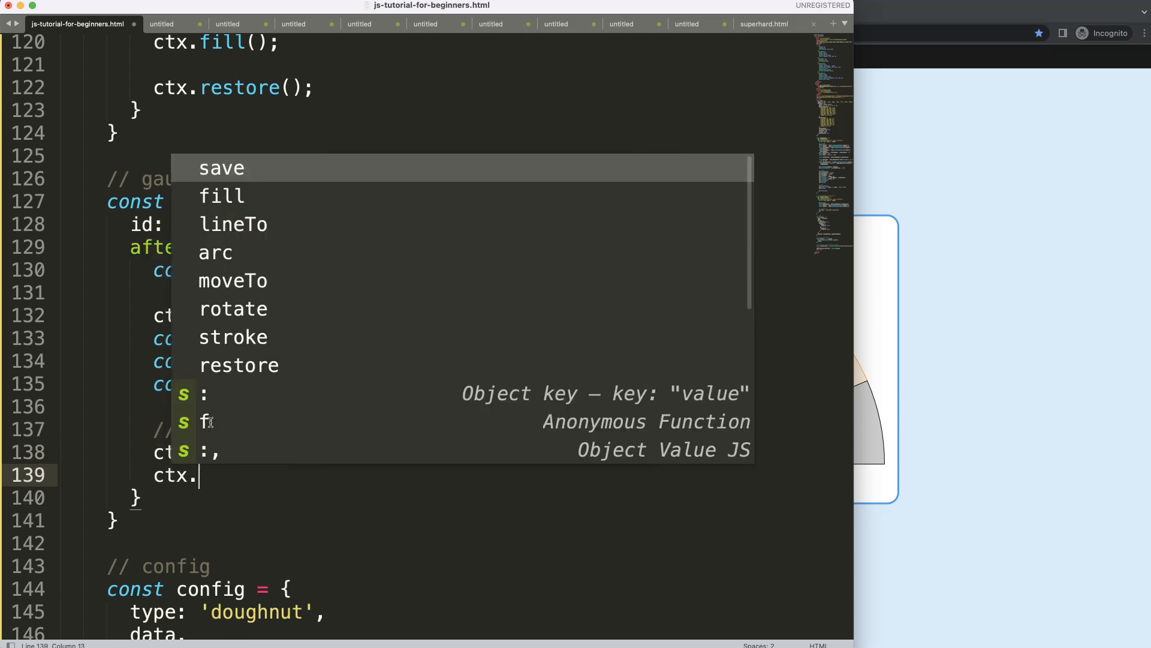
{"action": "type", "text": "fillStyle"}
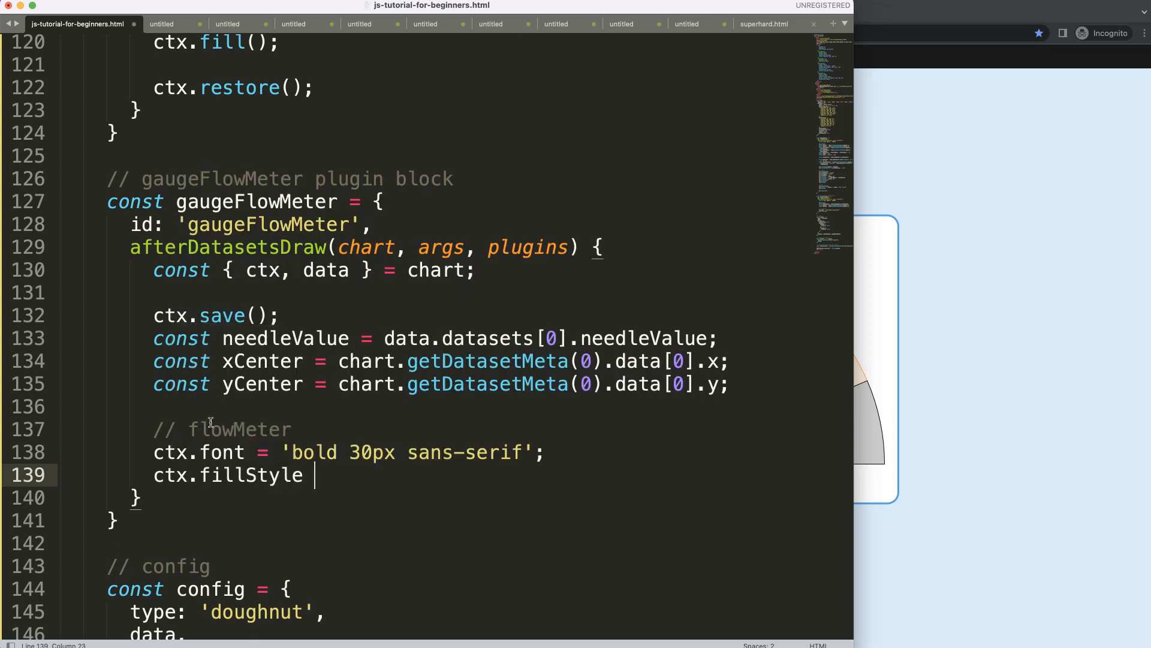
{"action": "type", "text": "="}
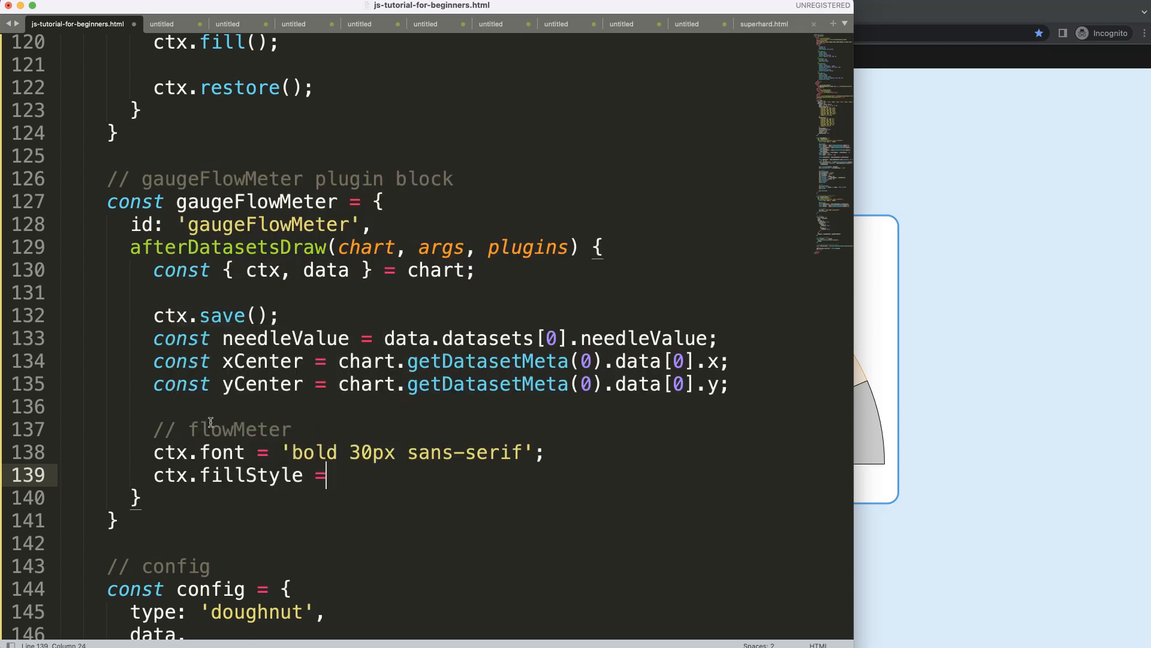
{"action": "type", "text": "'';"}
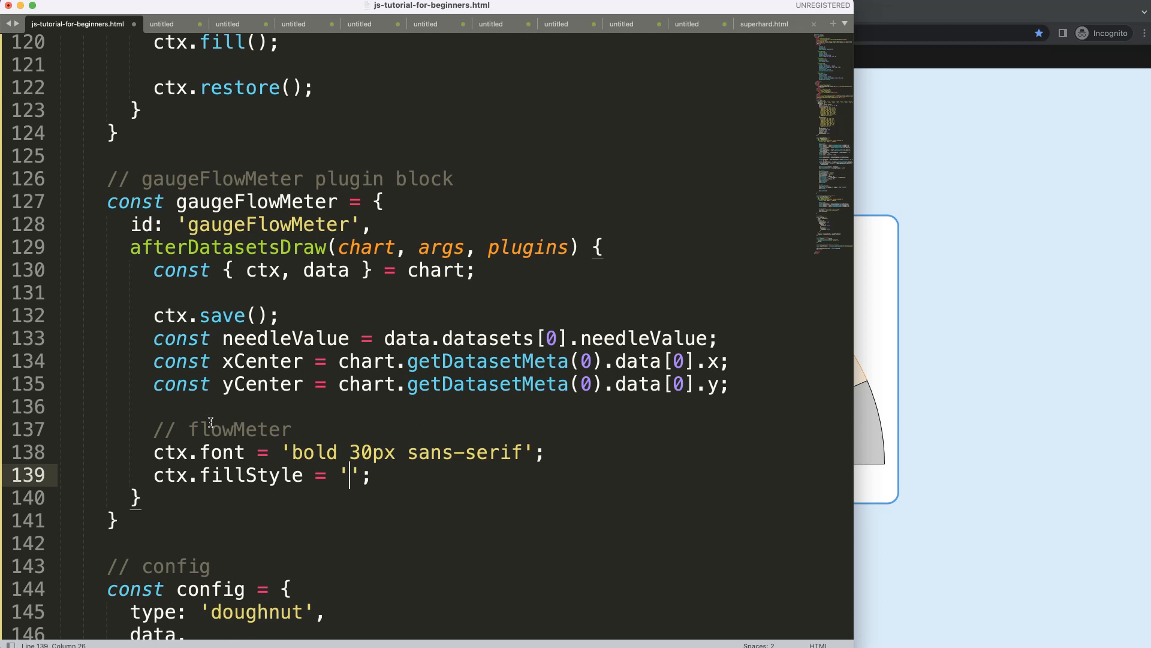
{"action": "type", "text": "grey"}
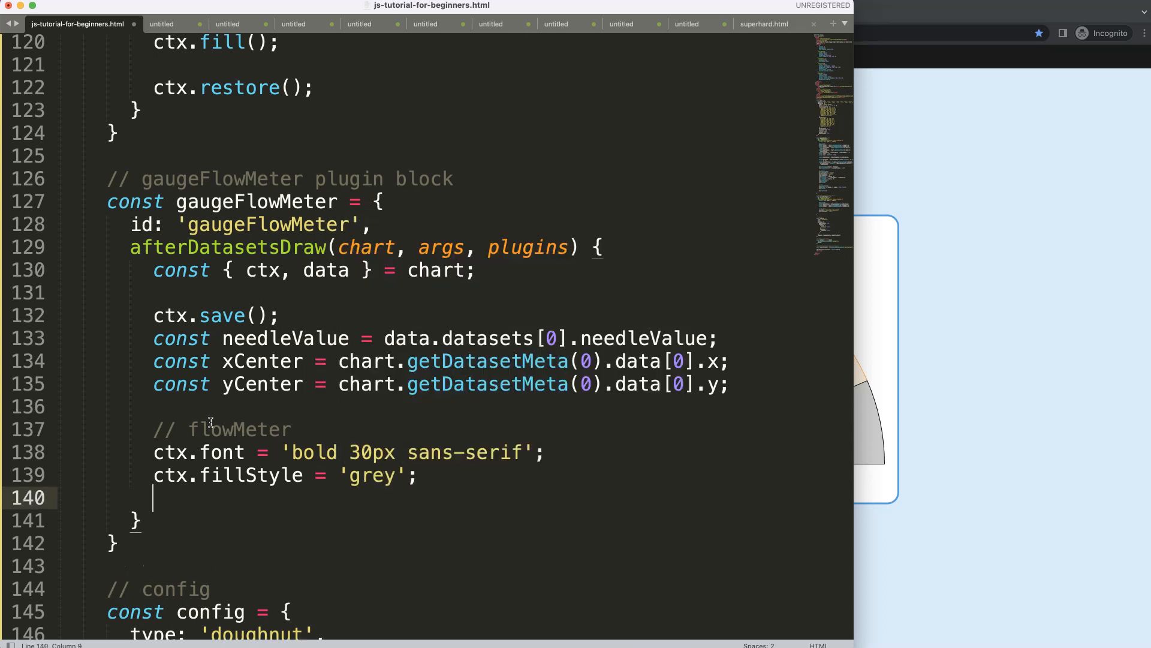
{"action": "type", "text": "c"}
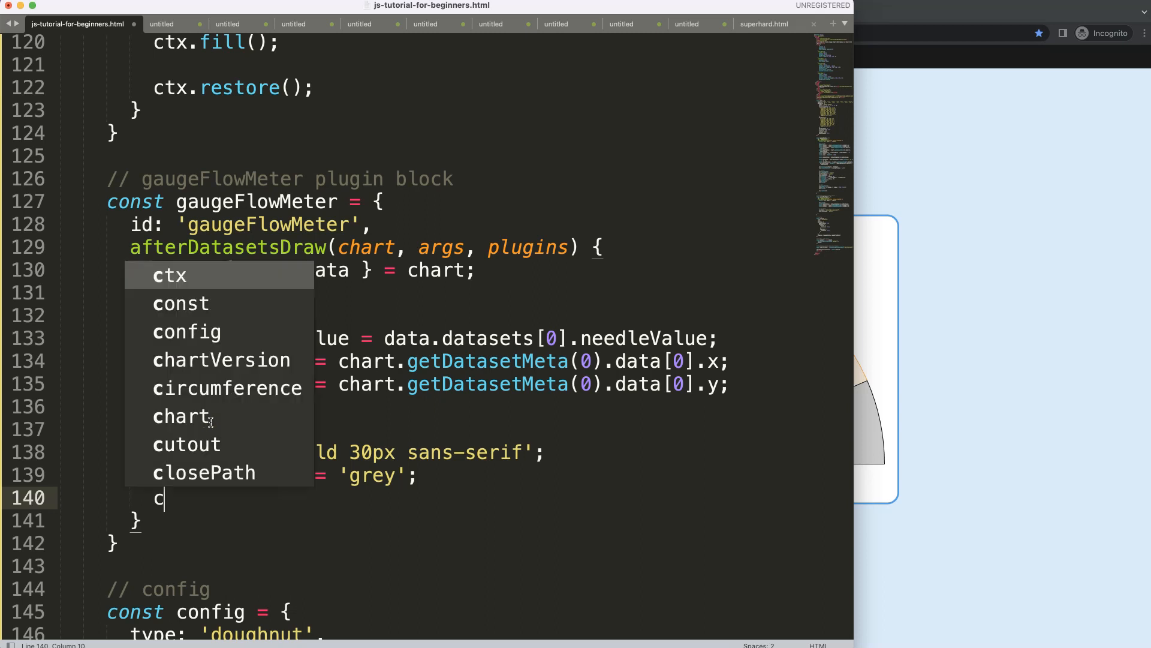
Step: Draw '100%' with ctx.fillText at xCenter, yCenter
{"action": "type", "text": "tx.fillText"}
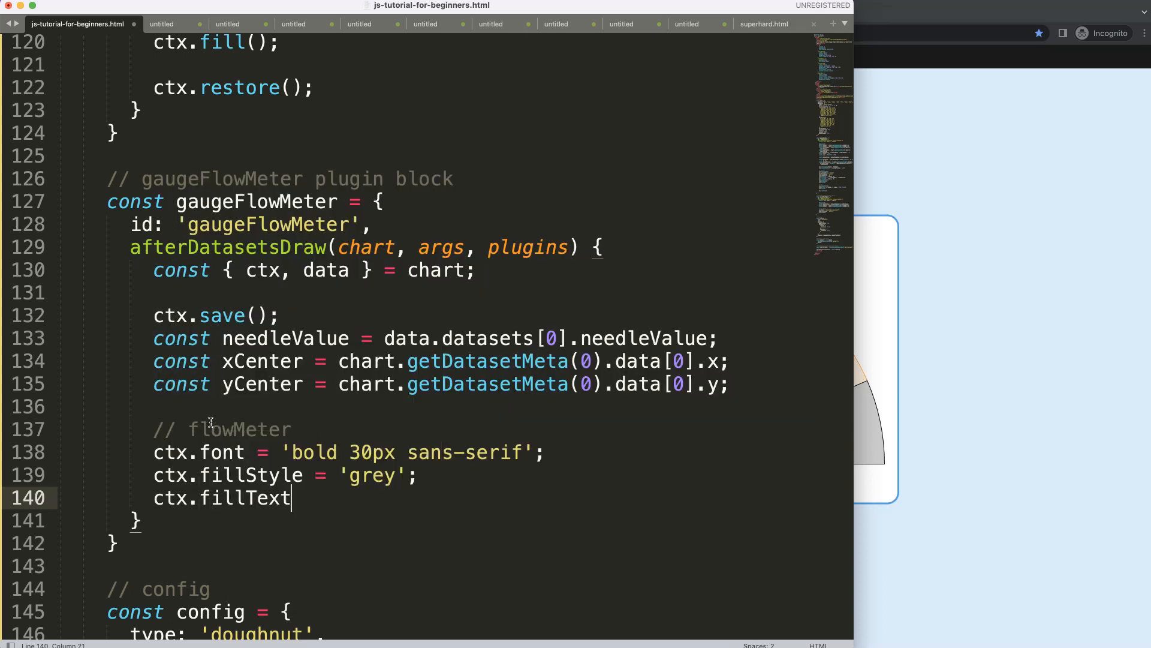
{"action": "type", "text": "();"}
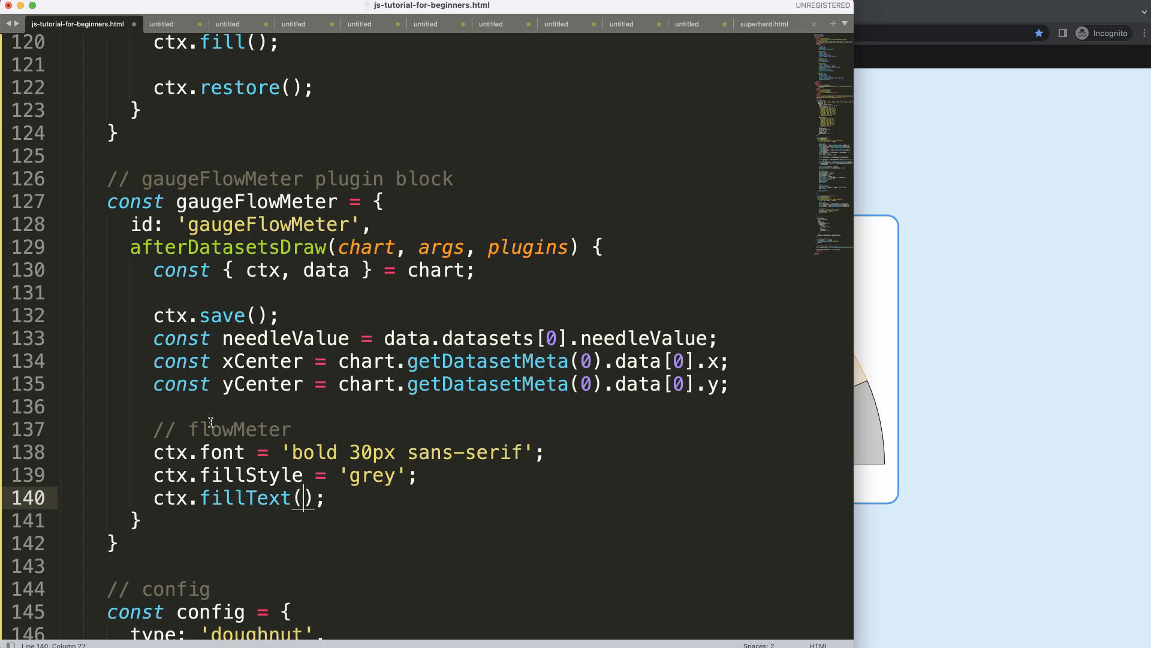
{"action": "type", "text": "'1'"}
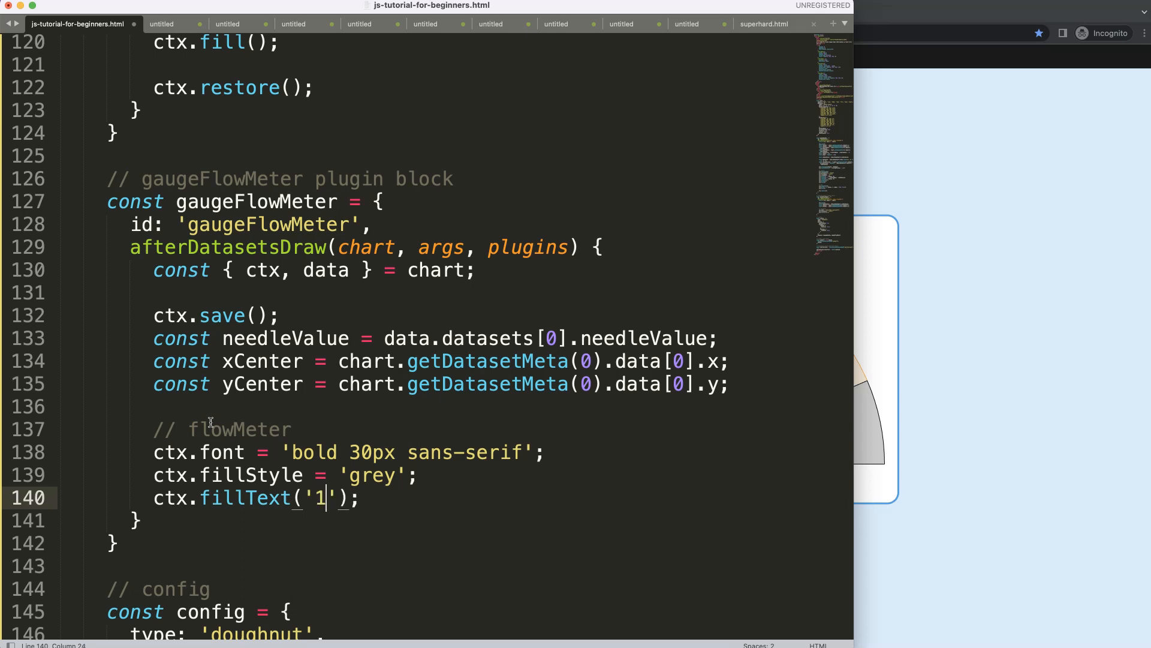
{"action": "type", "text": "00"}
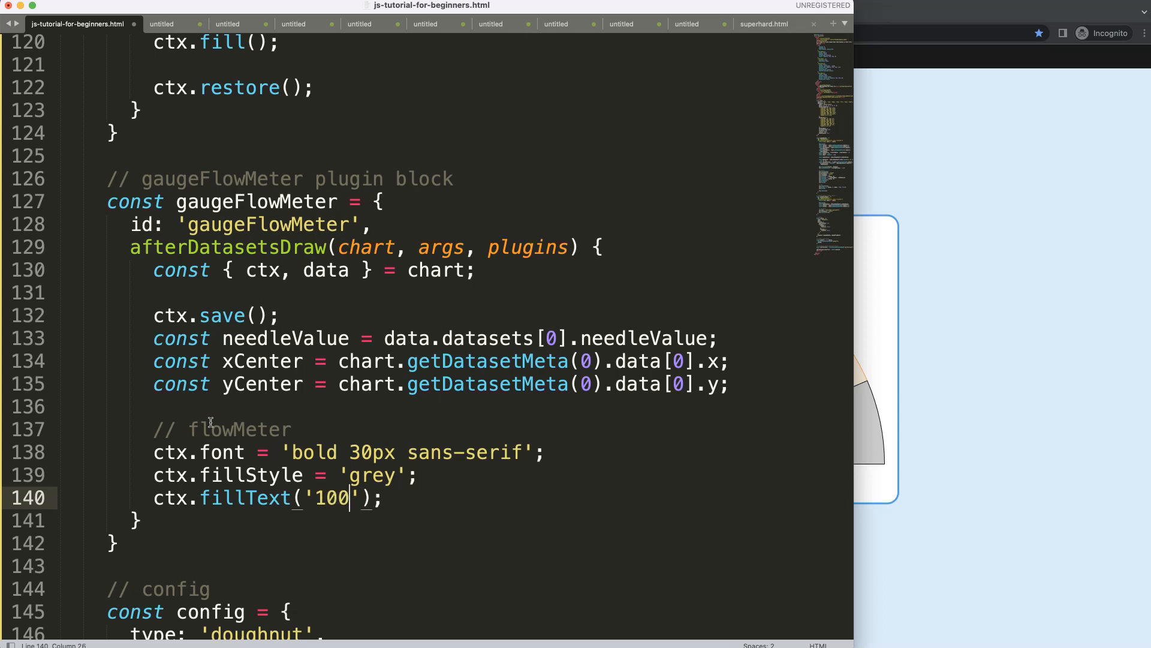
{"action": "type", "text": "%"}
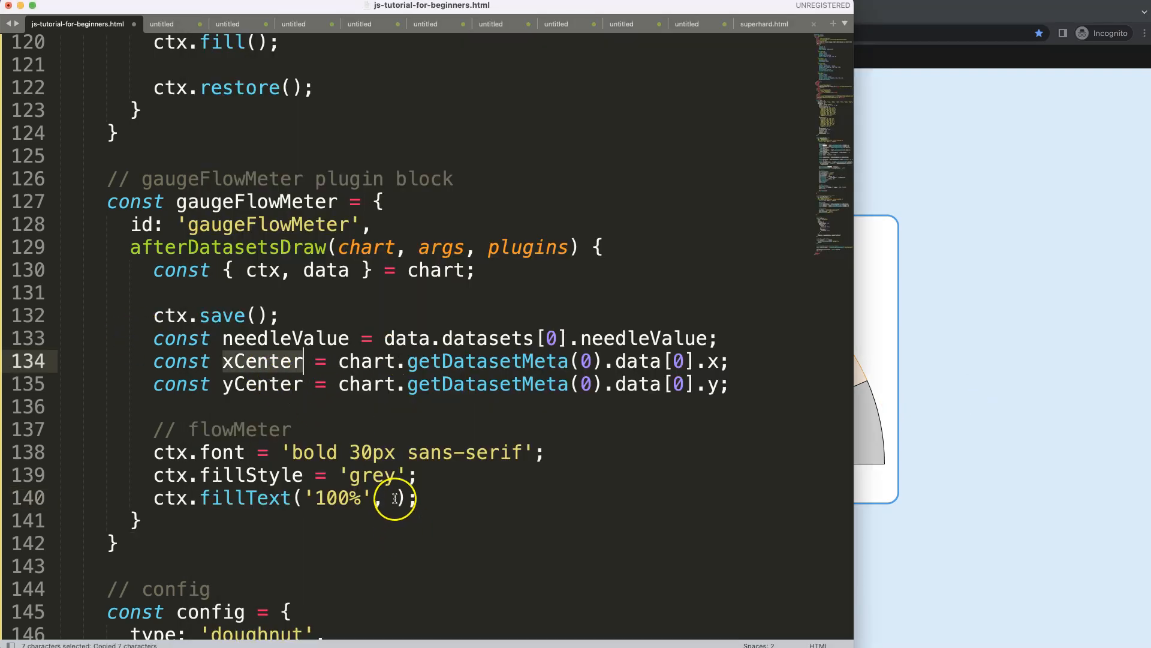
{"action": "type", "text": "xCenter,"}
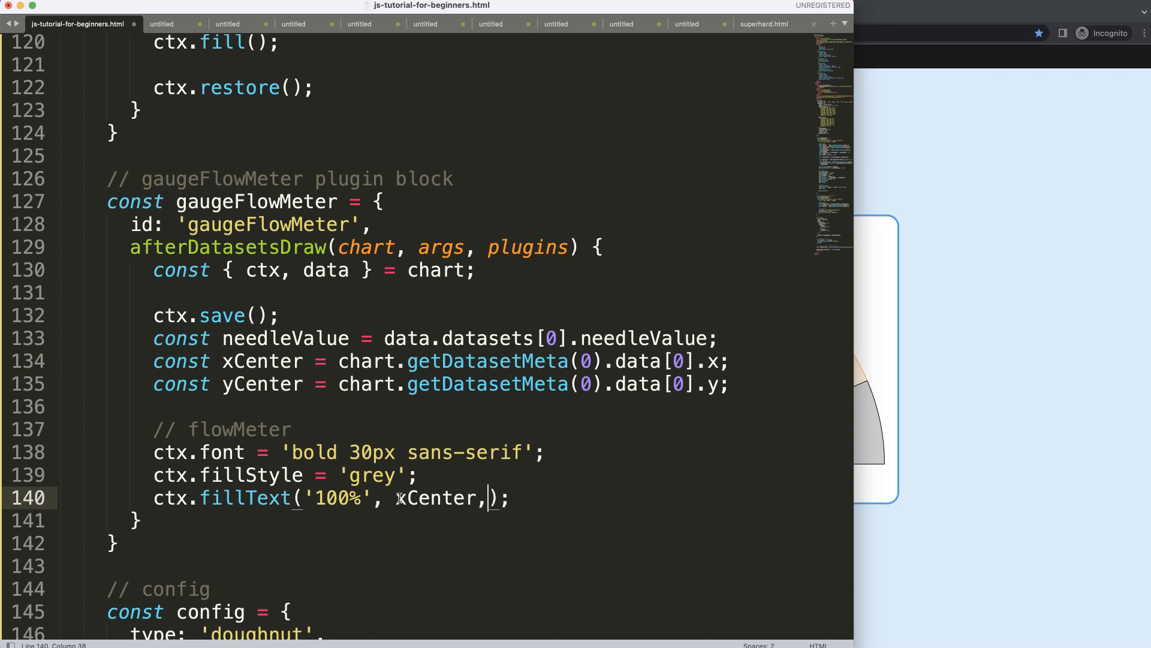
{"action": "type", "text": "yCenter"}
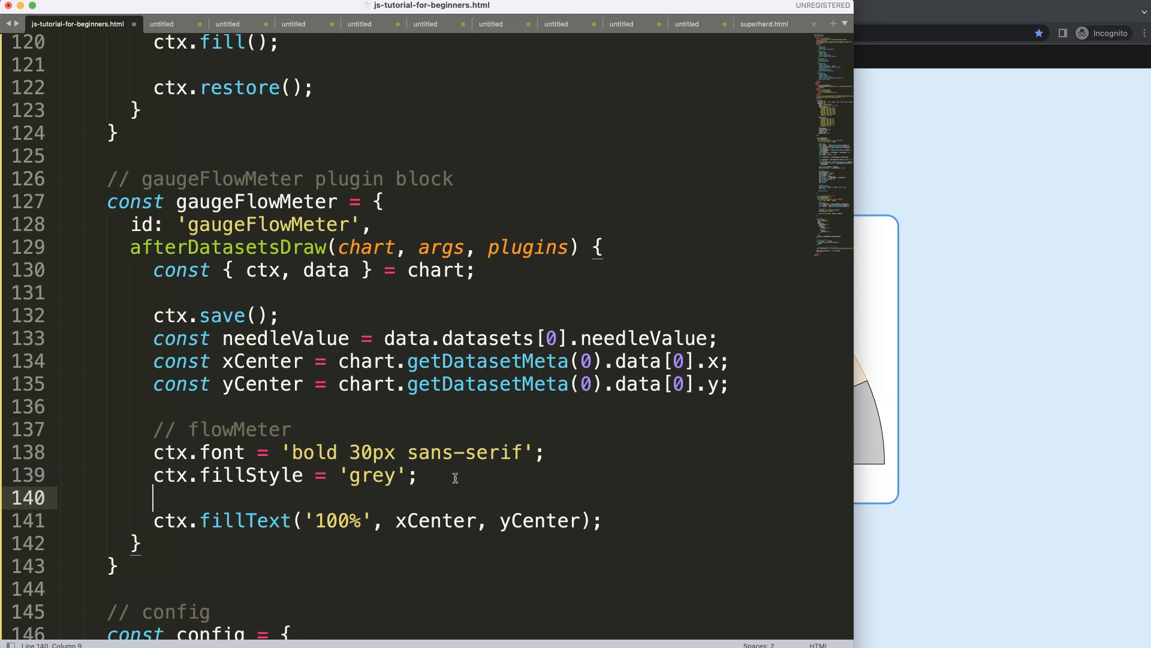
Step: Set ctx.textAlign to 'center' and place the label at yCenter + 20
{"action": "type", "text": "ctx.text"}
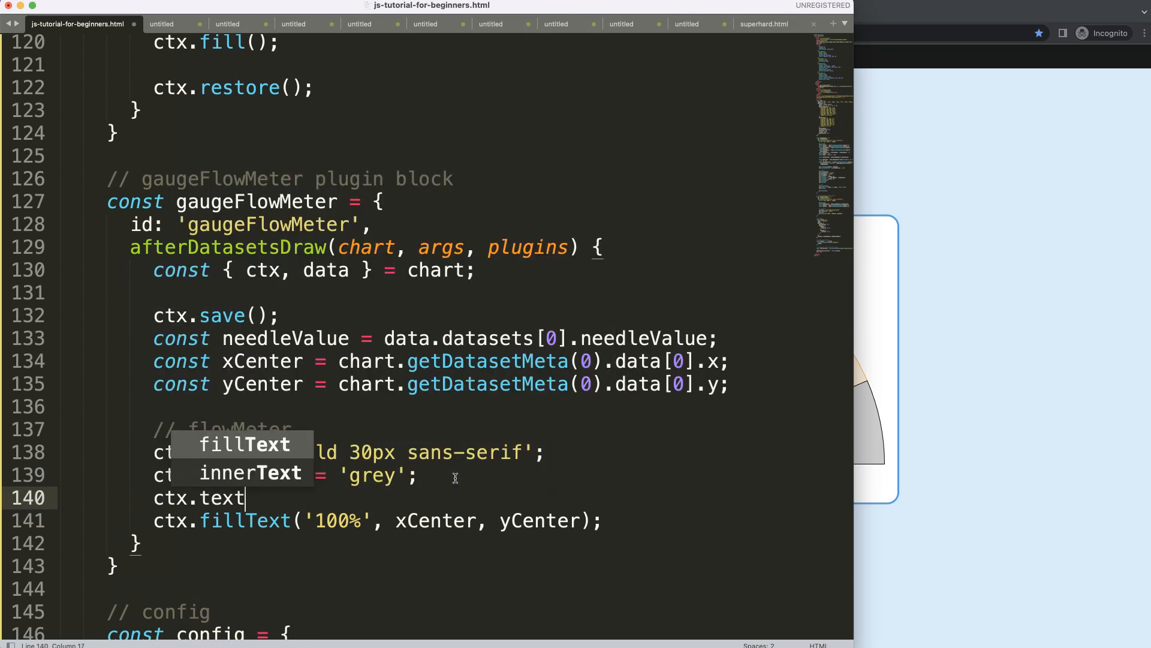
{"action": "type", "text": "Align = ''"}
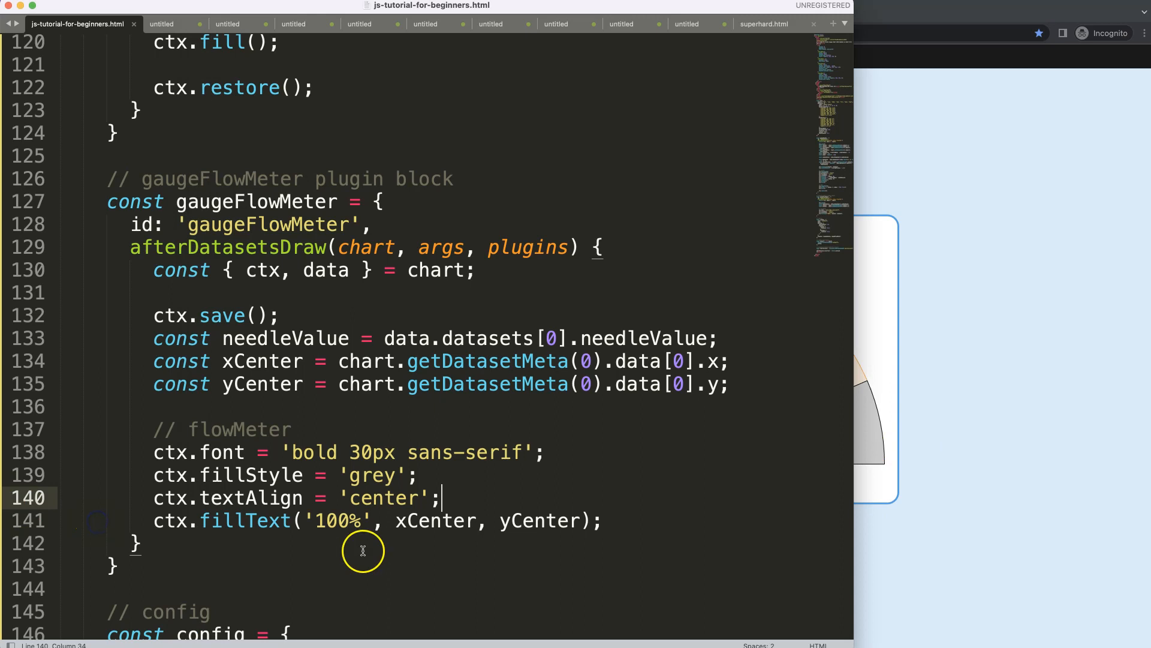
{"action": "double_click", "coordinate": [432, 521]}
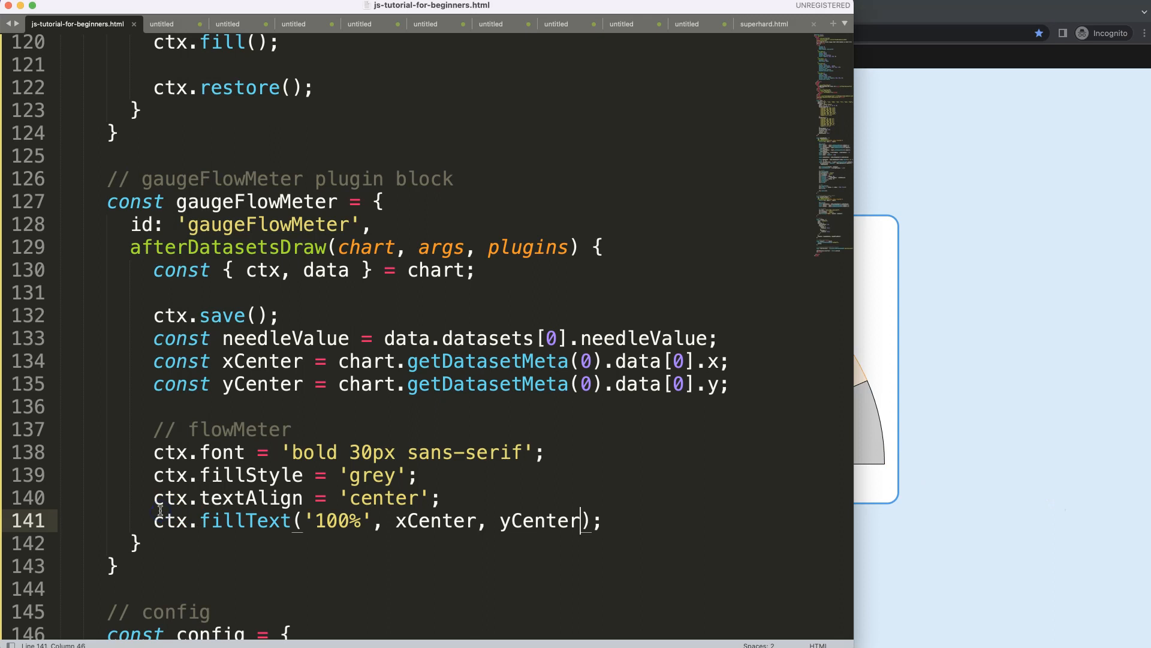
{"action": "type", "text": "\" \""}
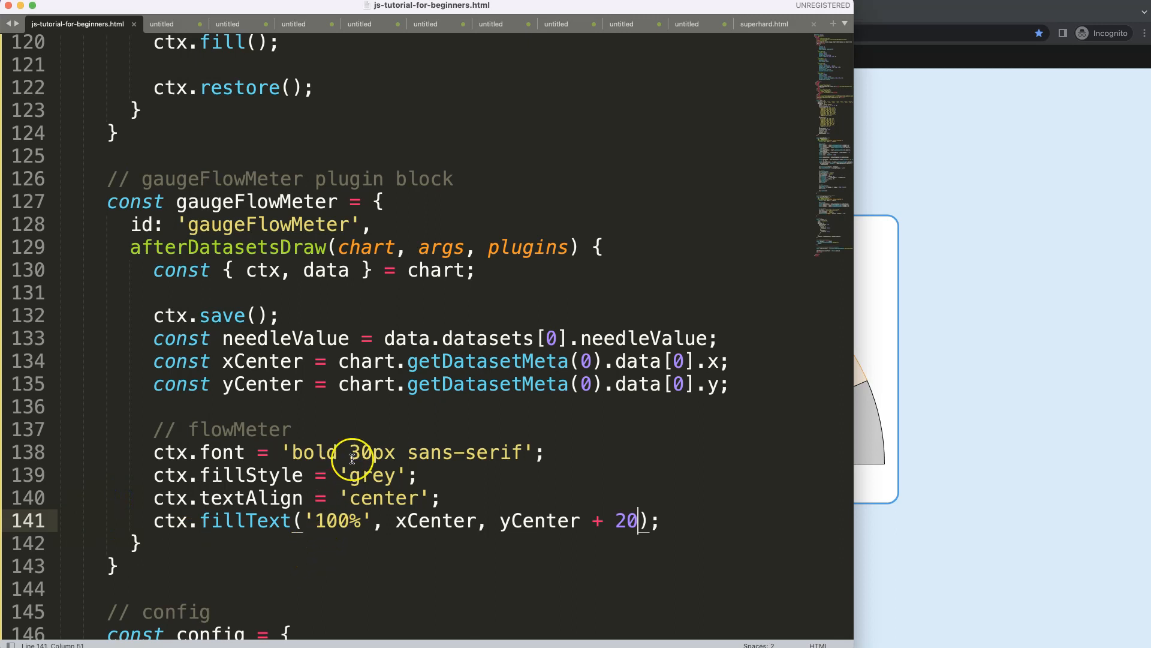
{"action": "double_click", "coordinate": [623, 521]}
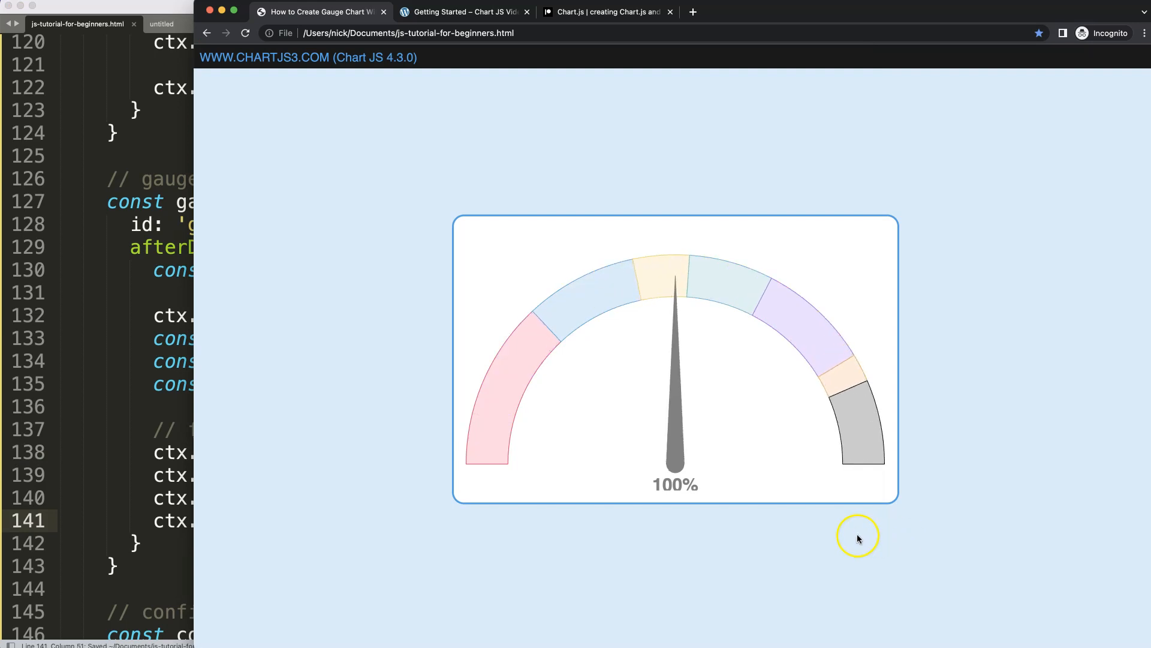
{"action": "mouse_move", "coordinate": [690, 492]}
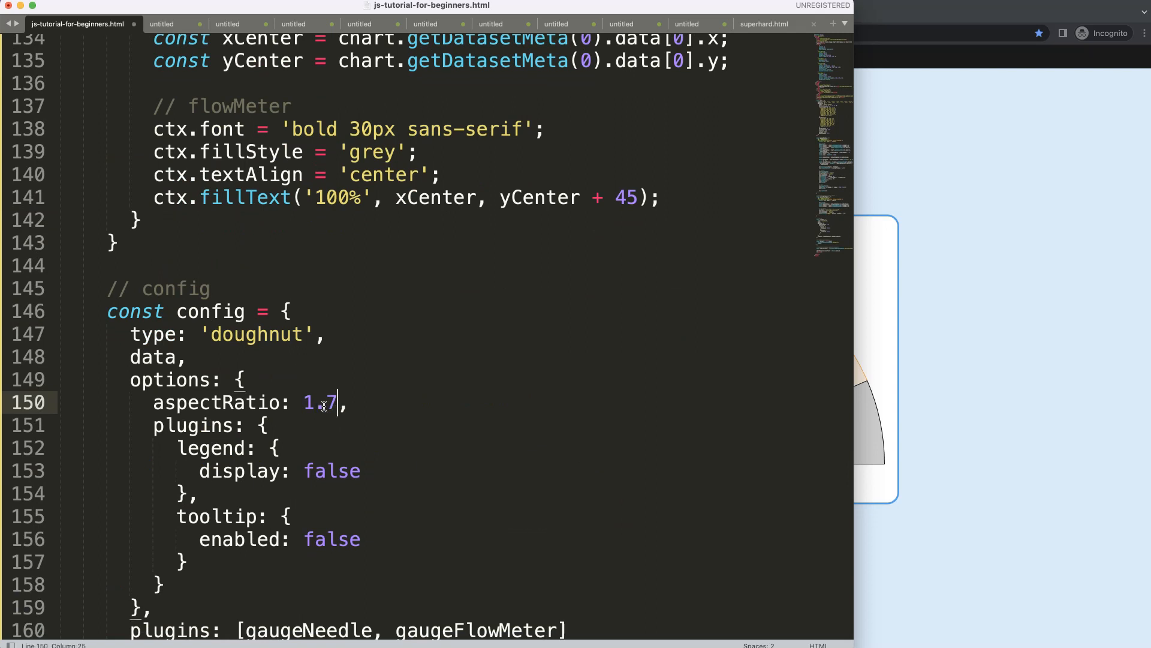
Step: Save the file with the label at yCenter + 50 and aspectRatio 1.5
{"action": "key", "text": "cmd+s"}
{"action": "type", "text": "5"}
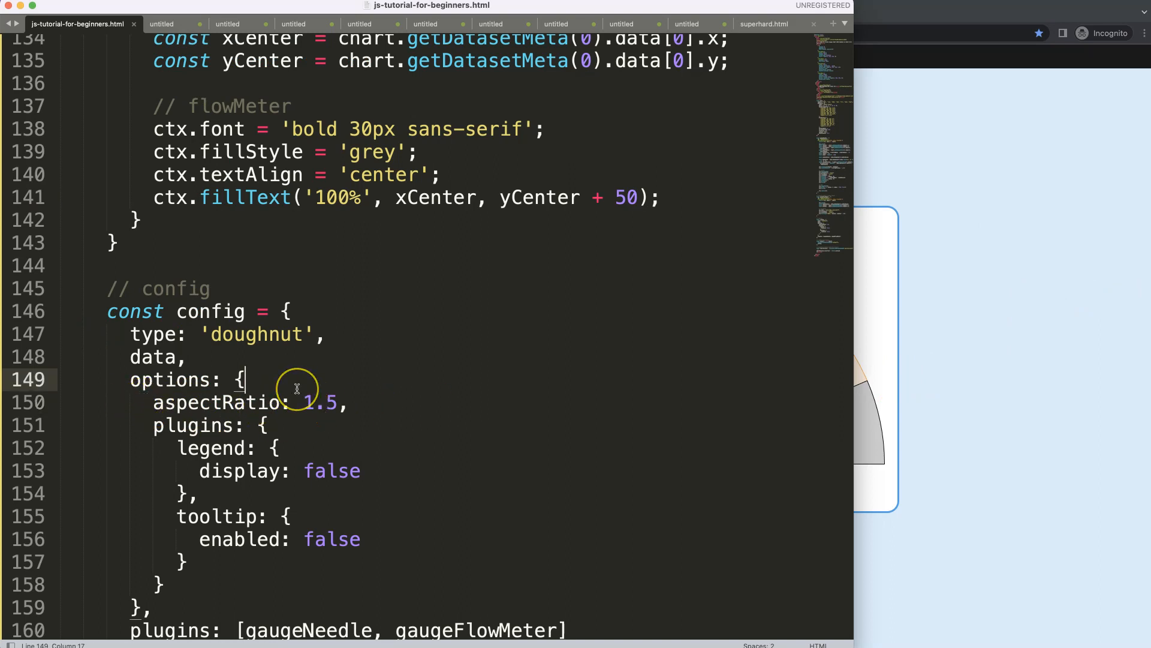
Step: Add layout padding with bottom 50 and set aspectRatio to 1.7
{"action": "type", "text": "paddin"}
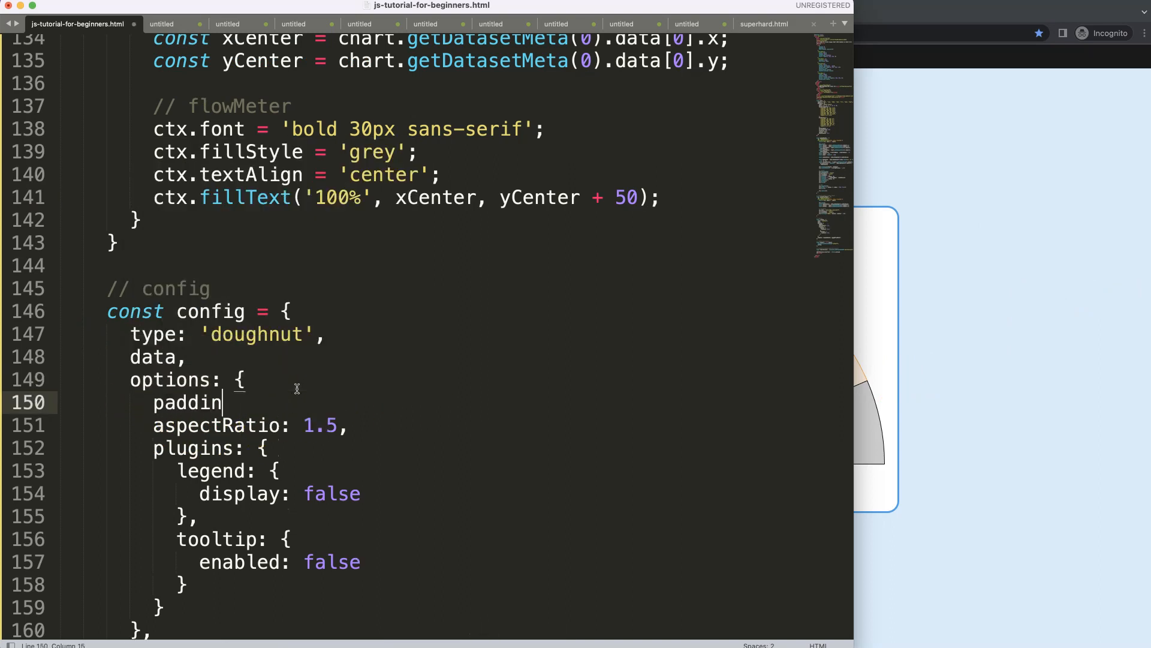
{"action": "type", "text": "layout: {"}
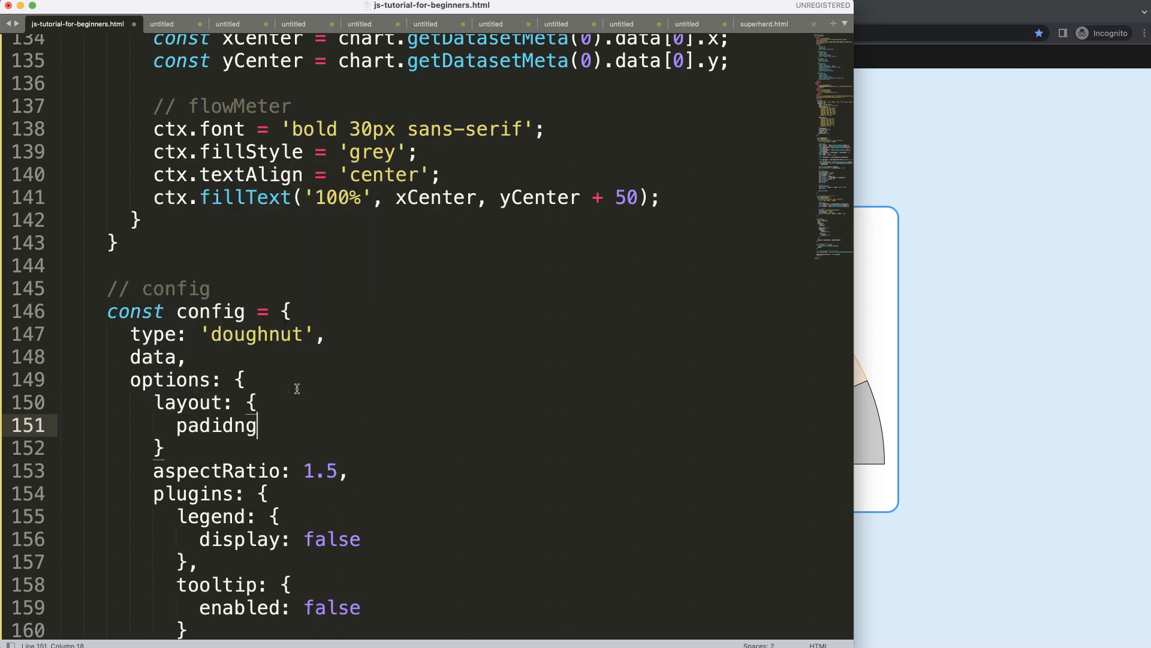
{"action": "type", "text": "padding"}
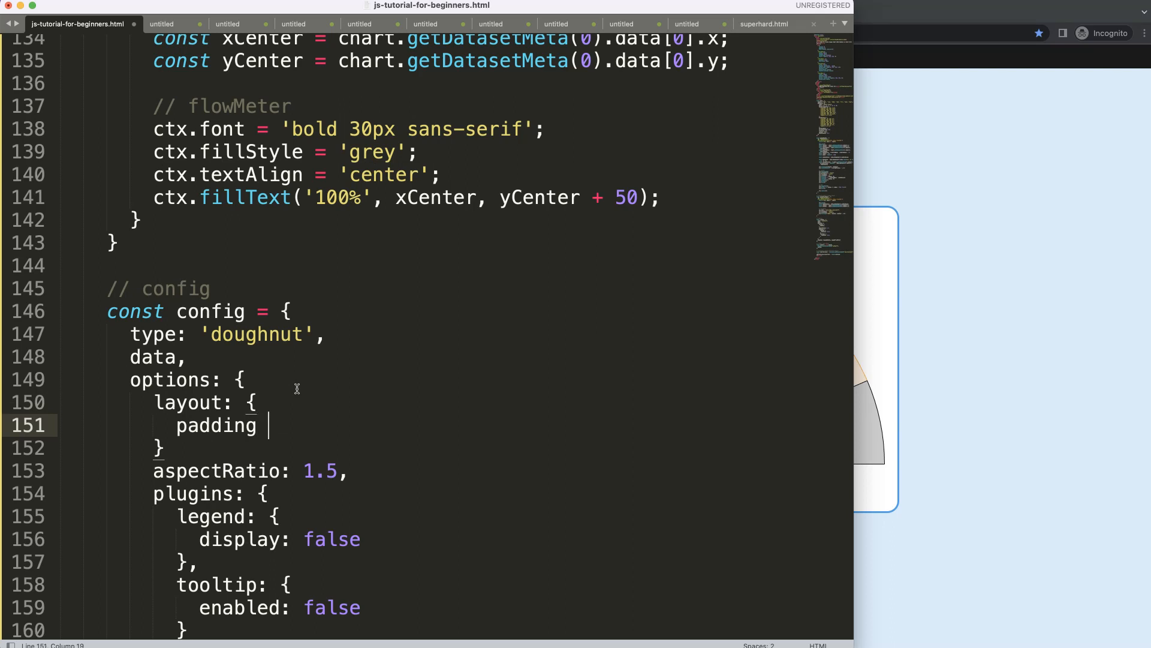
{"action": "type", "text": ": {}"}
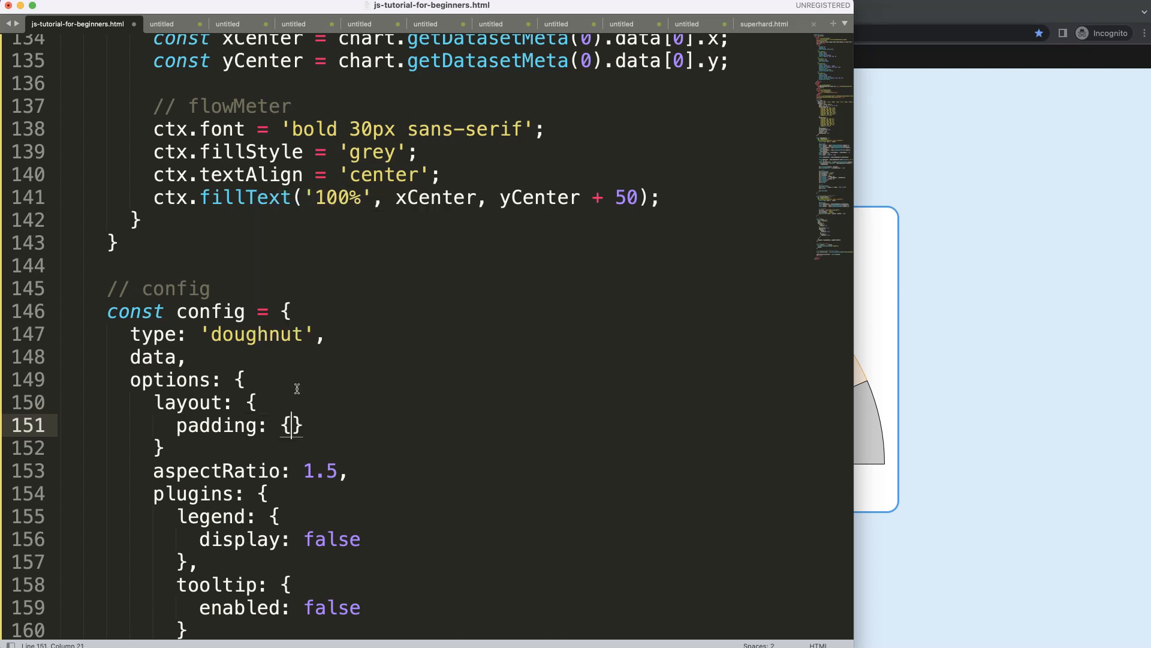
{"action": "type", "text": "btto"}
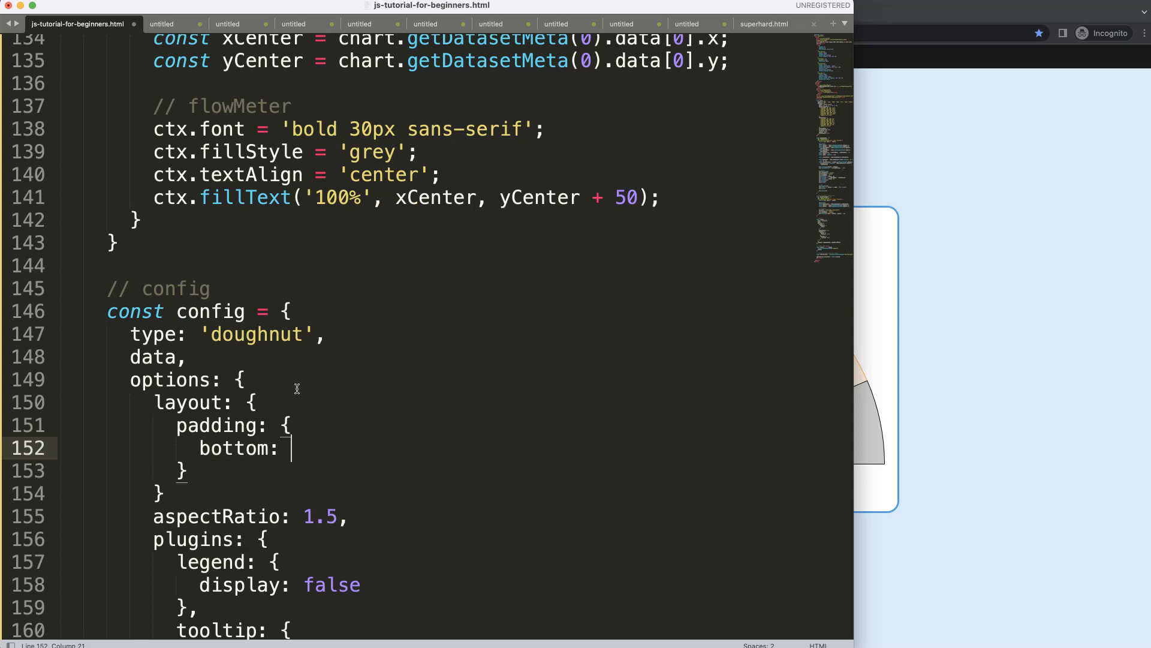
{"action": "type", "text": "20"}
{"action": "left_click", "coordinate": [432, 493]}
{"action": "type", "text": ","}
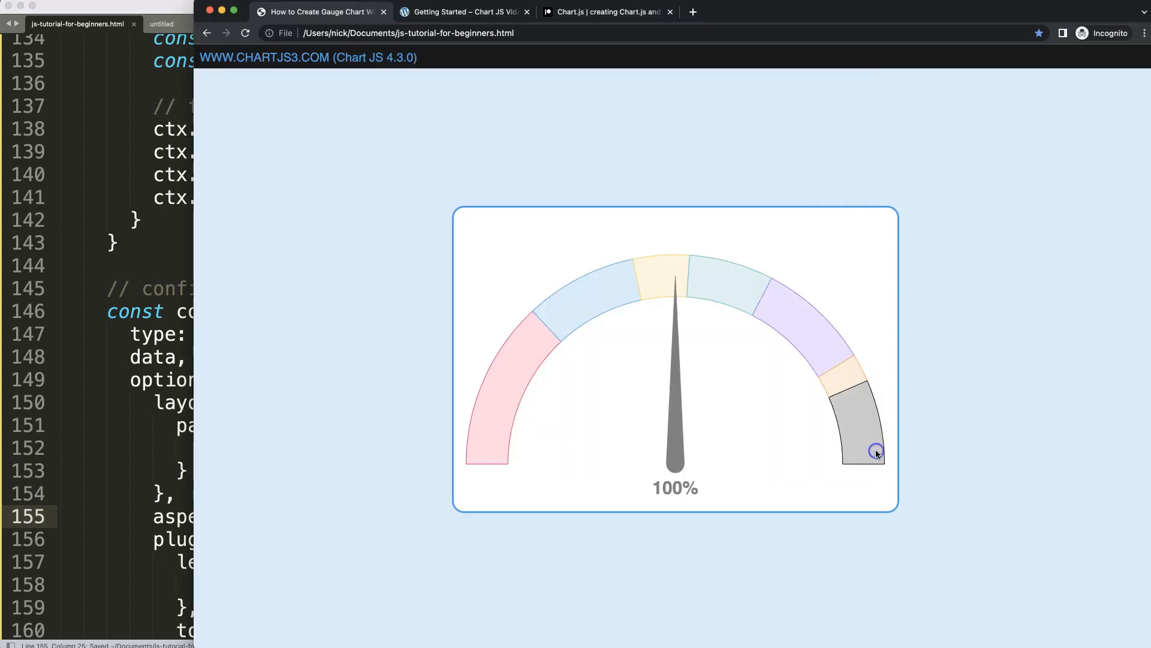
{"action": "mouse_move", "coordinate": [592, 493]}
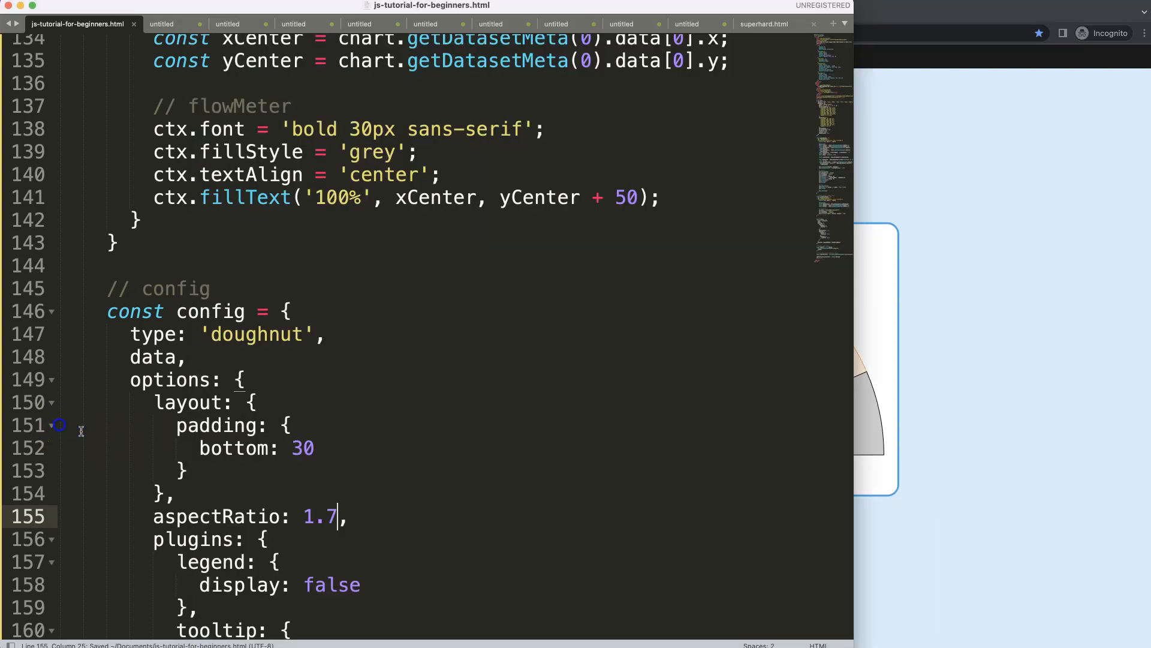
{"action": "type", "text": "5"}
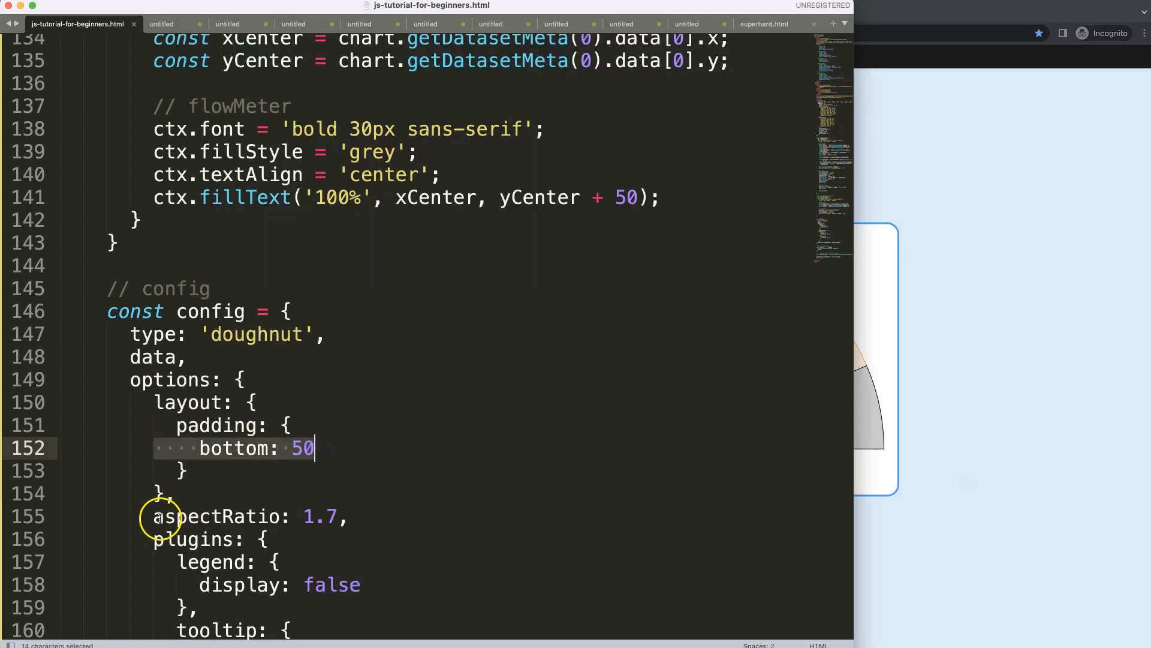
{"action": "type", "text": "2"}
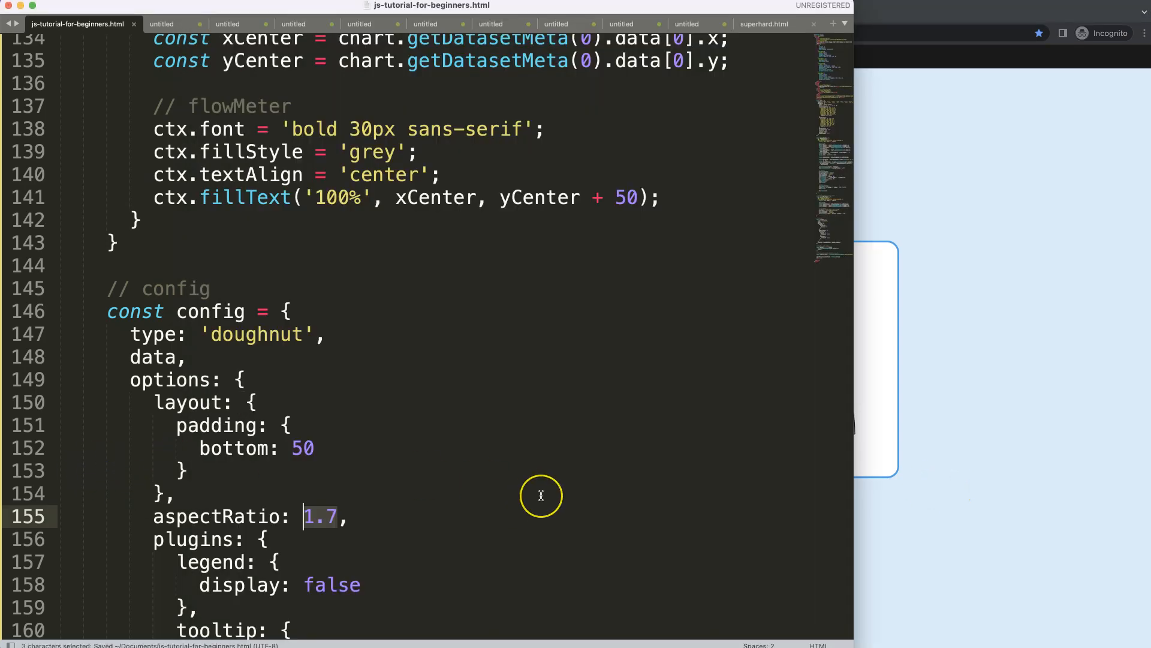
{"action": "type", "text": "1.8"}
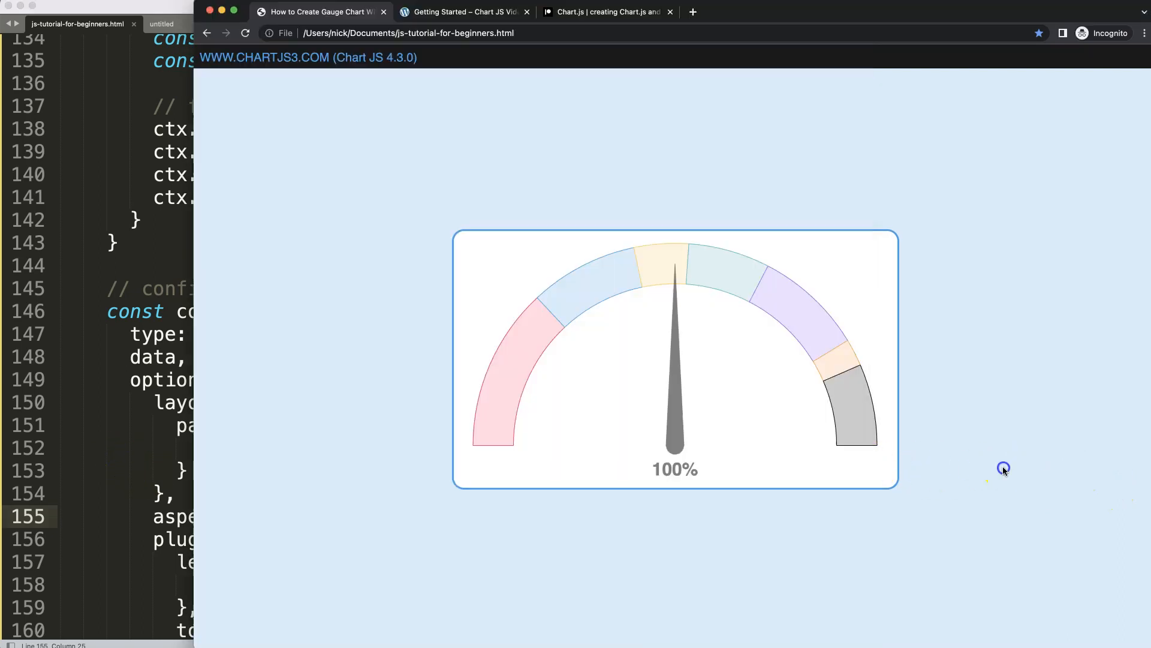
{"action": "mouse_move", "coordinate": [677, 457]}
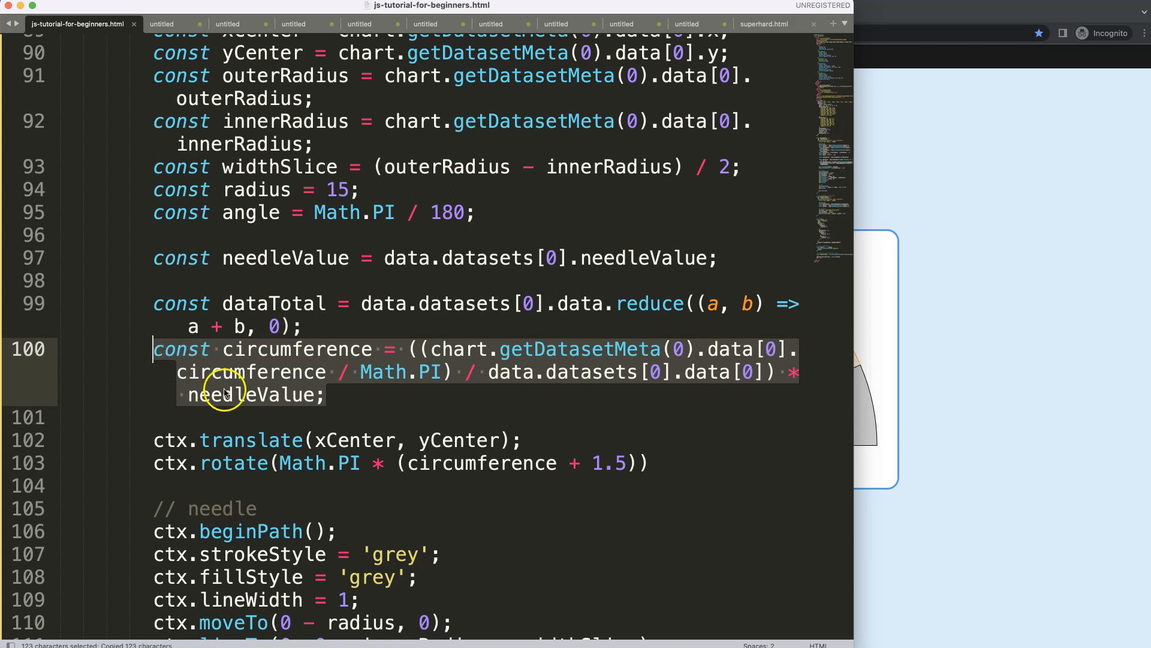
Step: Paste the circumference calculation into gaugeFlowMeter and log it with console.log(circumference)
{"action": "scroll", "scroll_direction": "down", "scroll_amount": 3}
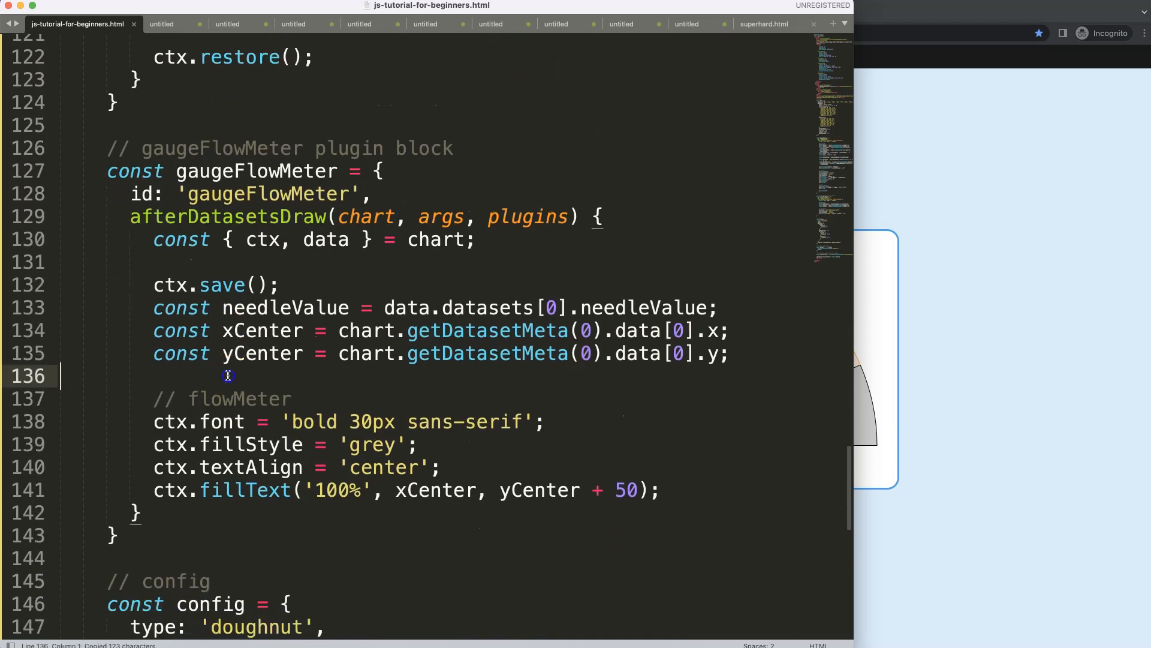
{"action": "key", "text": "Enter"}
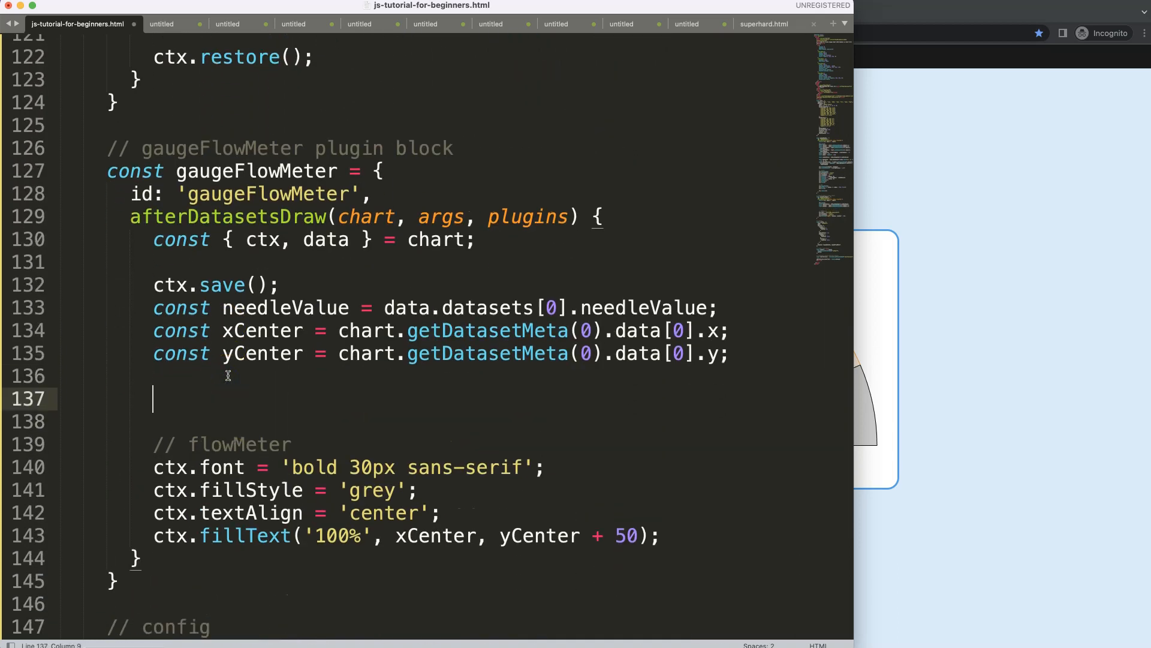
{"action": "type", "text": "const circumference = ((chart.getDatasetMeta(0).data[0].circumference / Math.PI) / data.datasets[0].data[0]) * needleValue;"}
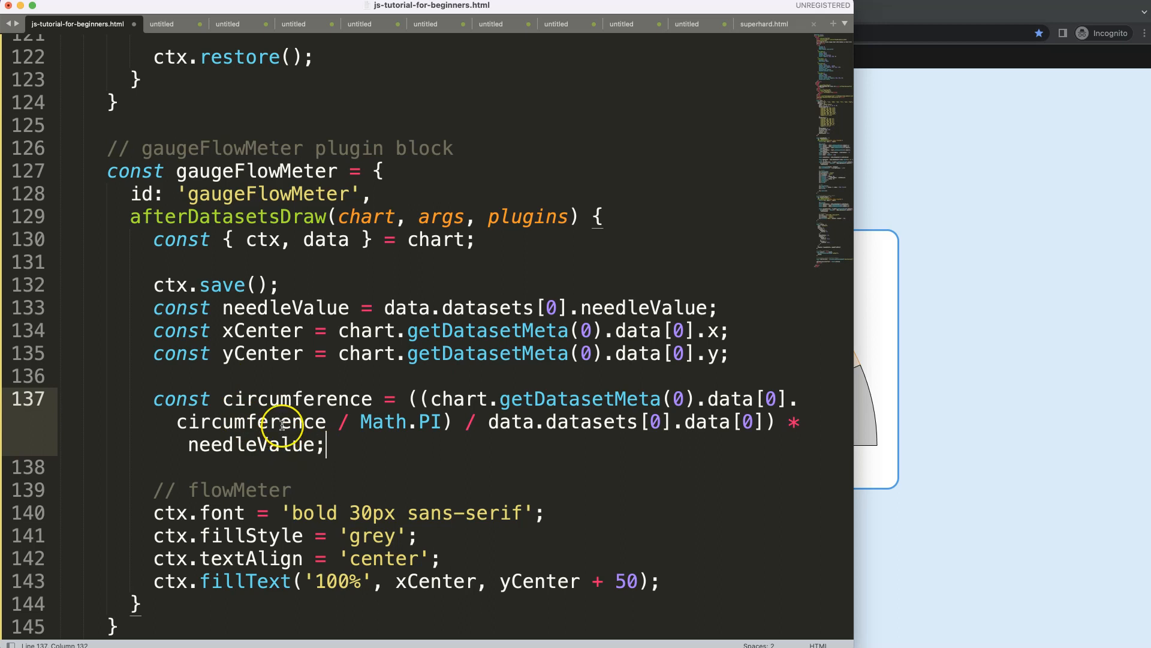
{"action": "mouse_move", "coordinate": [296, 445]}
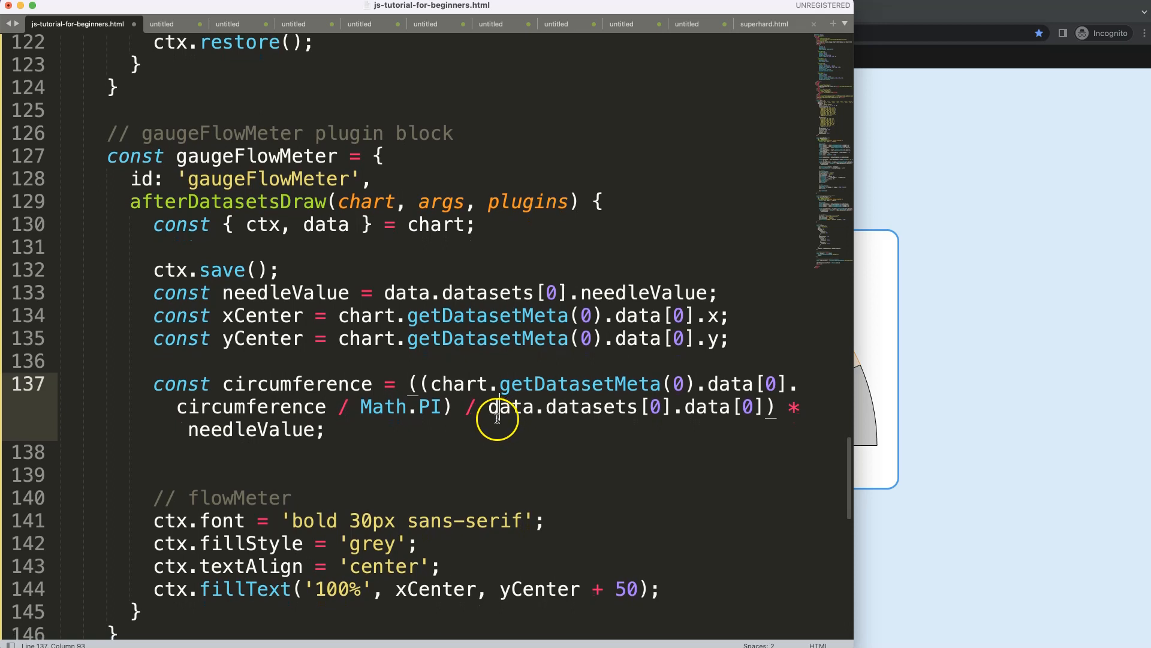
{"action": "left_click_drag", "start_coordinate": [489, 406], "coordinate": [742, 408]}
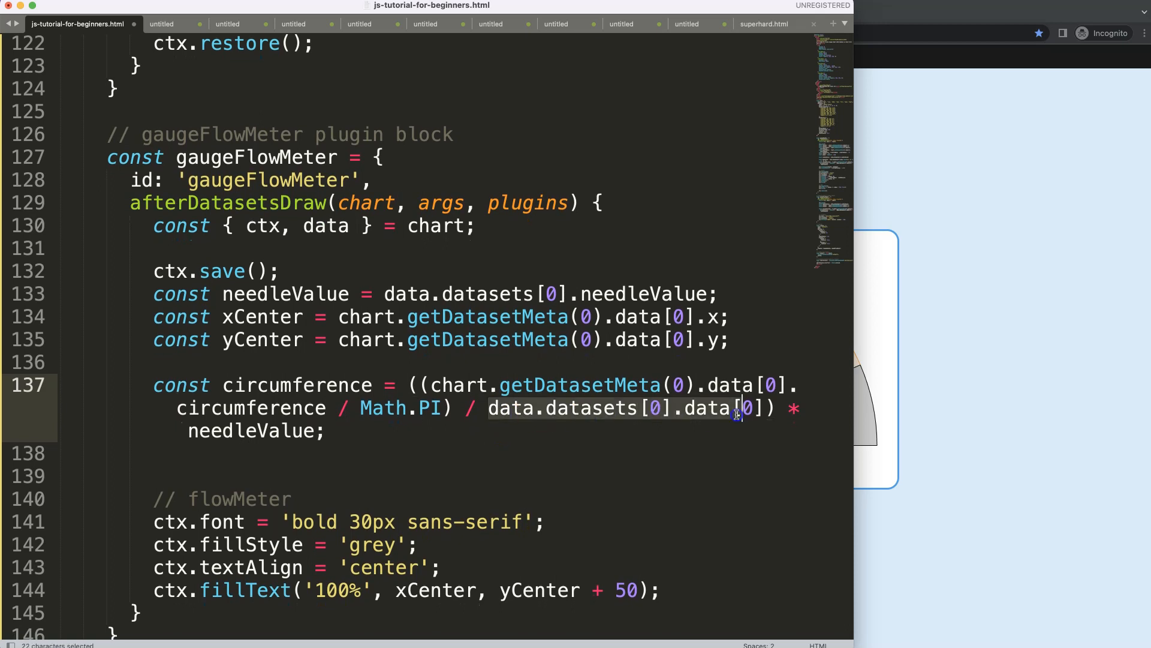
{"action": "type", "text": "conso"}
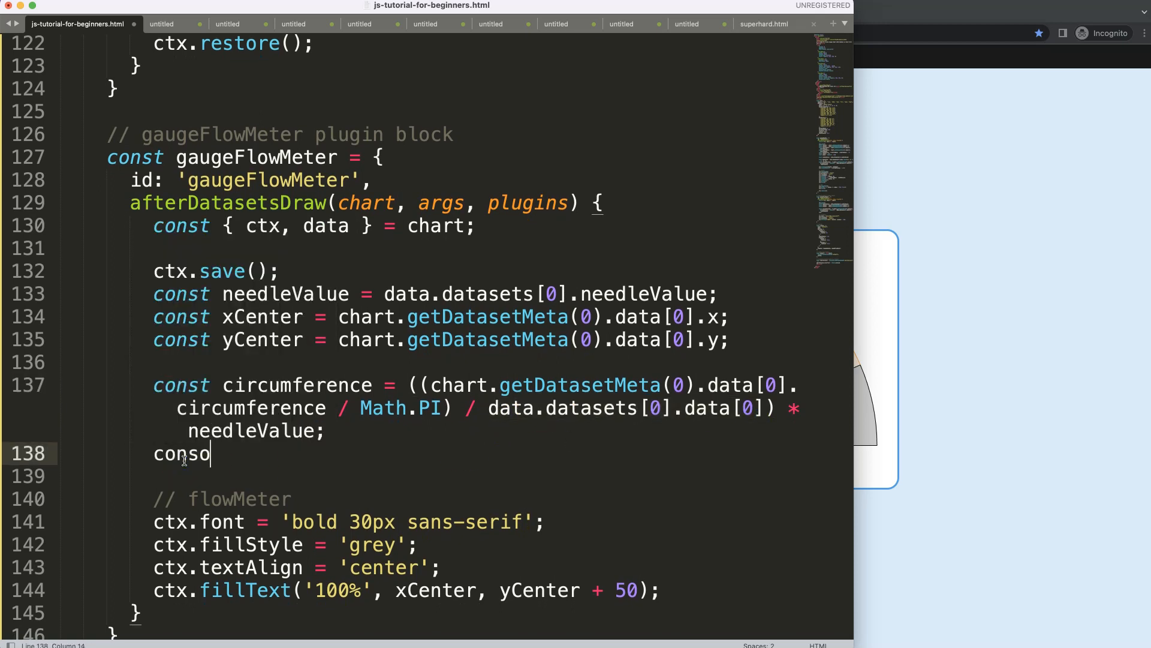
{"action": "type", "text": "le.log("}
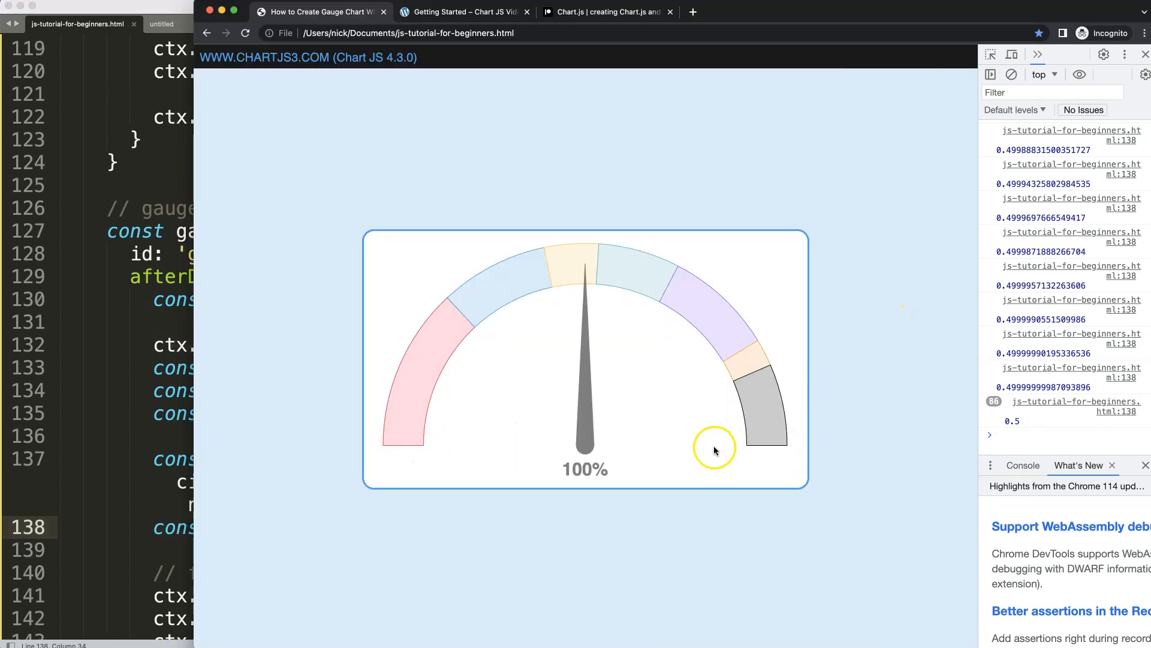
{"action": "mouse_move", "coordinate": [612, 322]}
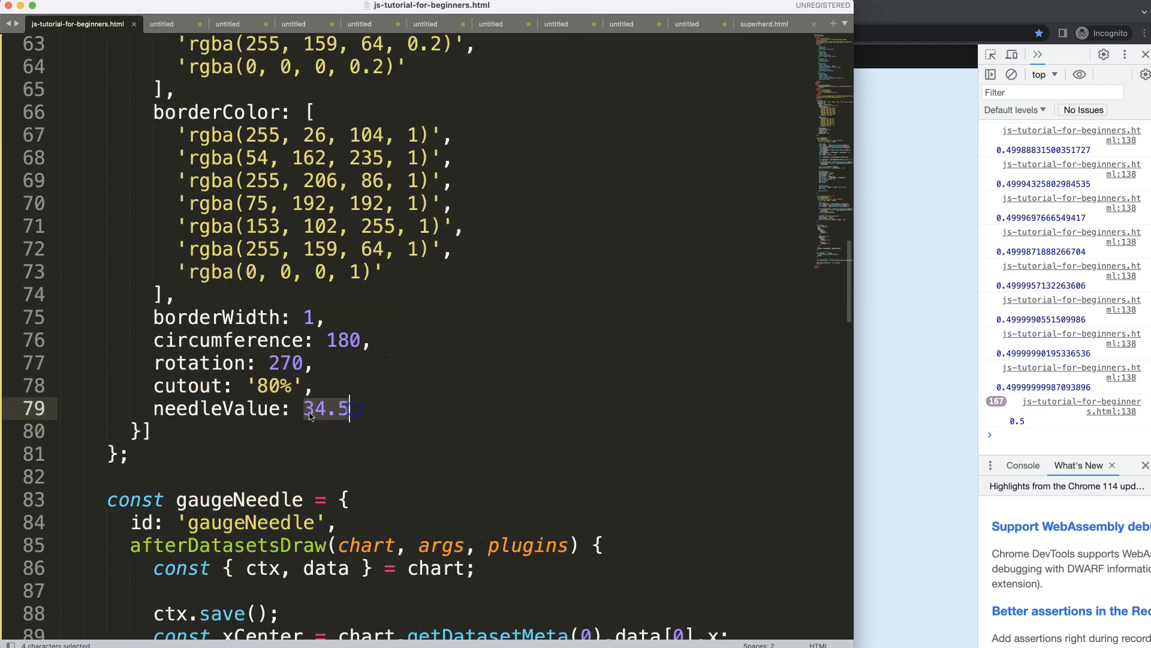
Step: Define const percentageValue = circumference * 100 and select the fillText argument for replacement
{"action": "scroll", "scroll_direction": "down", "scroll_amount": 3}
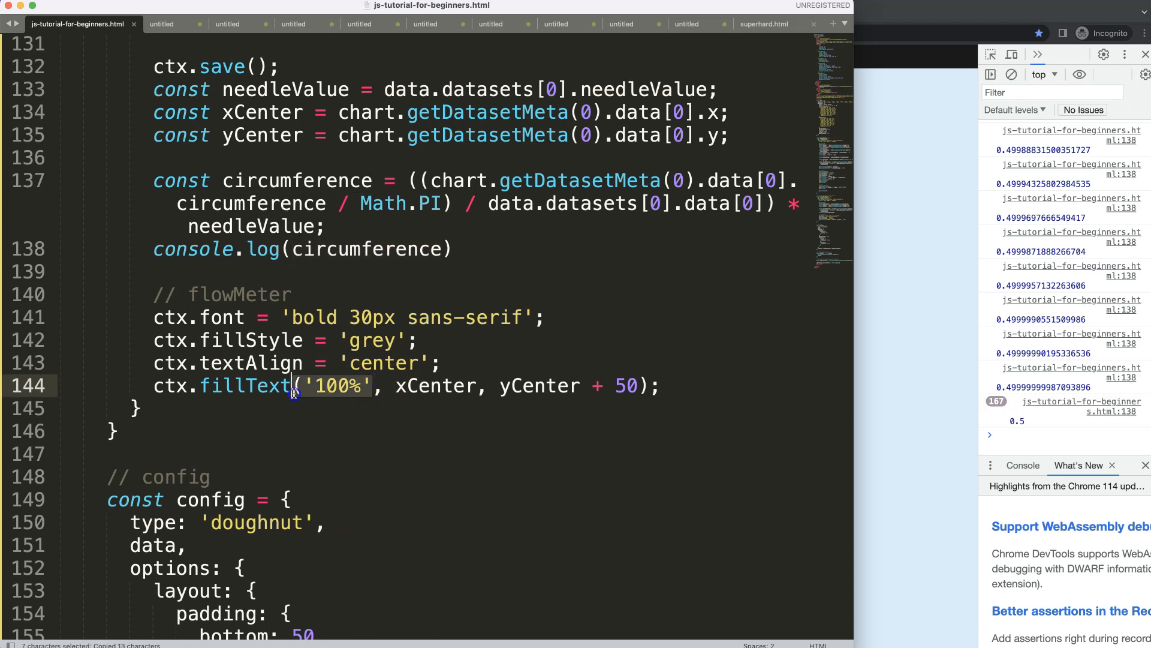
{"action": "type", "text": "circumference"}
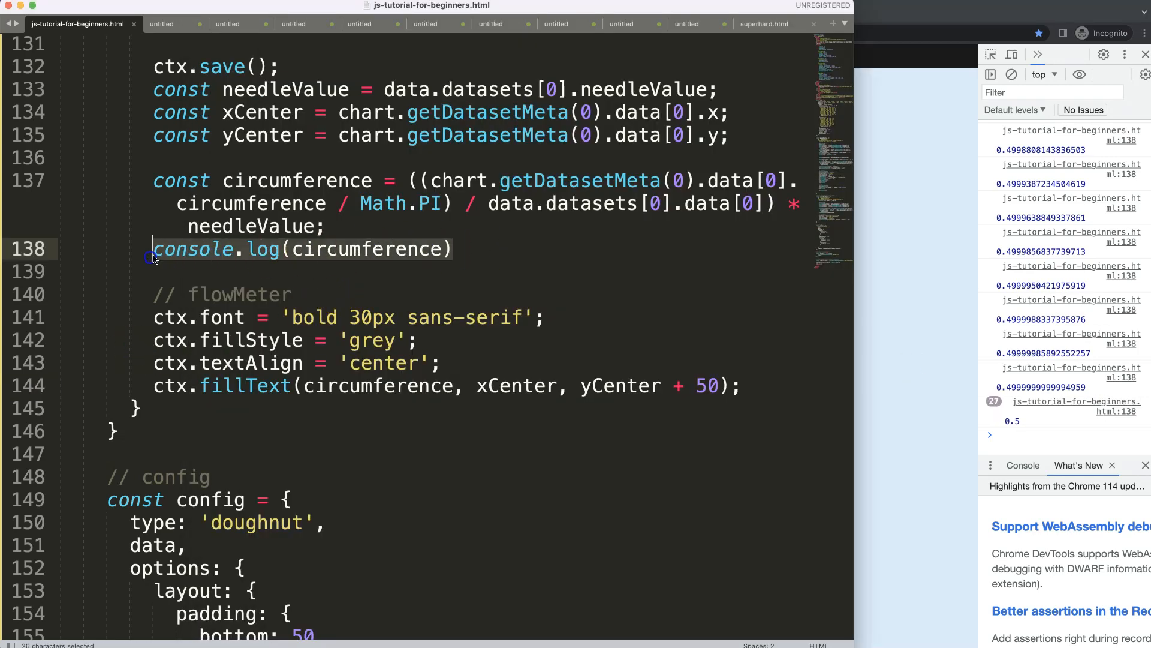
{"action": "type", "text": "const"}
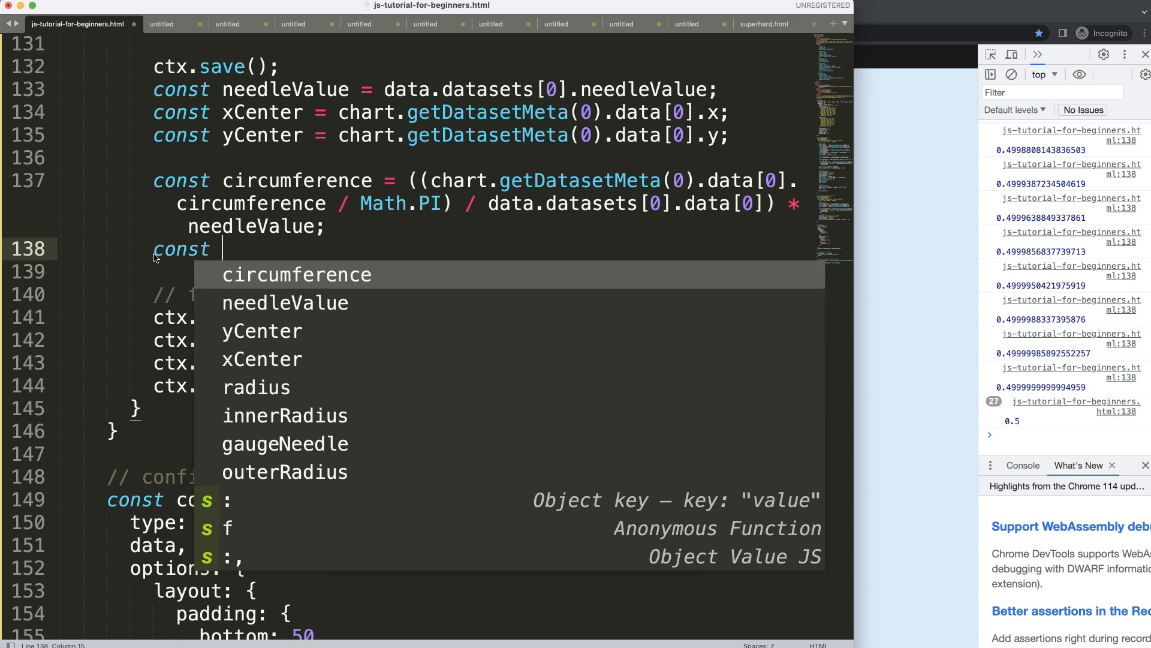
{"action": "type", "text": "p"}
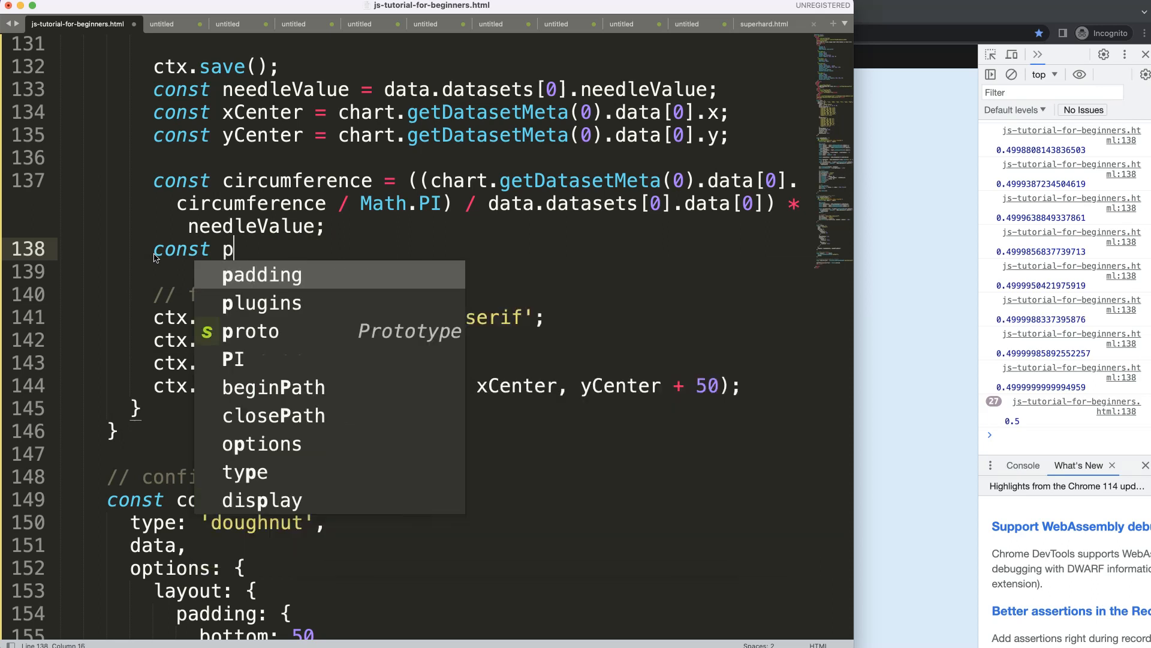
{"action": "type", "text": "ercen"}
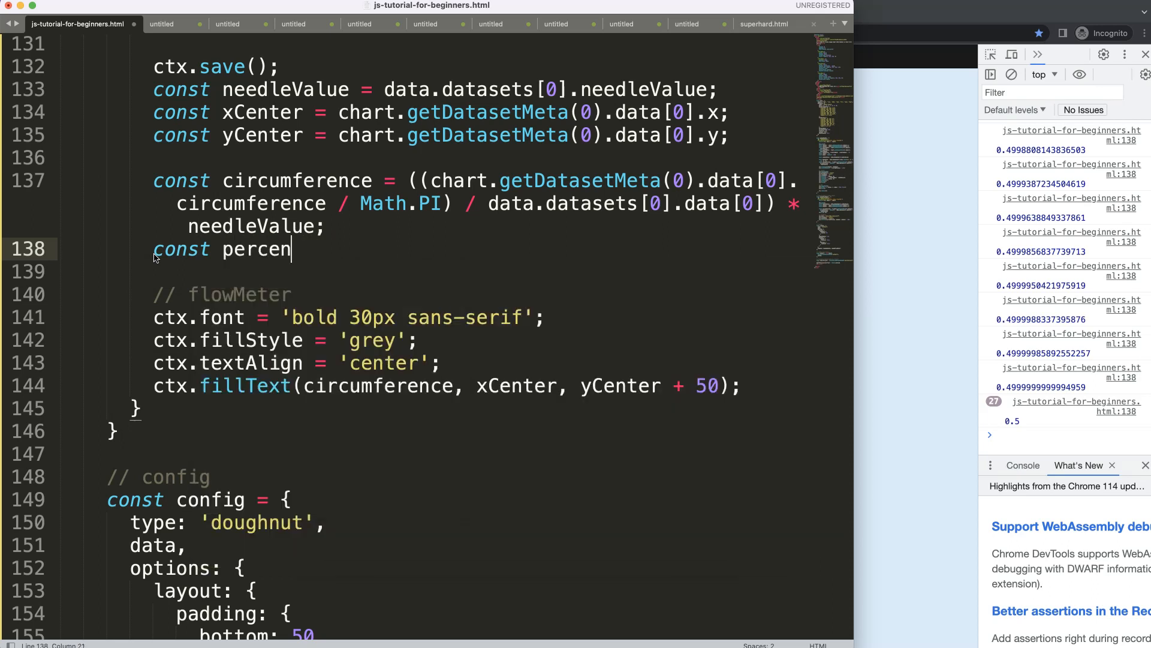
{"action": "type", "text": "tageValue ="}
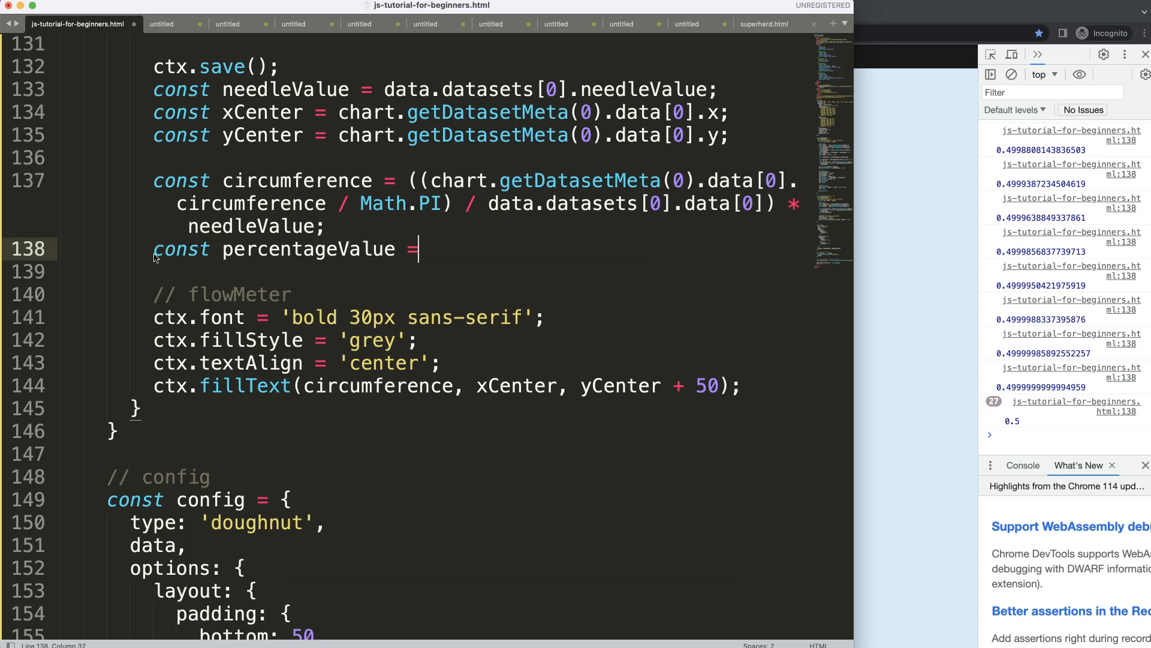
{"action": "type", "text": "circumference"}
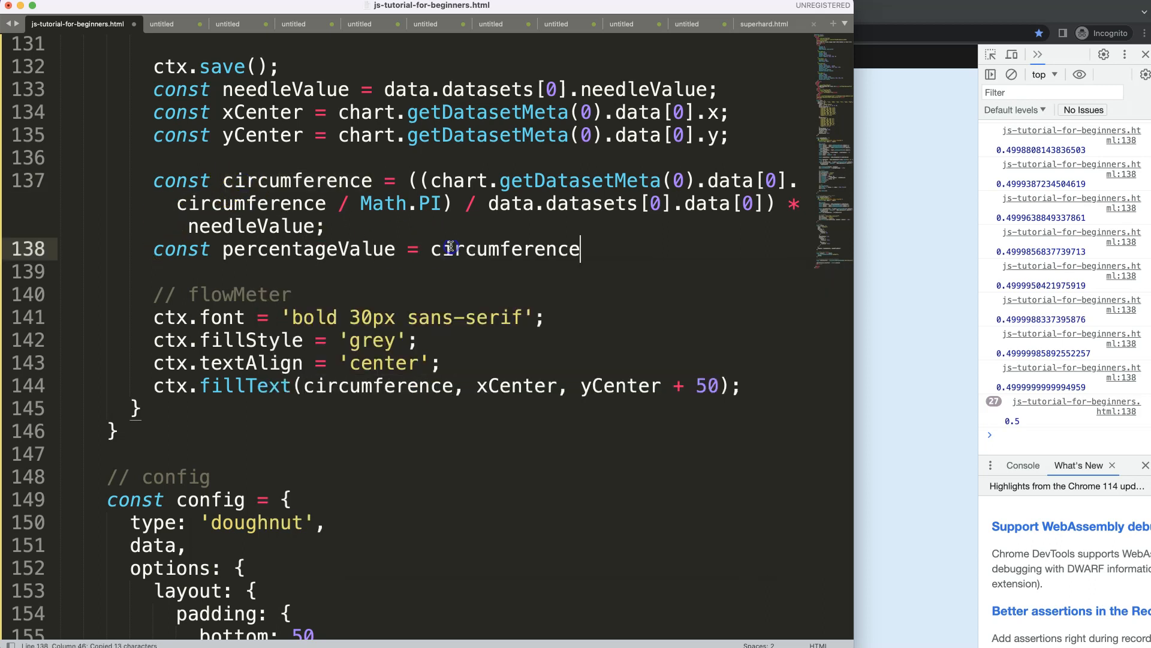
{"action": "type", "text": "* 100"}
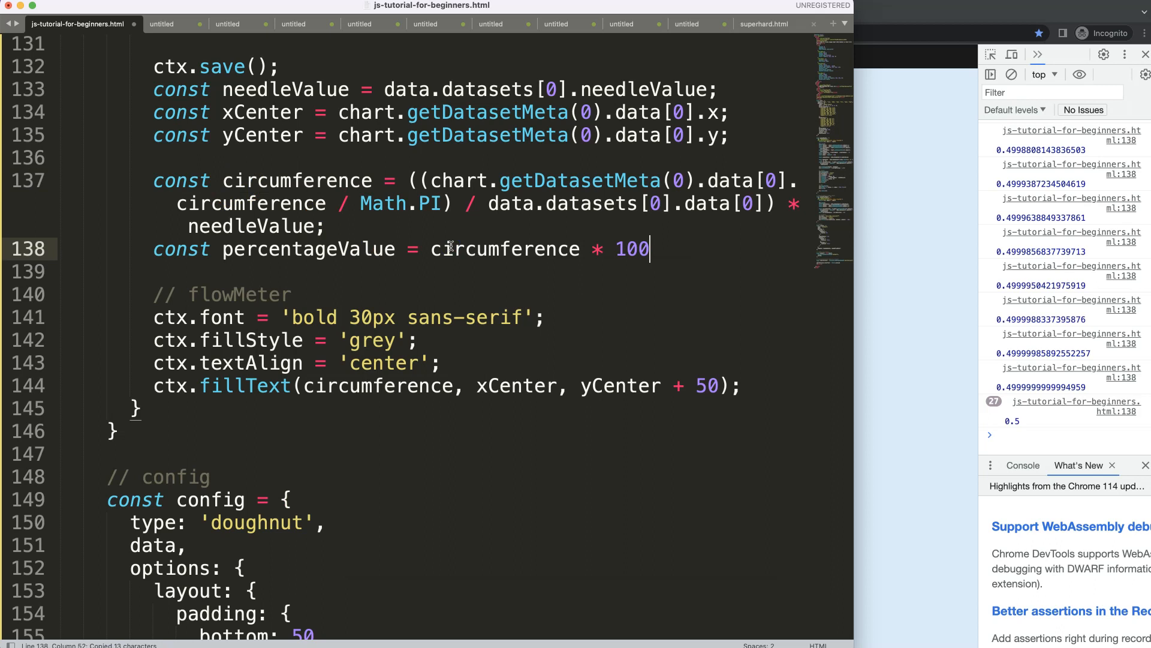
{"action": "type", "text": ";"}
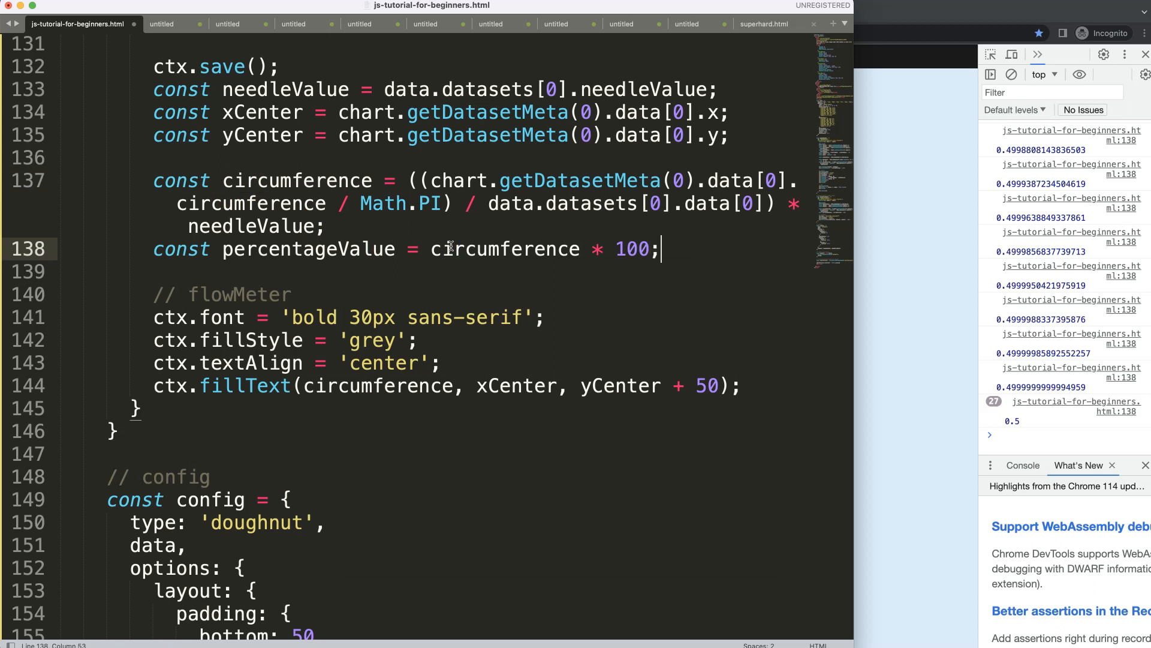
{"action": "double_click", "coordinate": [308, 249]}
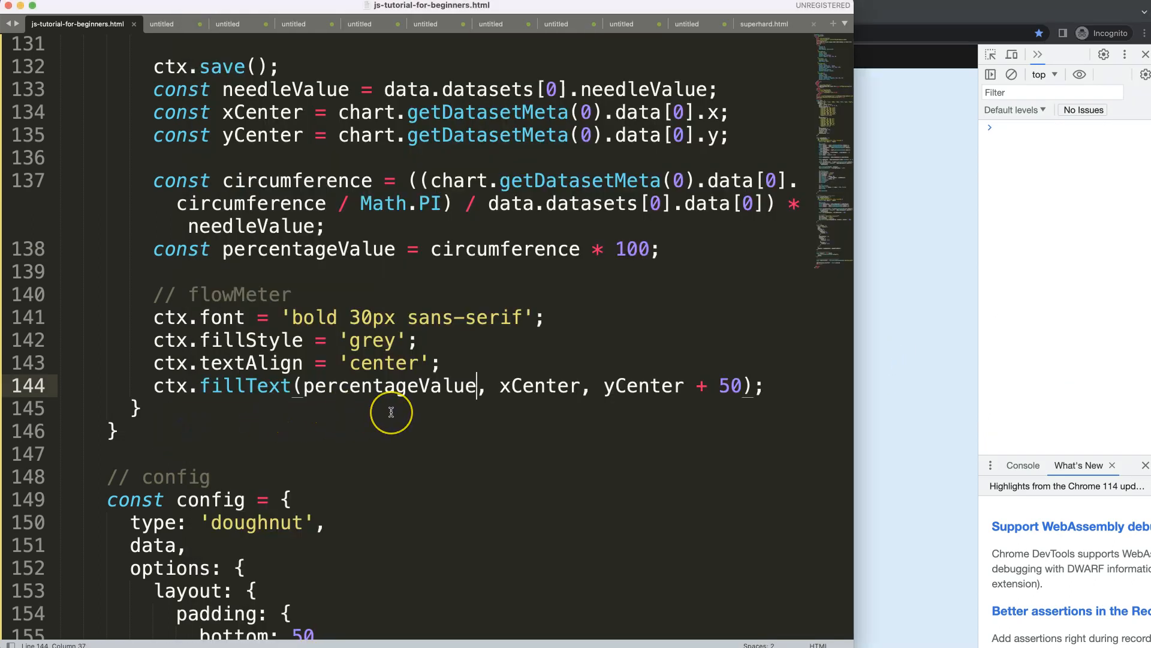
Step: Render the label as `${percentageValue.toFixed(1)}%` and change needleValue to 69
{"action": "type", "text": ".toFixed(1)`"}
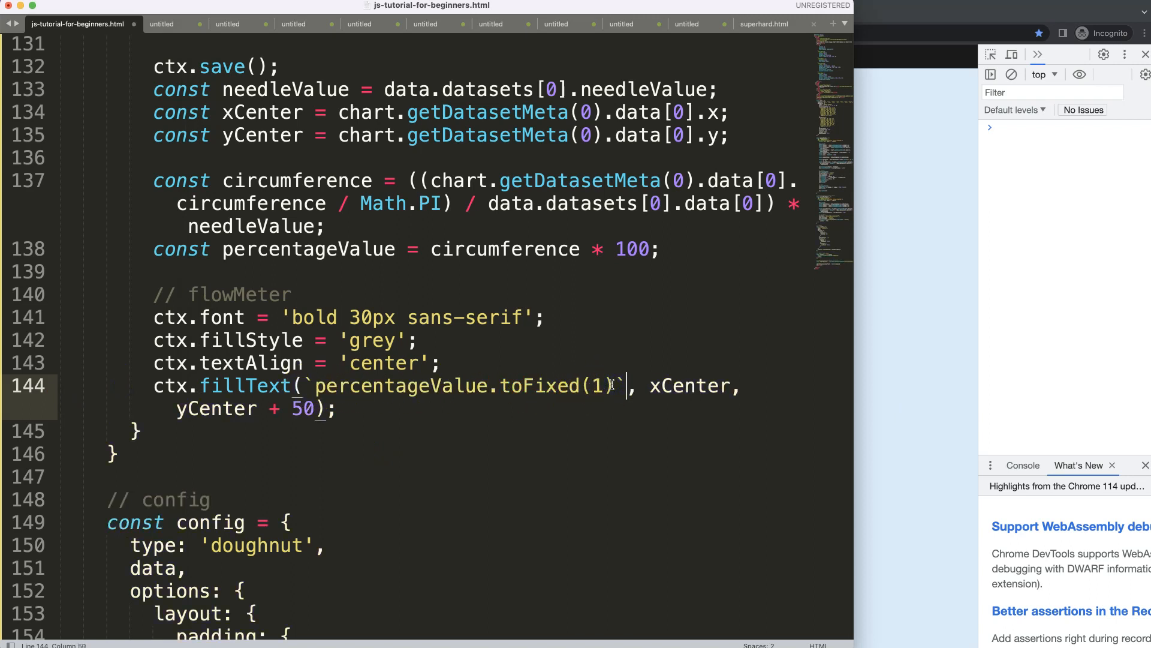
{"action": "type", "text": "%"}
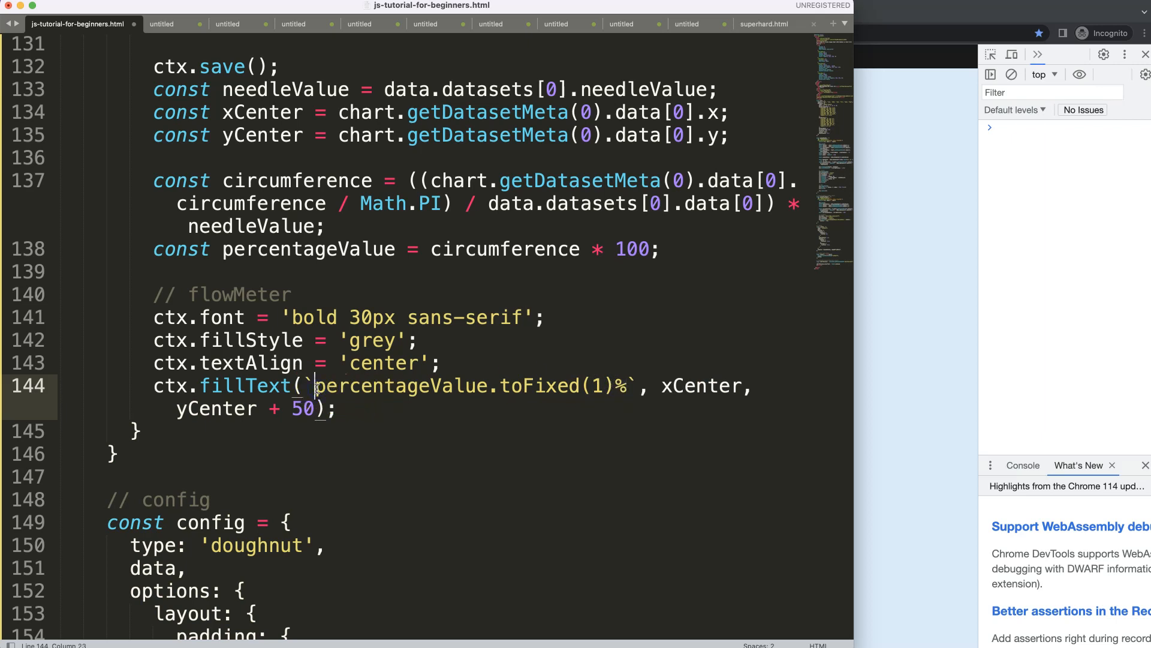
{"action": "type", "text": "${"}
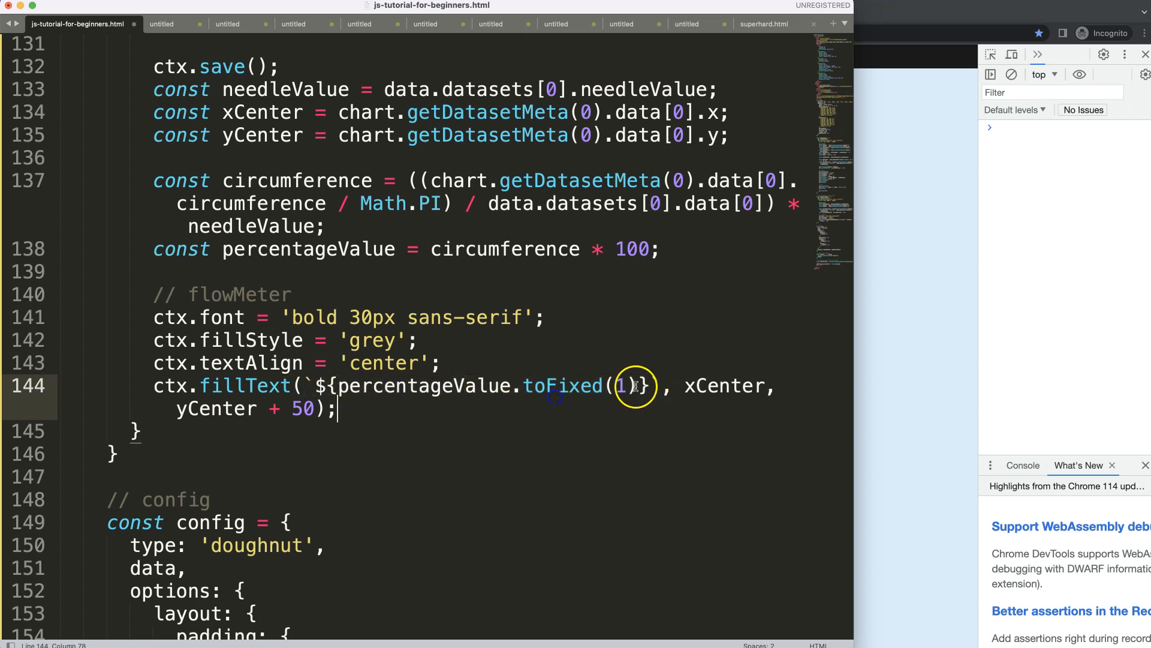
{"action": "type", "text": "%"}
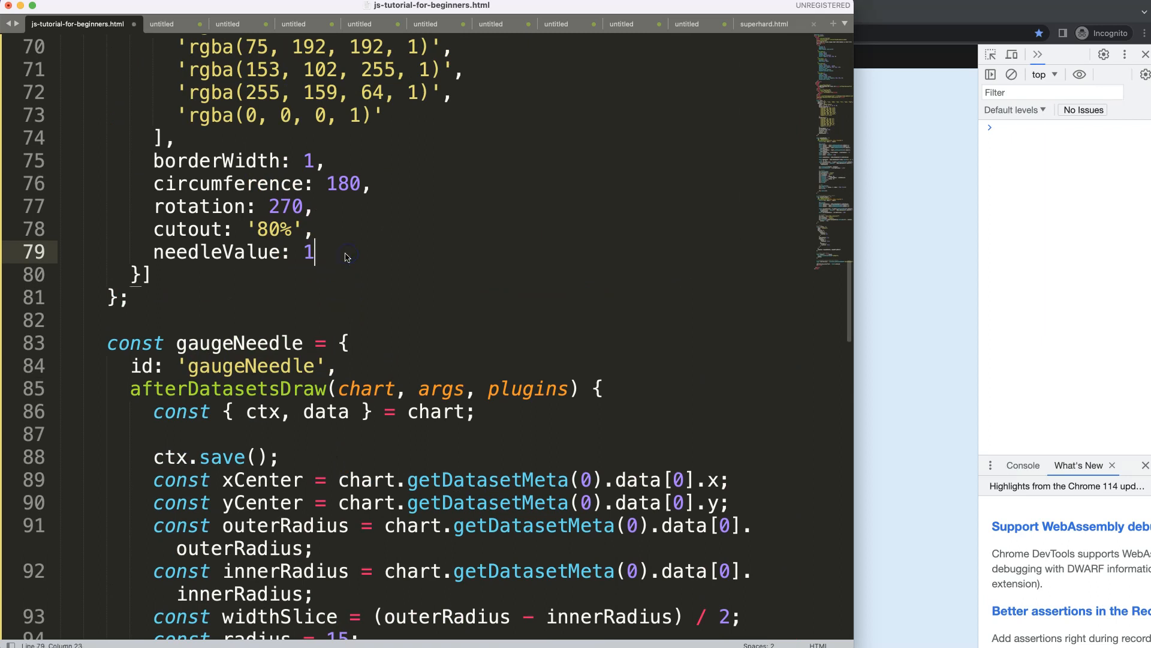
{"action": "type", "text": "00"}
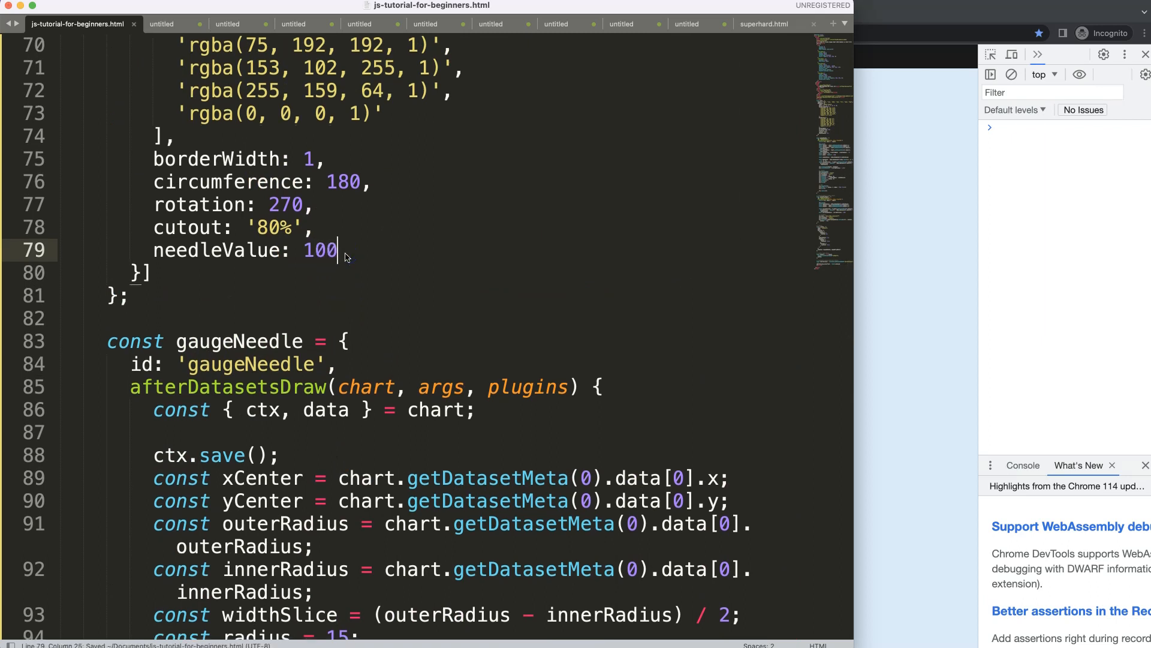
{"action": "type", "text": "69"}
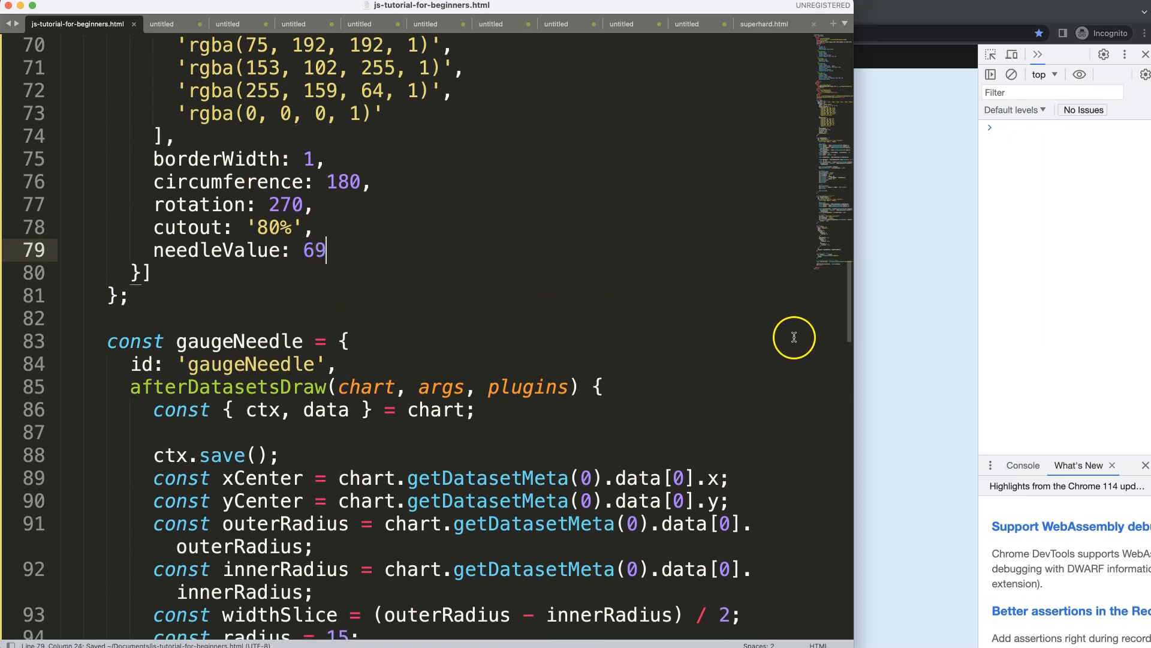